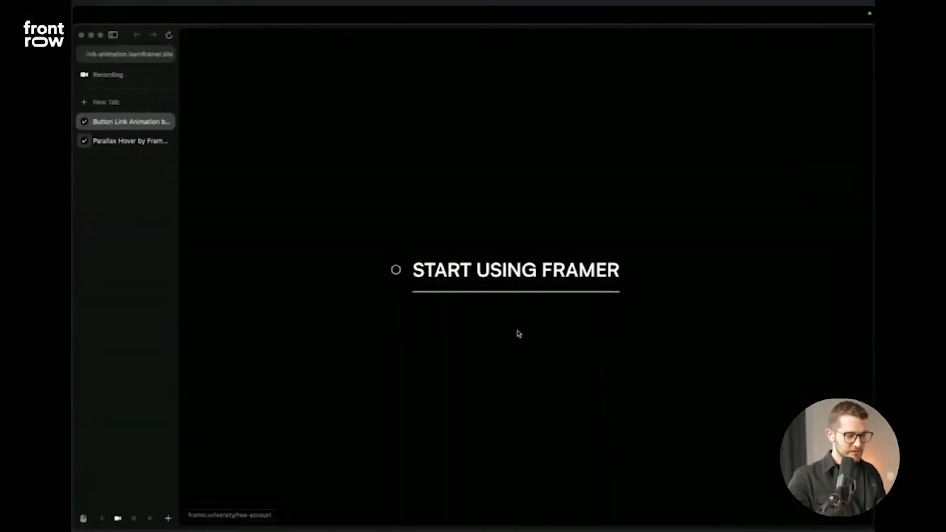
mouse_move(517, 349)
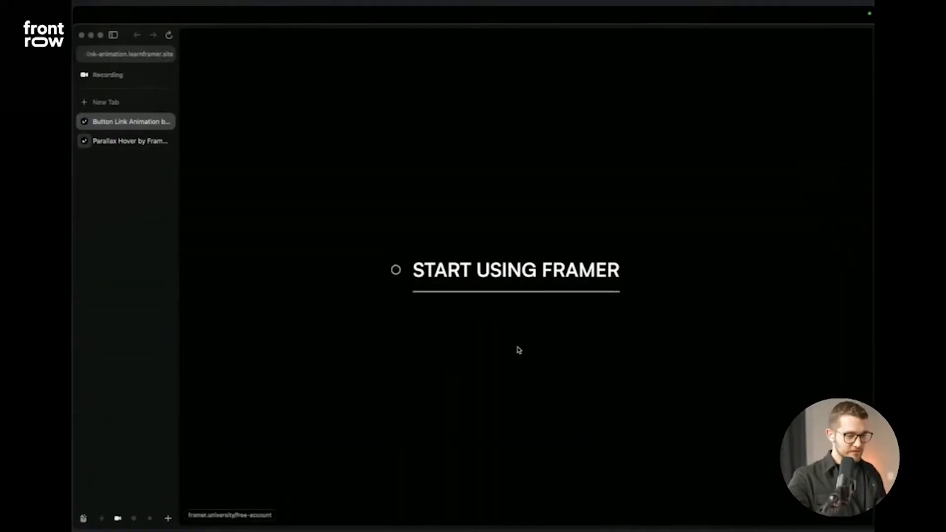
mouse_move(520, 299)
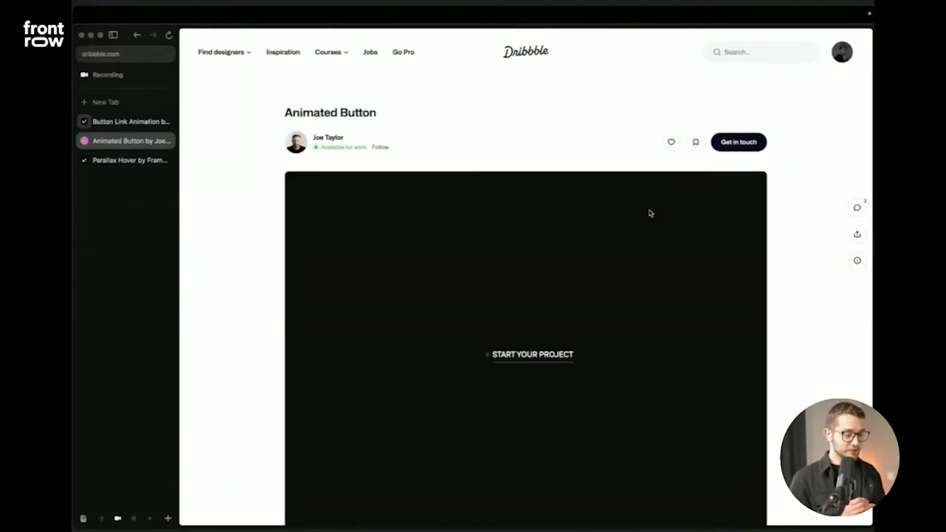
- Scroll the Dribbble shot to watch the reference button hover animation
scroll(down, 3)
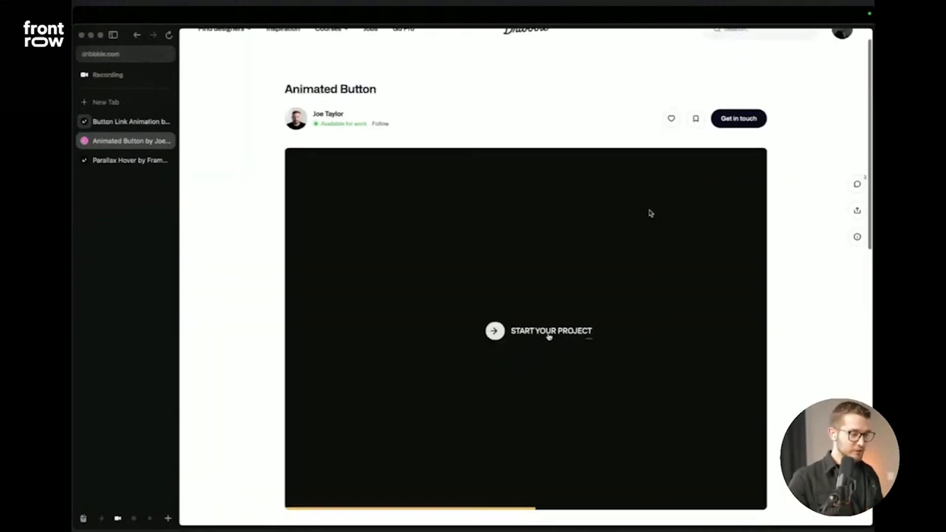
scroll(up, 3)
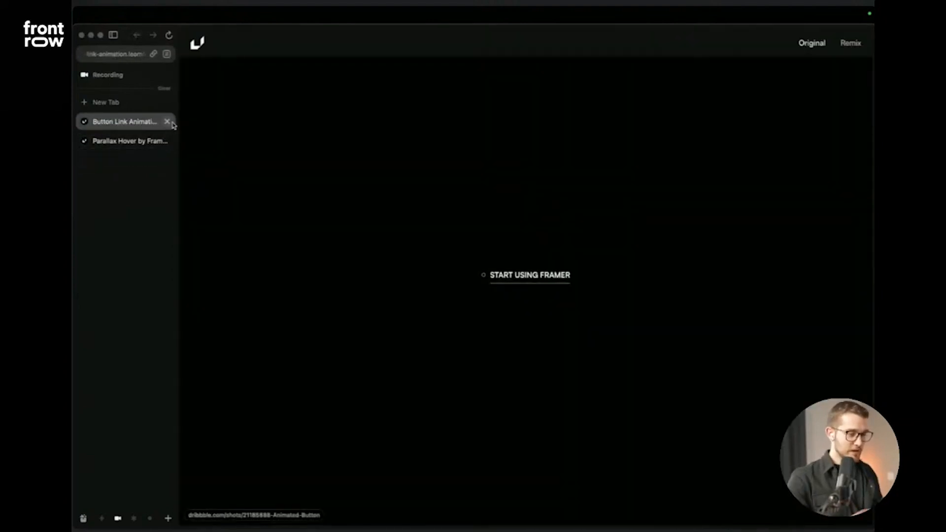
mouse_move(167, 122)
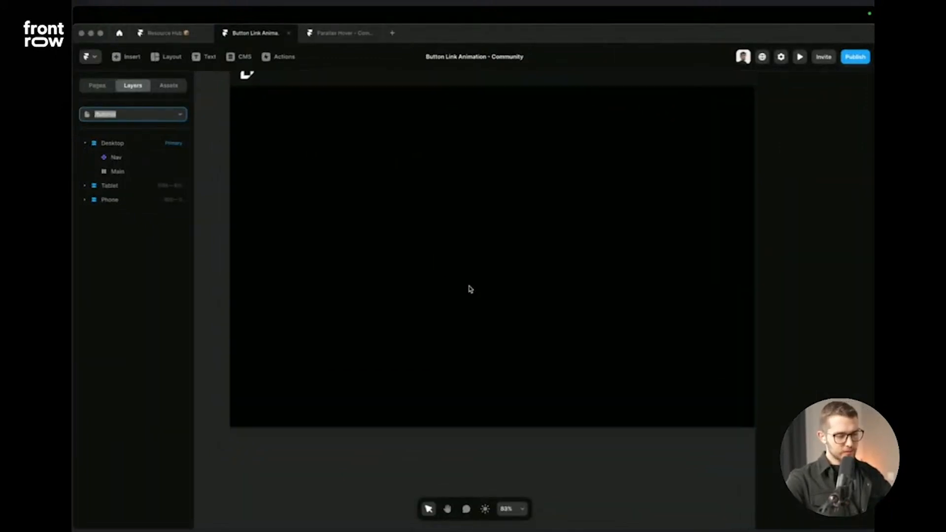
- Bring up the finished link animation preview in the browser
click(112, 143)
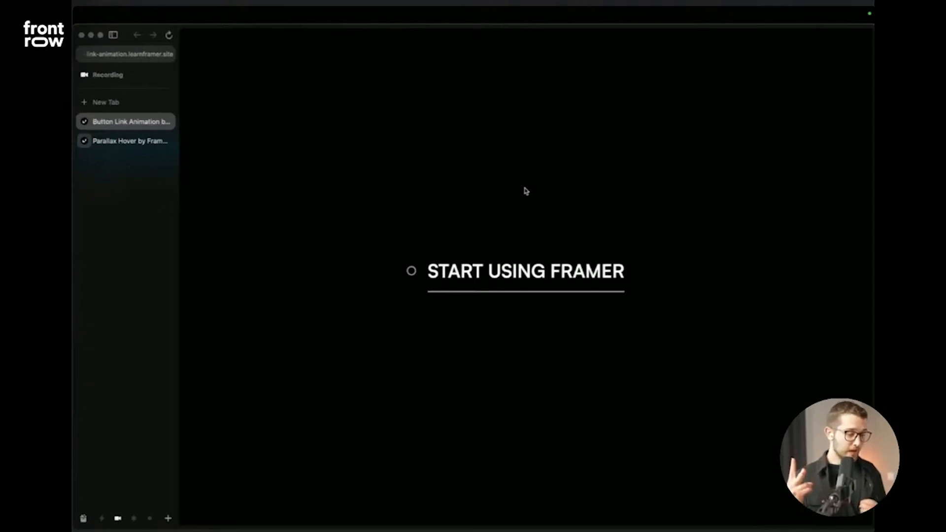
mouse_move(527, 200)
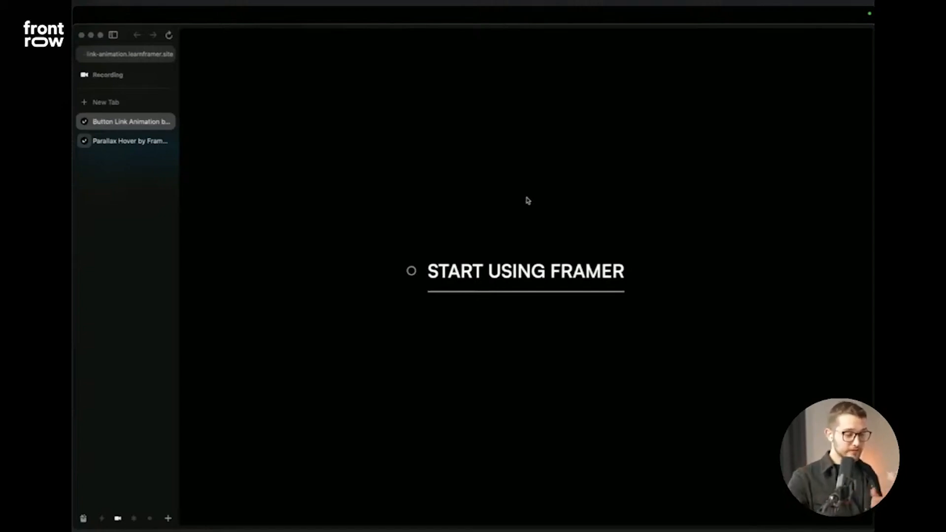
mouse_move(529, 284)
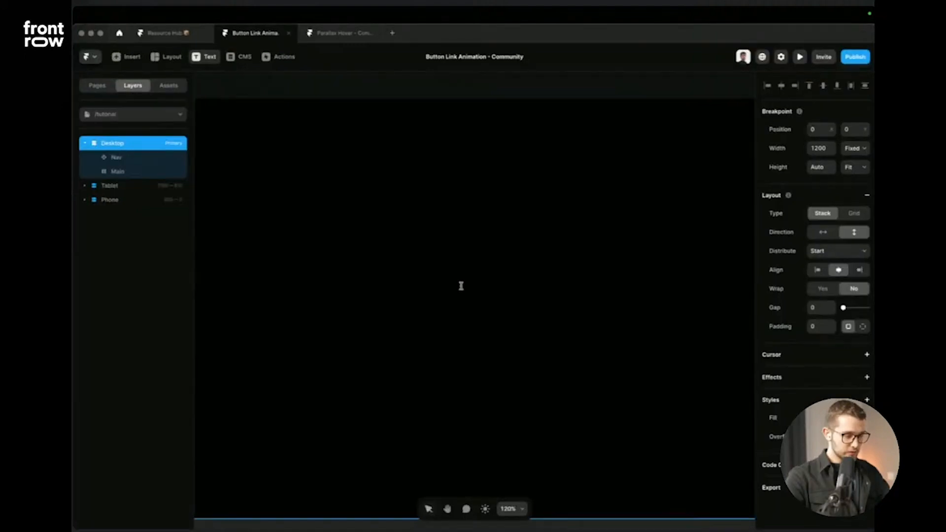
- Add a START USING FRAMER text layer in Main and set it to Satoshi Bold
click(139, 185)
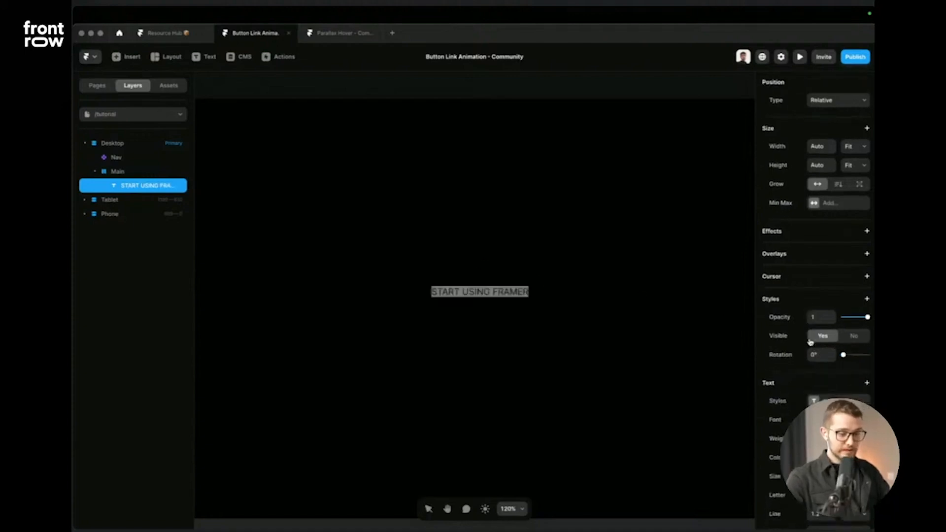
scroll(down, 3)
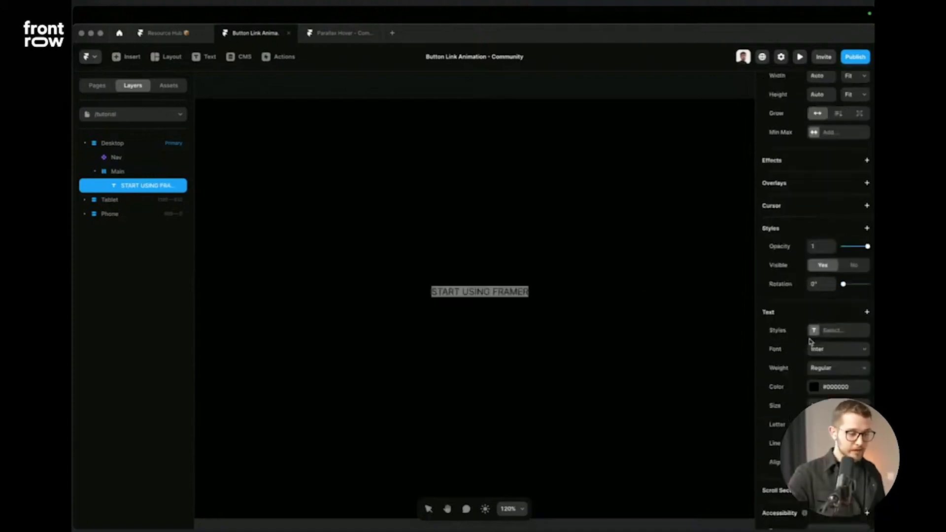
click(837, 349)
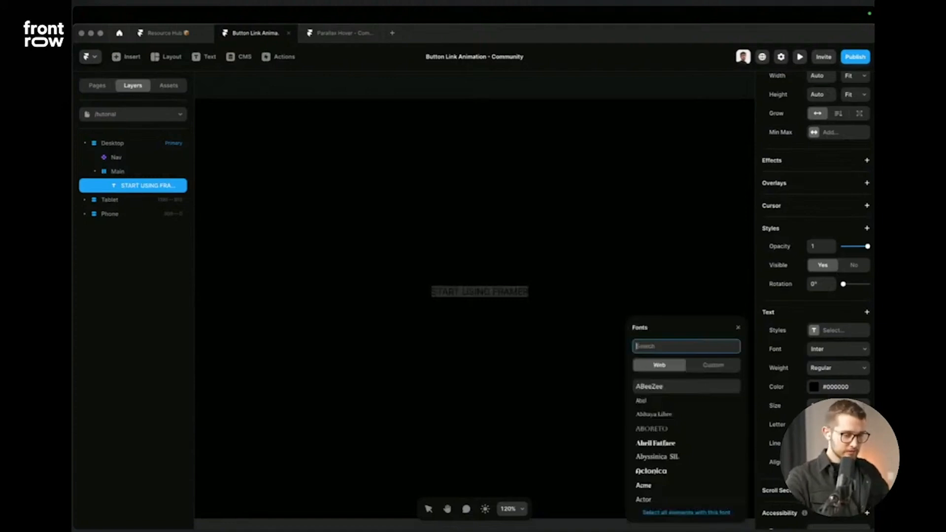
text(sat)
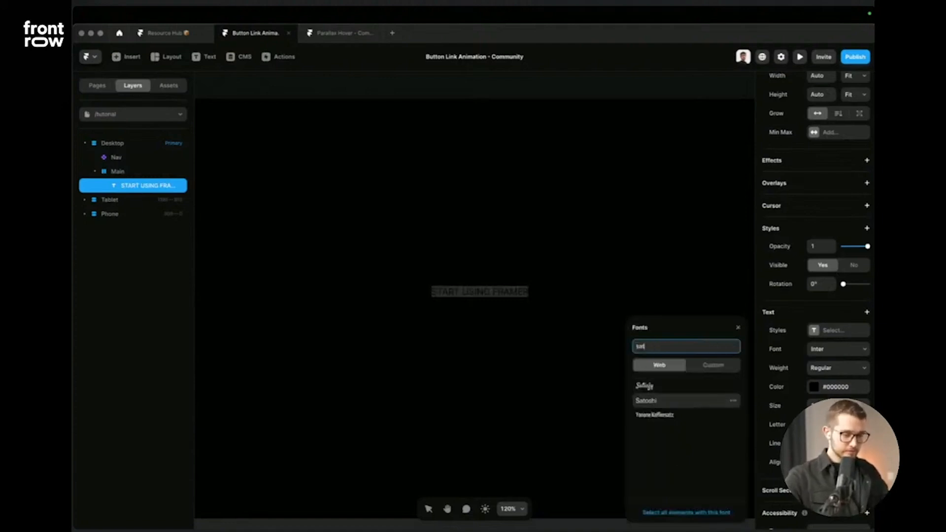
click(837, 368)
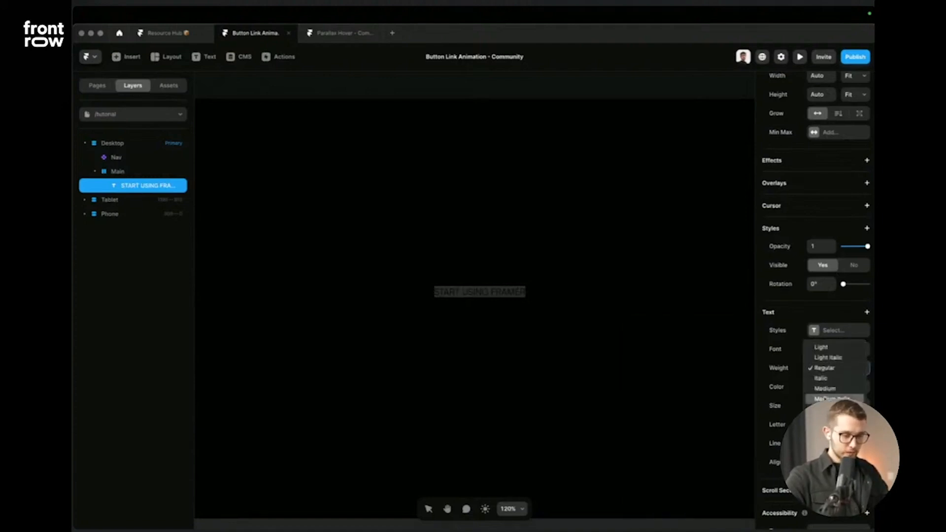
click(814, 386)
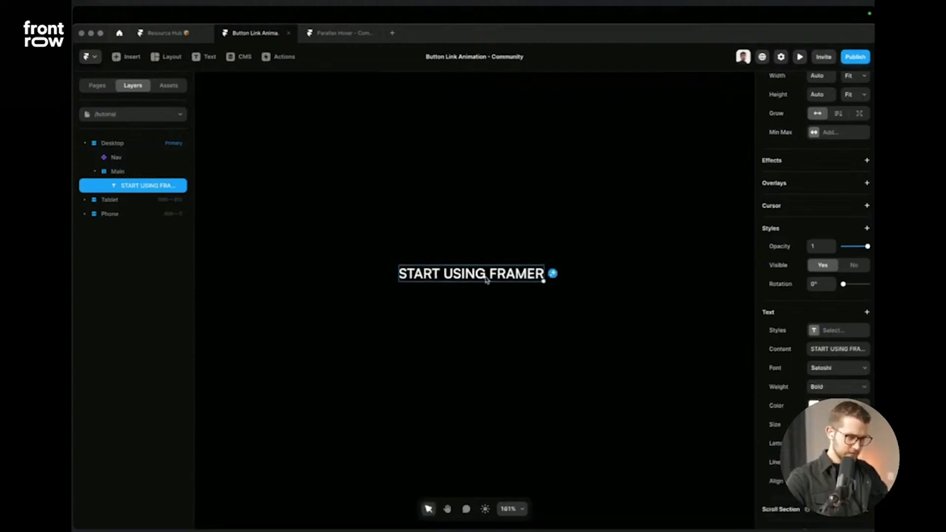
- Rename the text layer to Label and insert a 127×1 frame beside it in Main
click(117, 172)
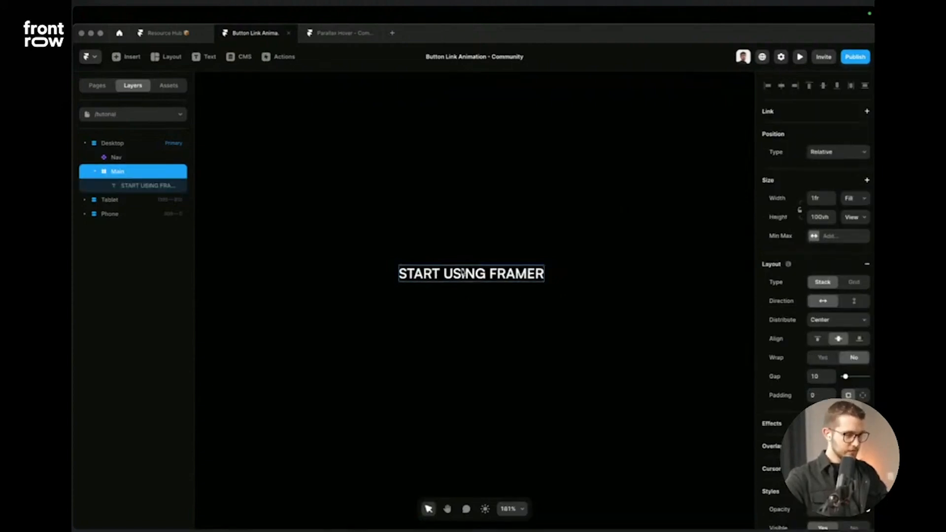
click(149, 185)
text(Label)
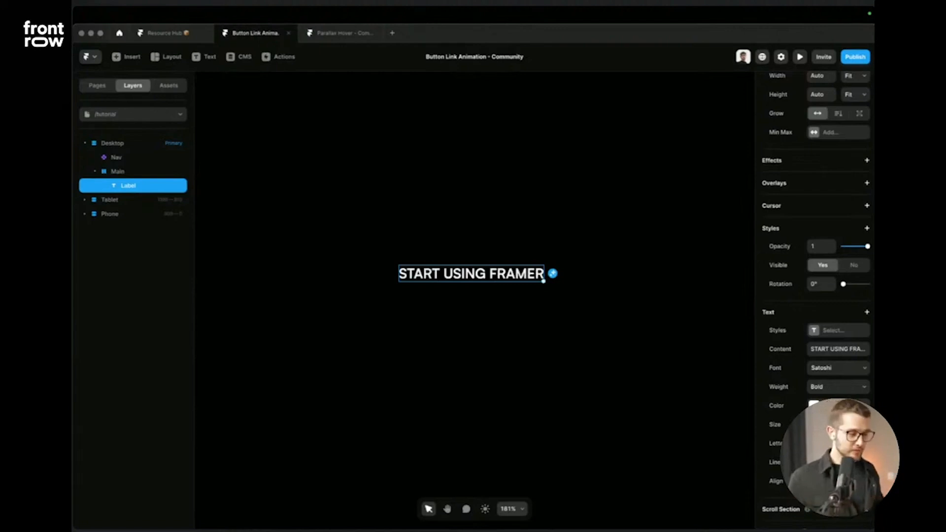
click(118, 170)
text(1)
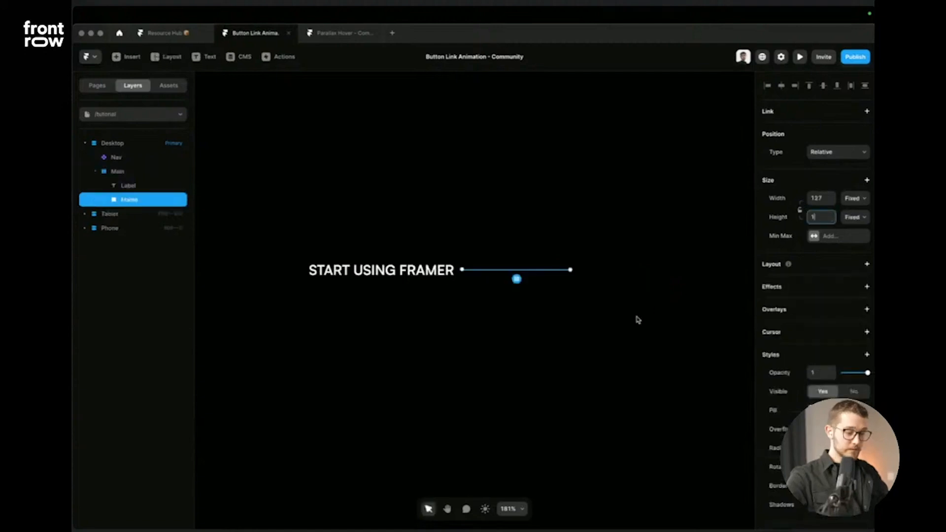
- Rename the frame to Line, widen it to about 207 and give it a white fill
double_click(129, 200)
text(Line)
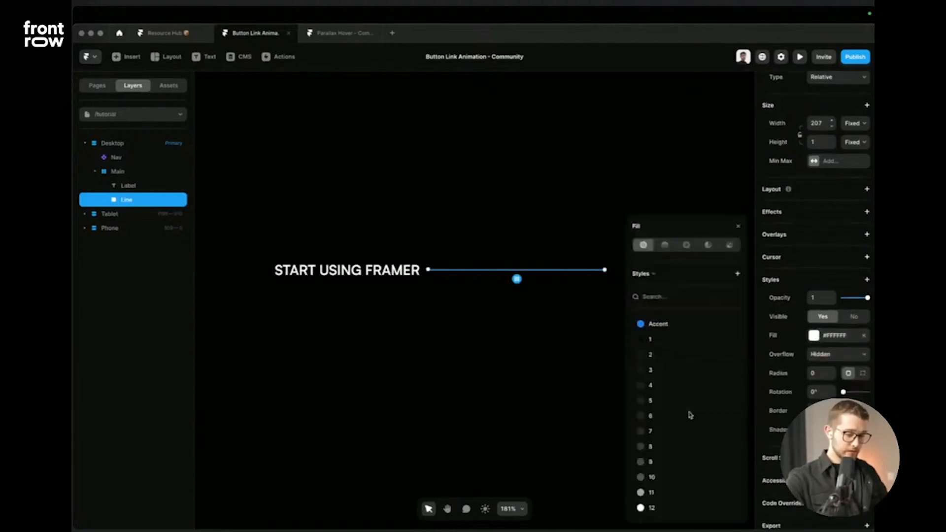
mouse_move(657, 507)
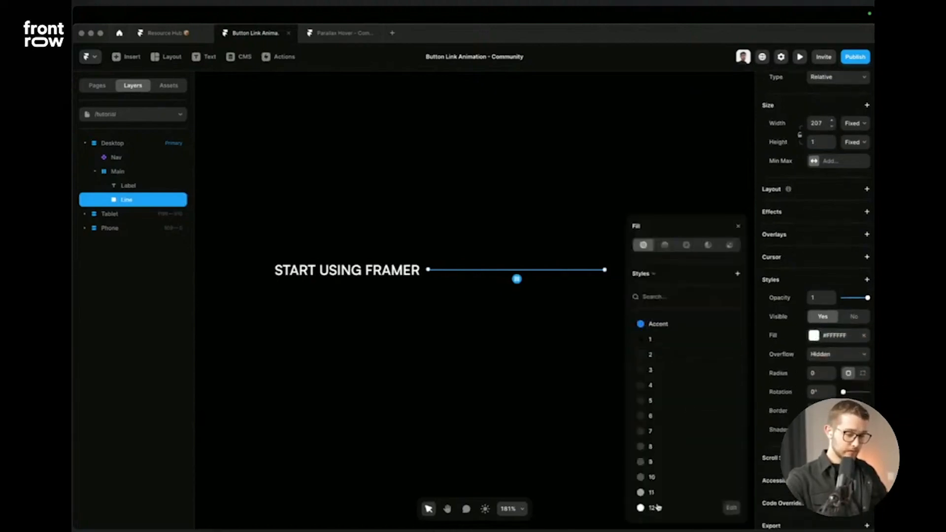
click(117, 171)
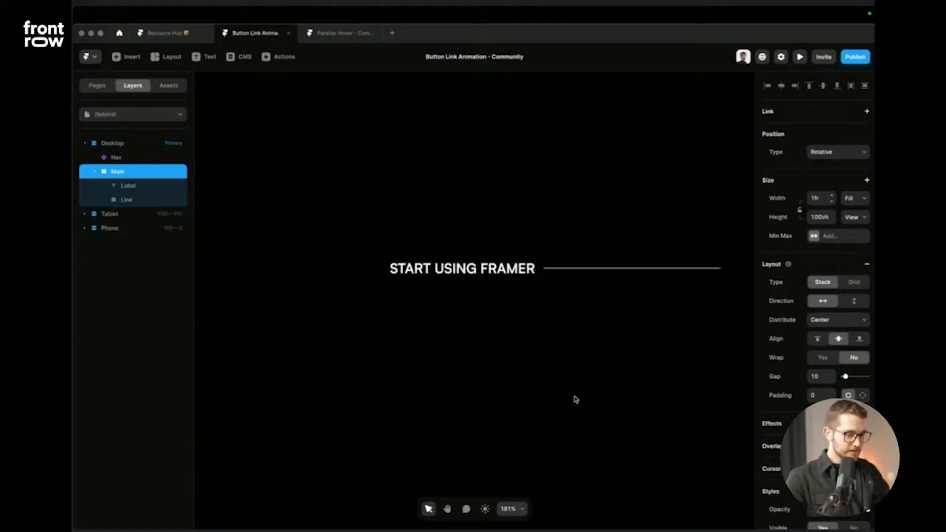
- Add a white 28×28 frame named Circle with radius 100 before the Label in Main
click(170, 57)
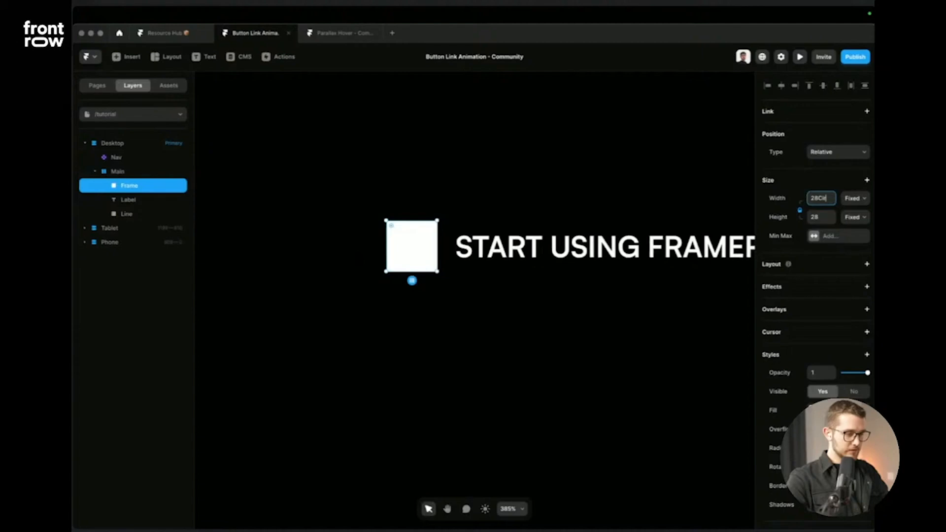
click(128, 200)
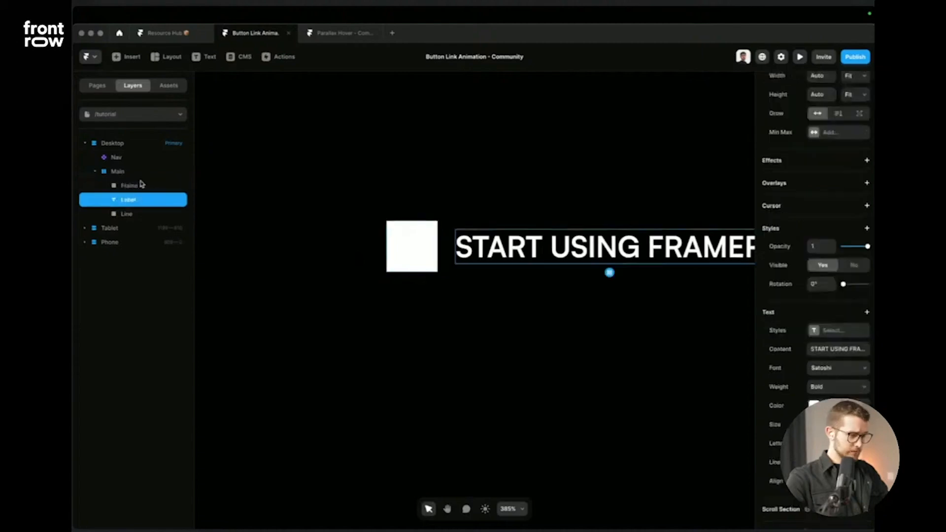
click(128, 185)
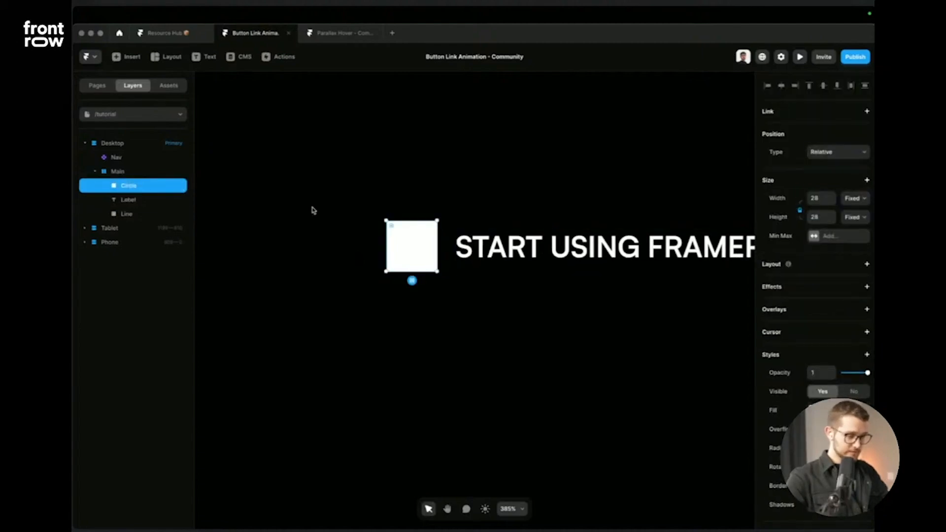
scroll(down, 3)
text(100)
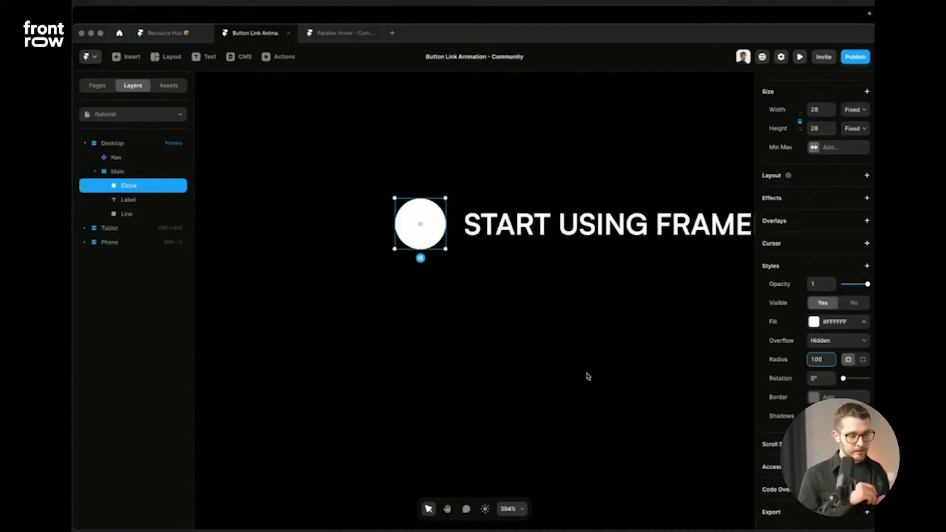
click(118, 172)
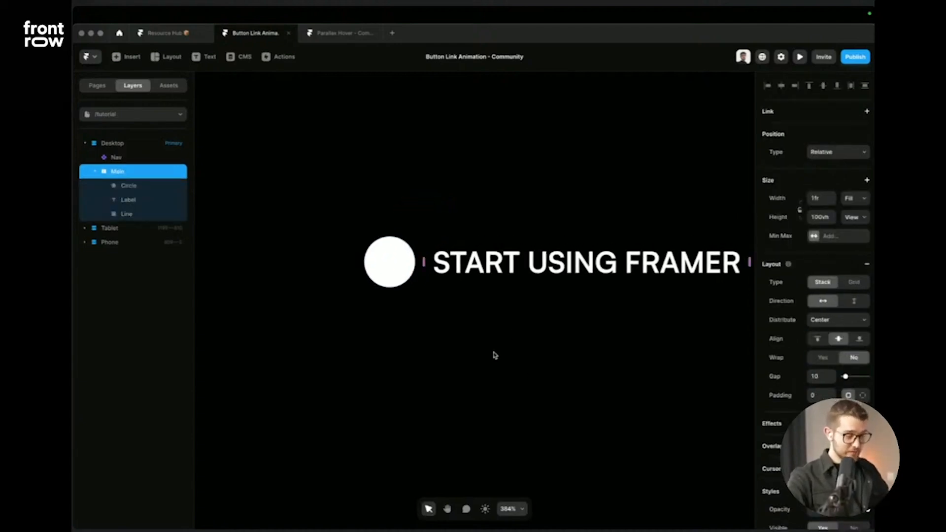
click(405, 508)
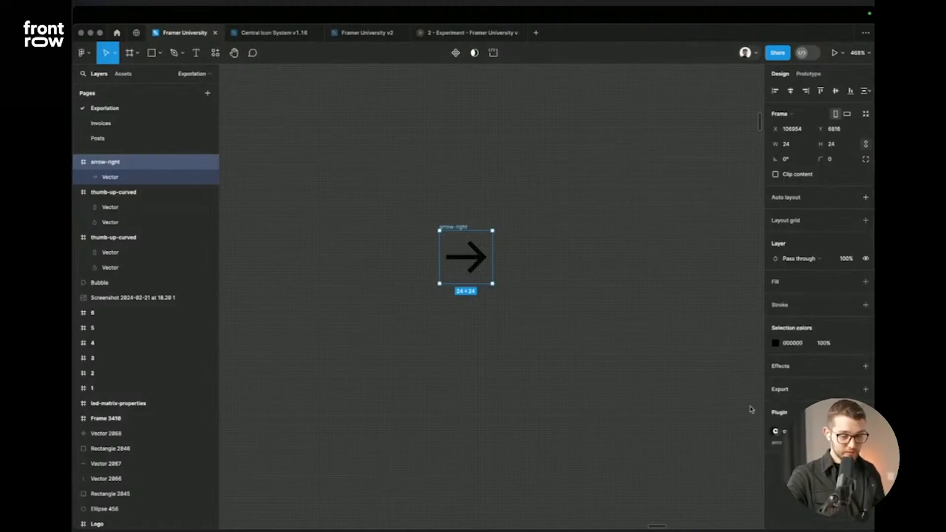
mouse_move(585, 393)
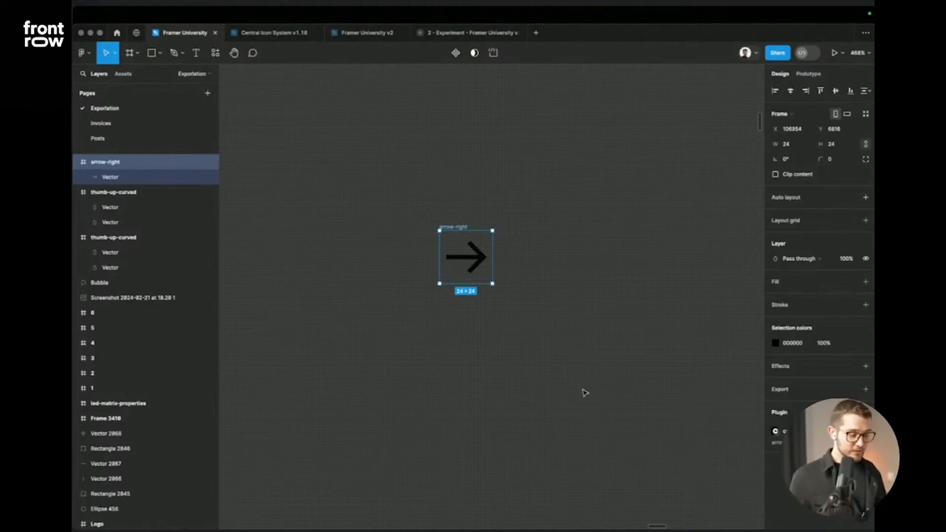
mouse_move(465, 249)
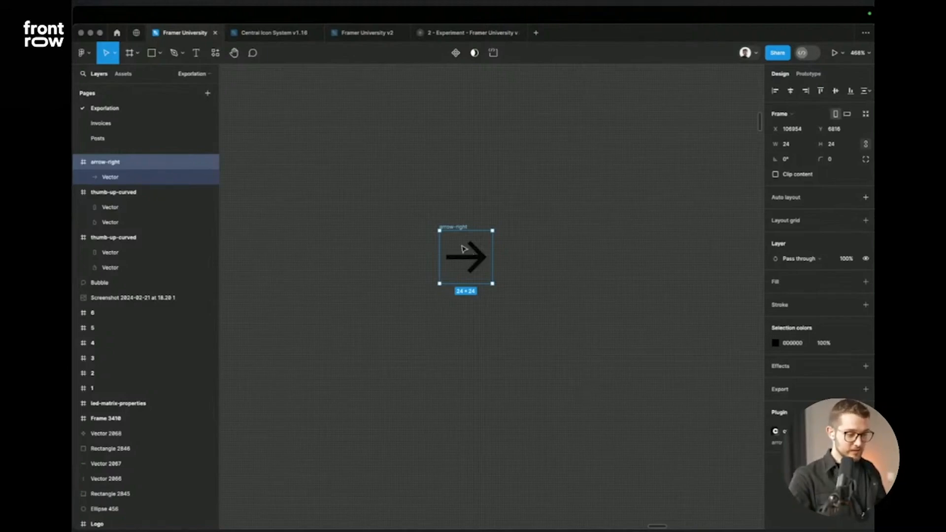
- Copy the arrow-right icon as SVG from the Figma context menu
right_click(464, 257)
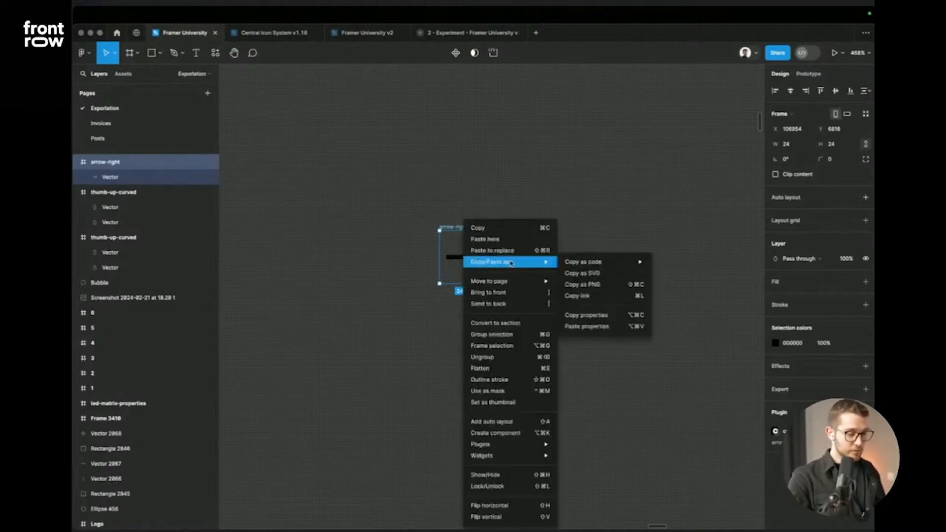
mouse_move(582, 273)
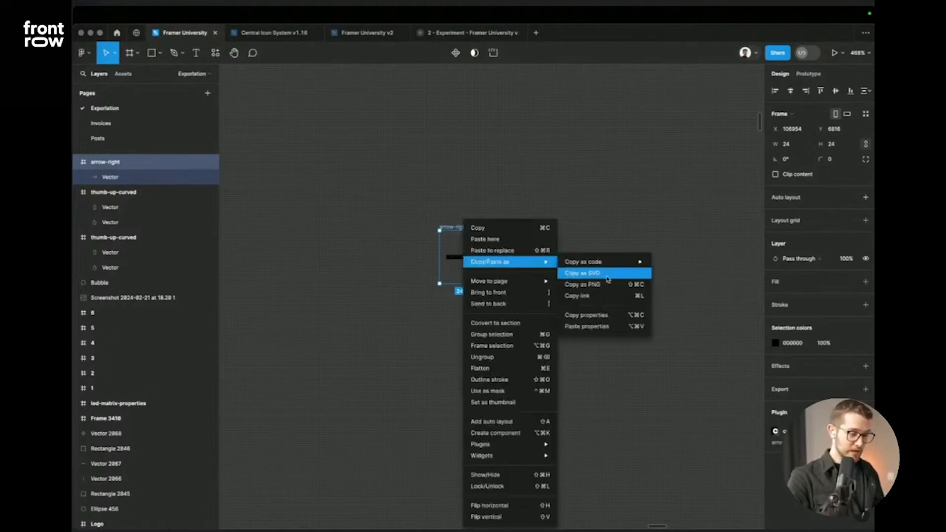
click(580, 273)
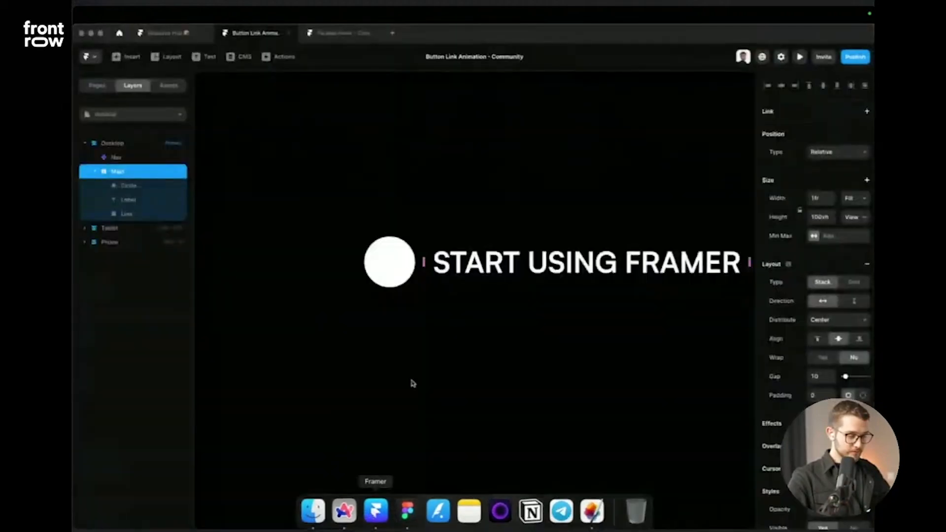
- Paste the arrow into Circle and rename the pasted layer to SVG
click(128, 185)
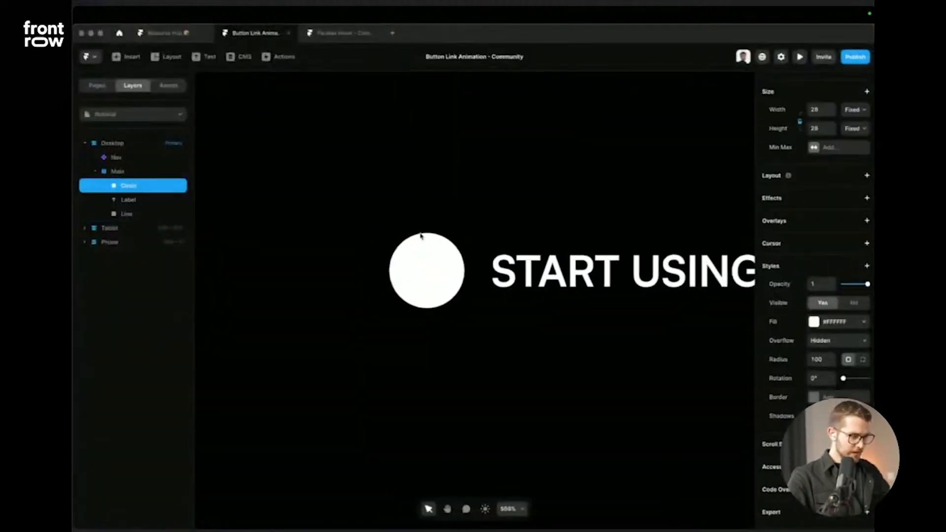
click(425, 270)
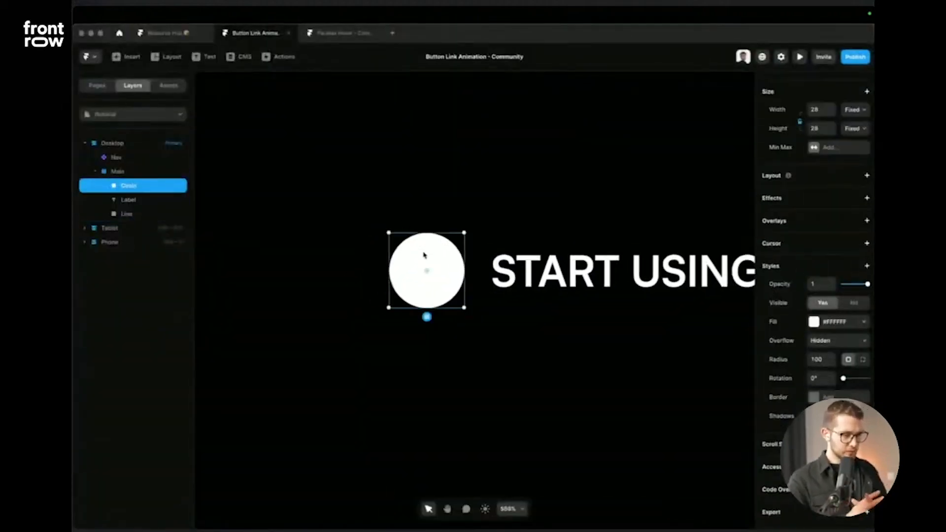
click(141, 200)
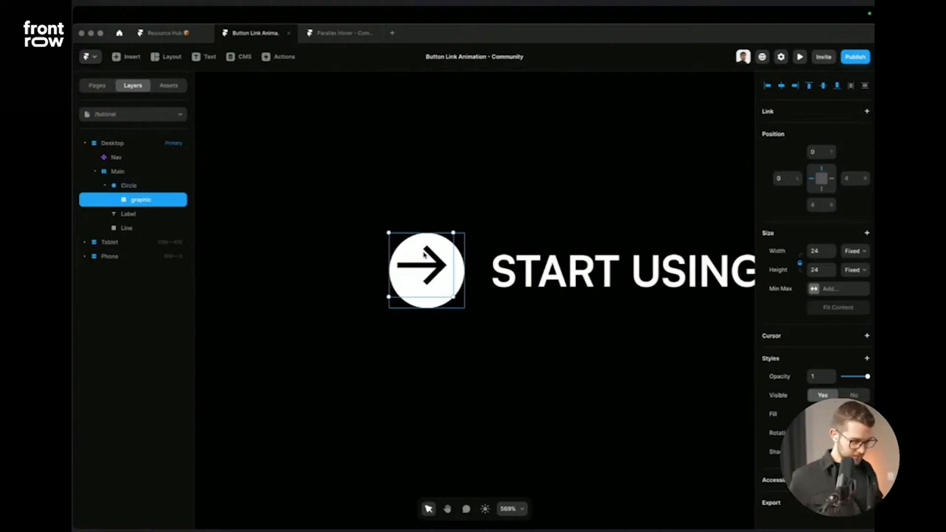
double_click(141, 199)
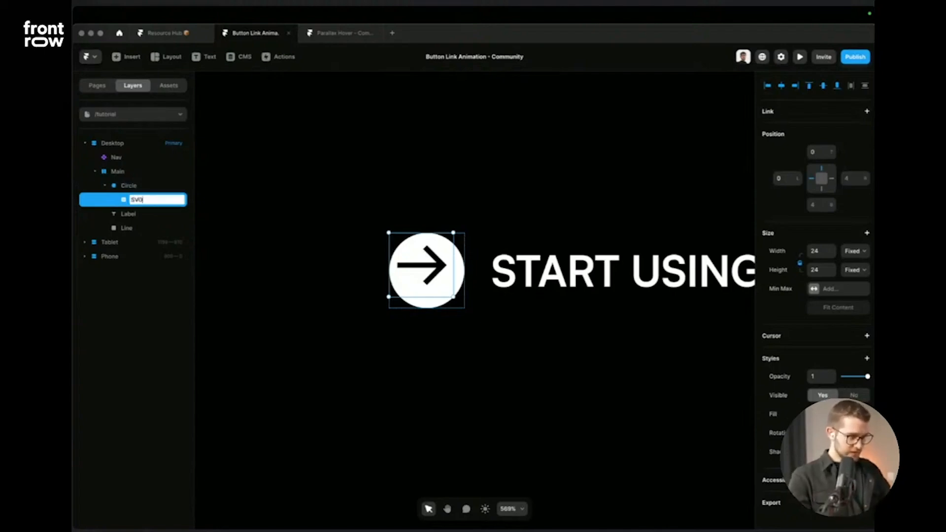
key(Return)
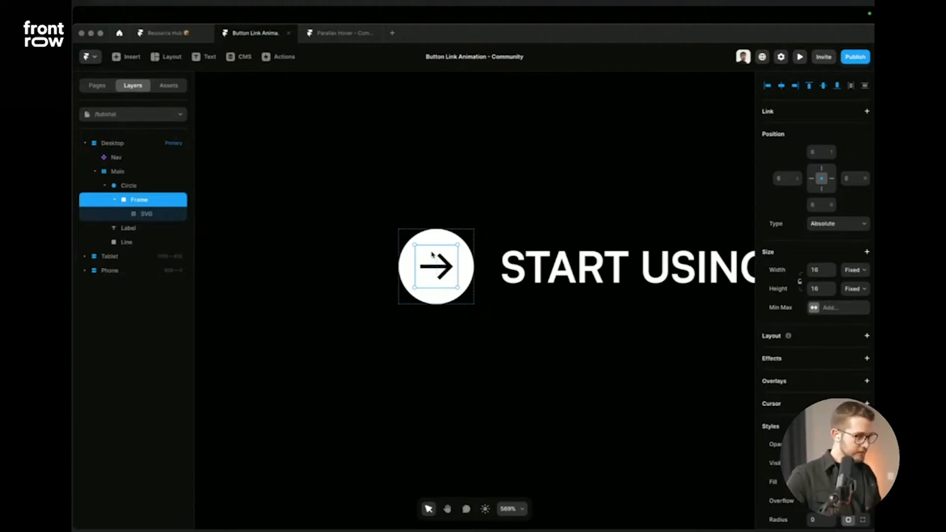
- Rename the frame around the arrow to Icon
click(146, 214)
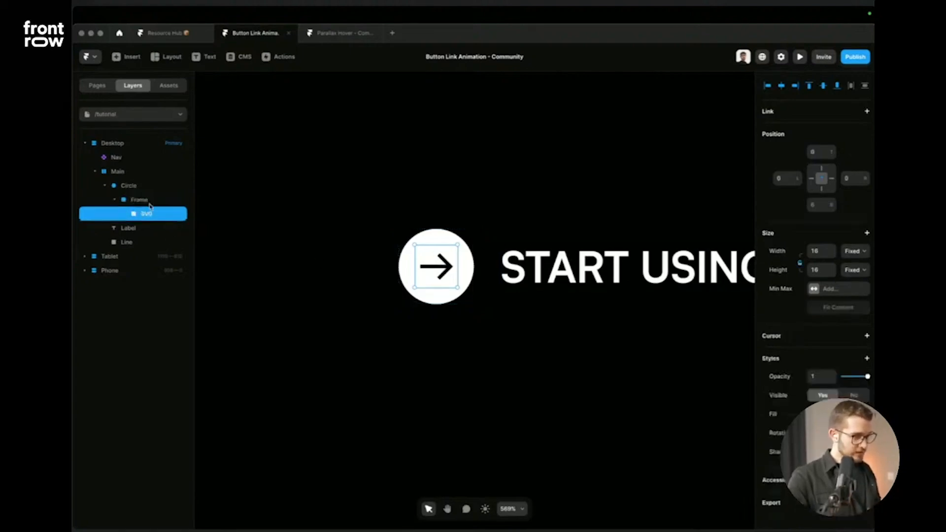
click(139, 200)
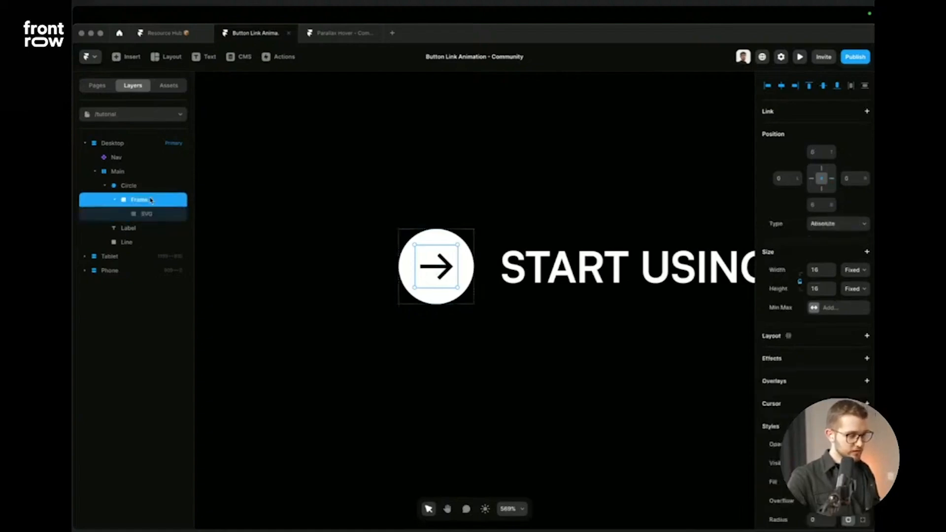
double_click(139, 200)
text(-16)
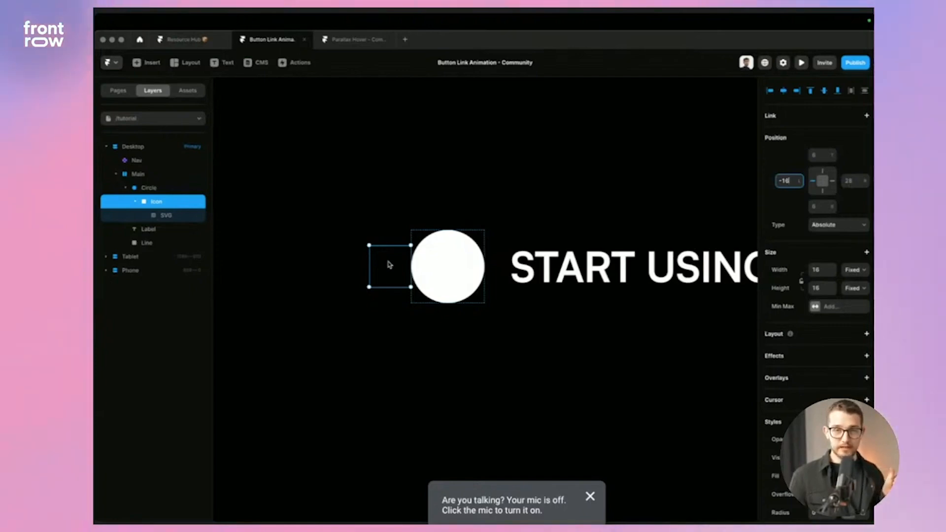
mouse_move(455, 267)
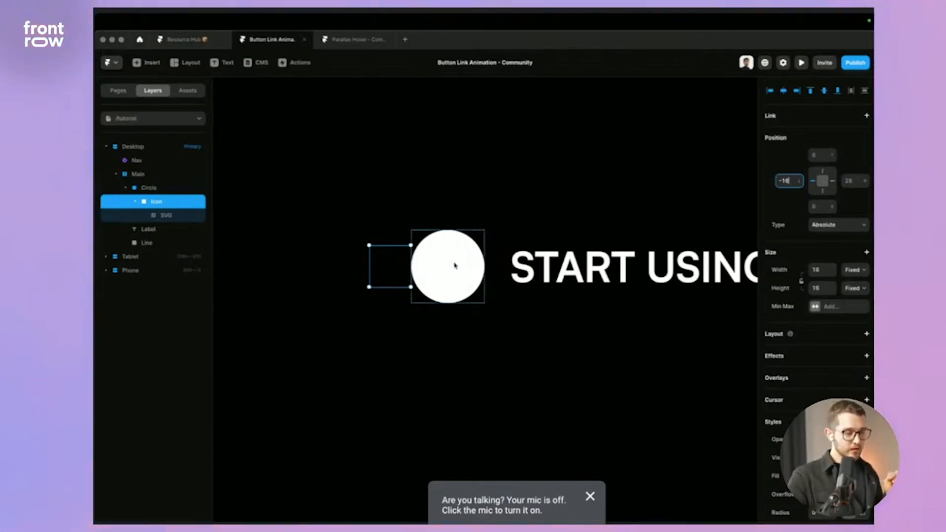
- Position Icon absolutely at left -16 so the circle's hidden overflow conceals it
click(148, 187)
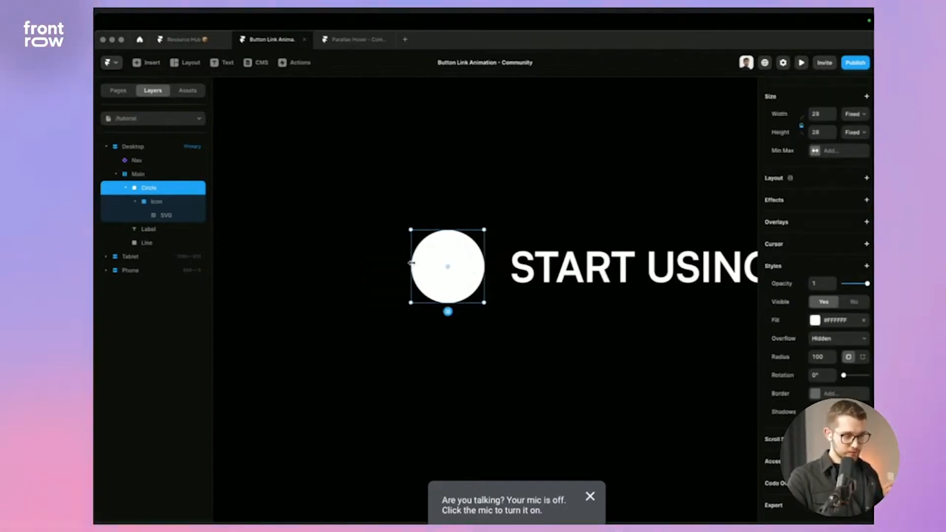
click(589, 496)
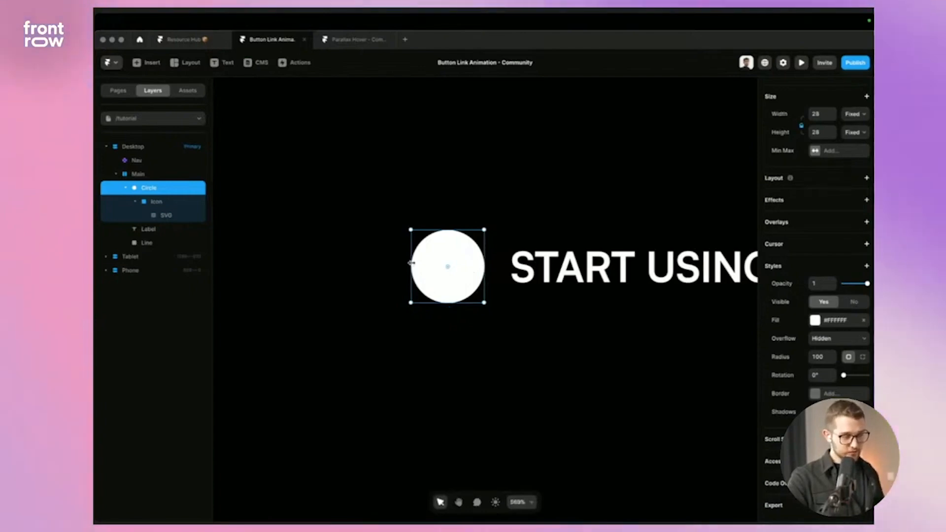
click(156, 201)
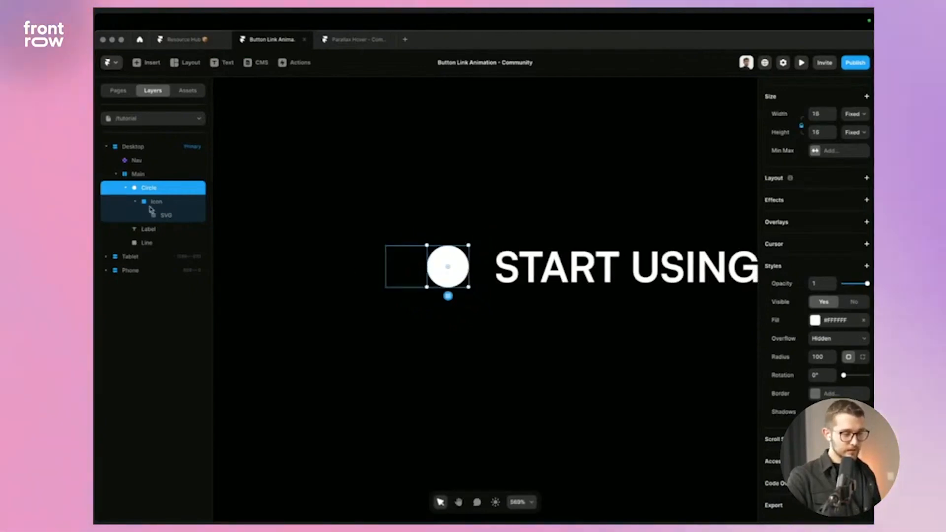
click(156, 201)
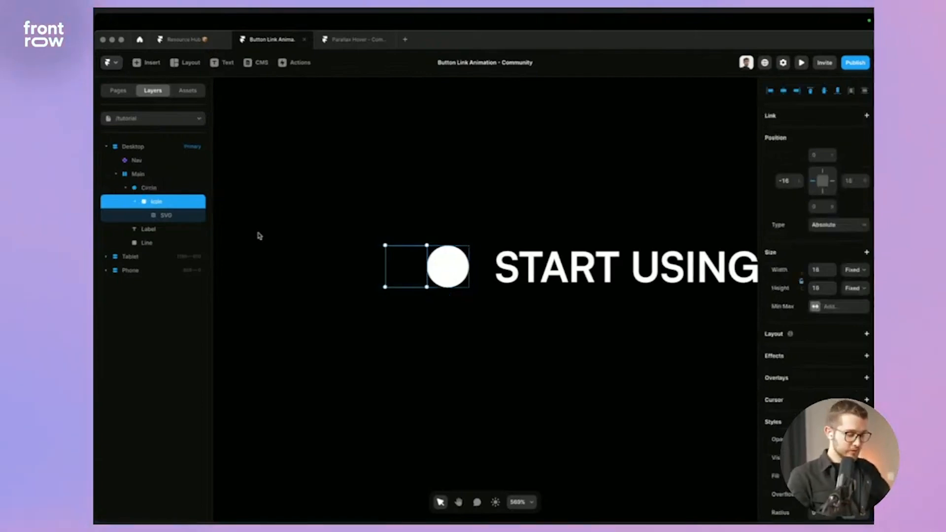
click(149, 187)
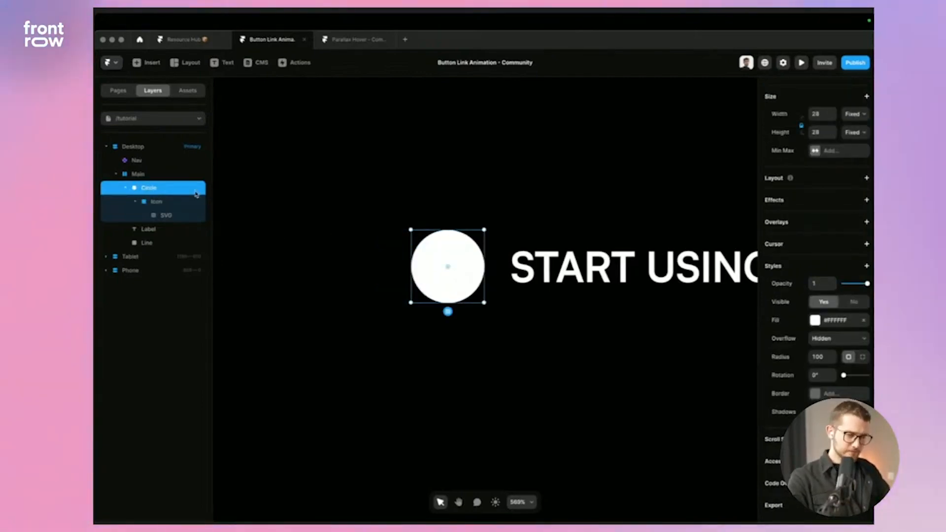
mouse_move(365, 279)
text(8)
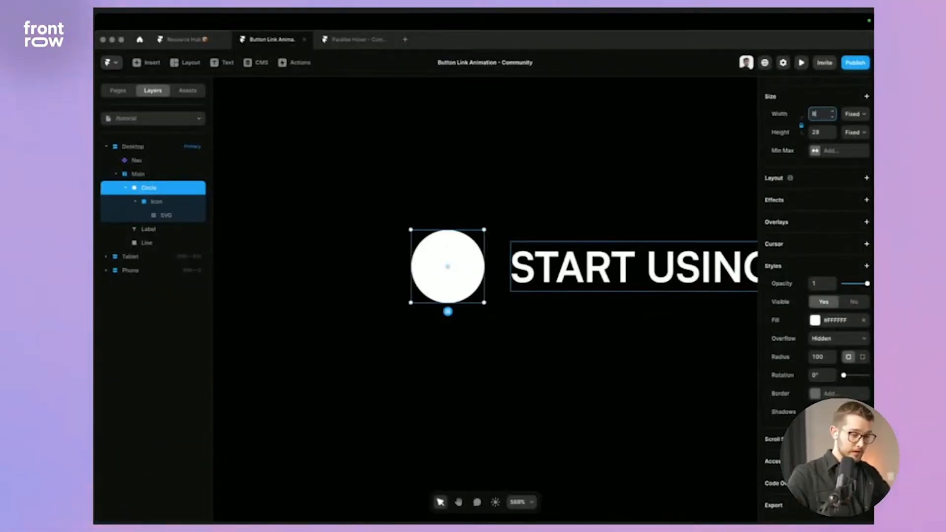
- Resize Circle to 8×8, remove its fill and add a border outline
click(815, 320)
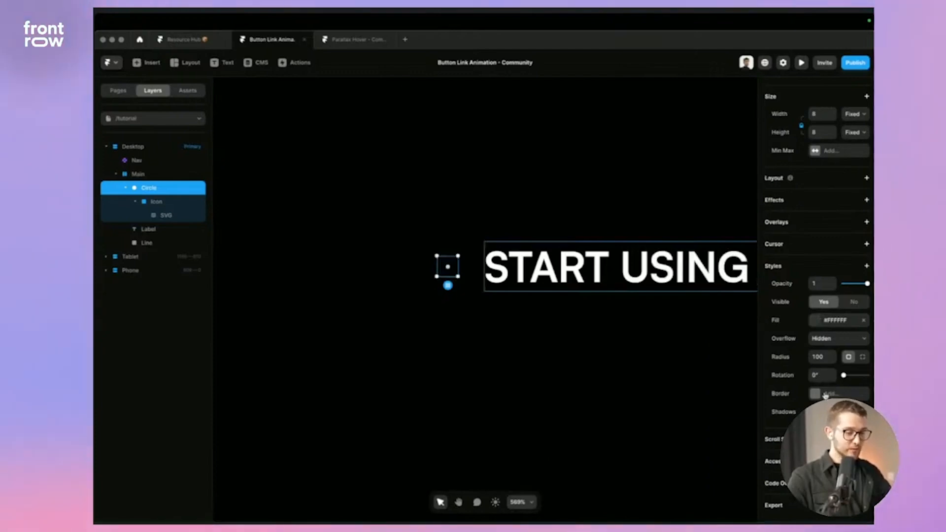
click(815, 393)
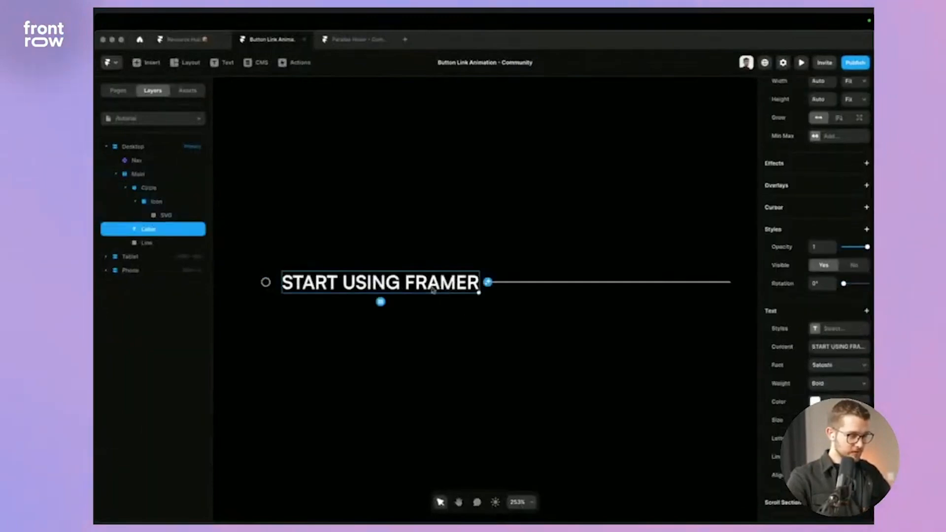
- Stack Label and Line vertically with Width and Height set to Fit
click(146, 243)
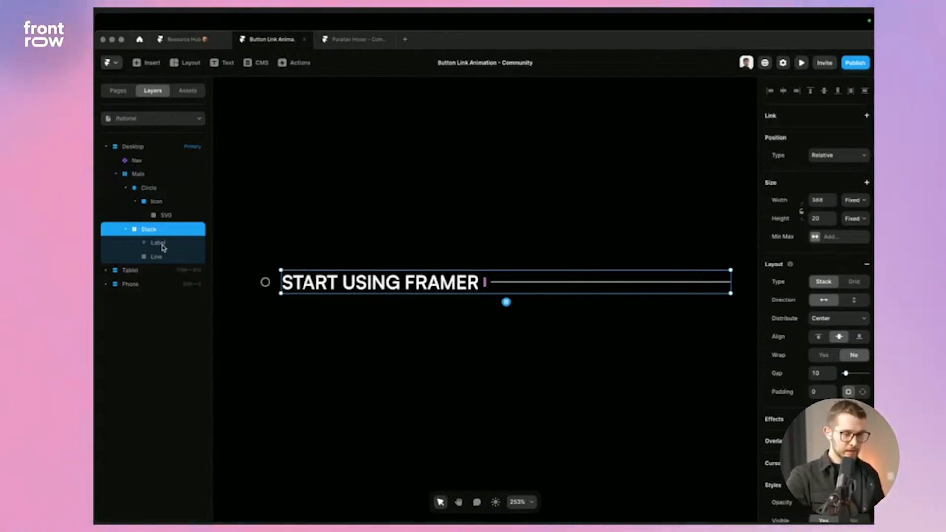
mouse_move(781, 275)
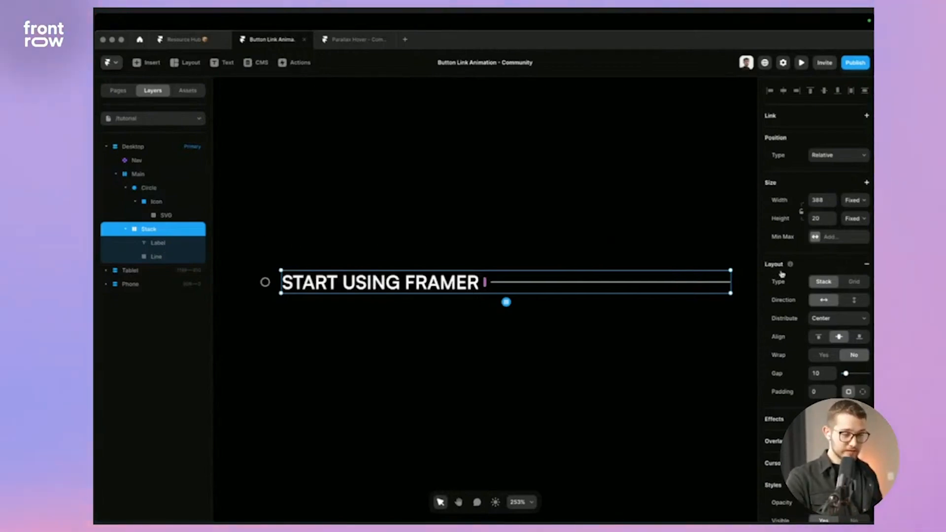
scroll(down, 3)
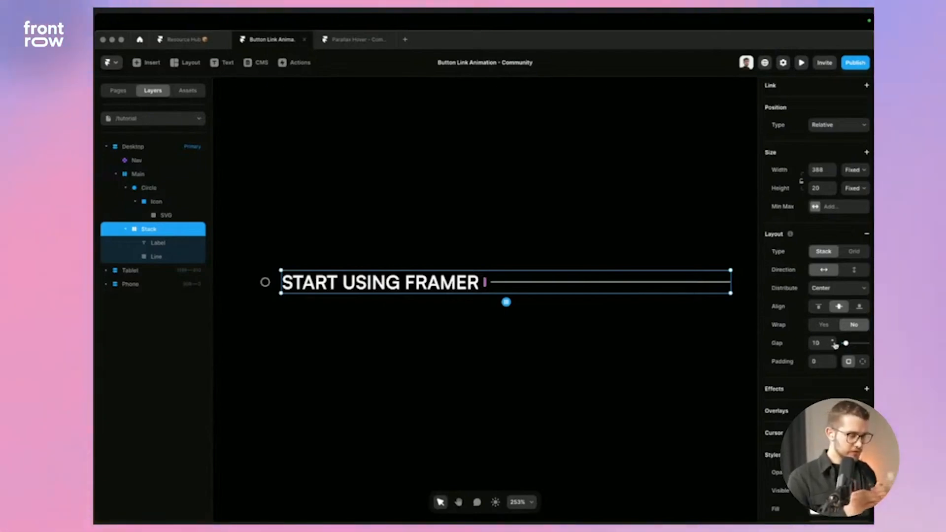
click(854, 270)
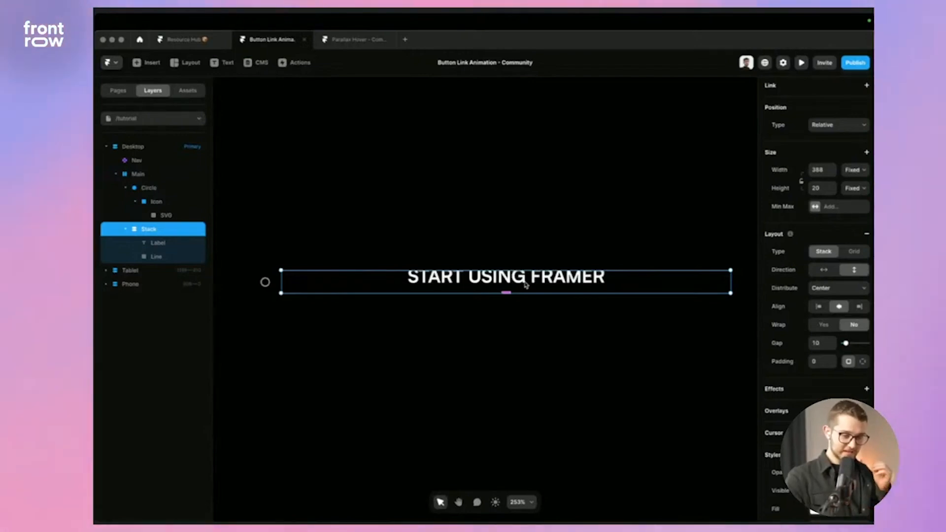
mouse_move(785, 179)
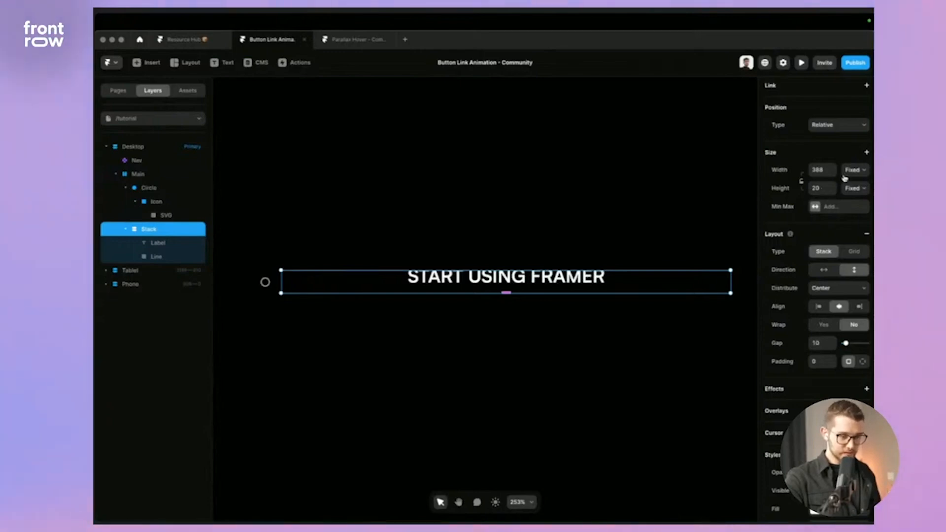
click(852, 169)
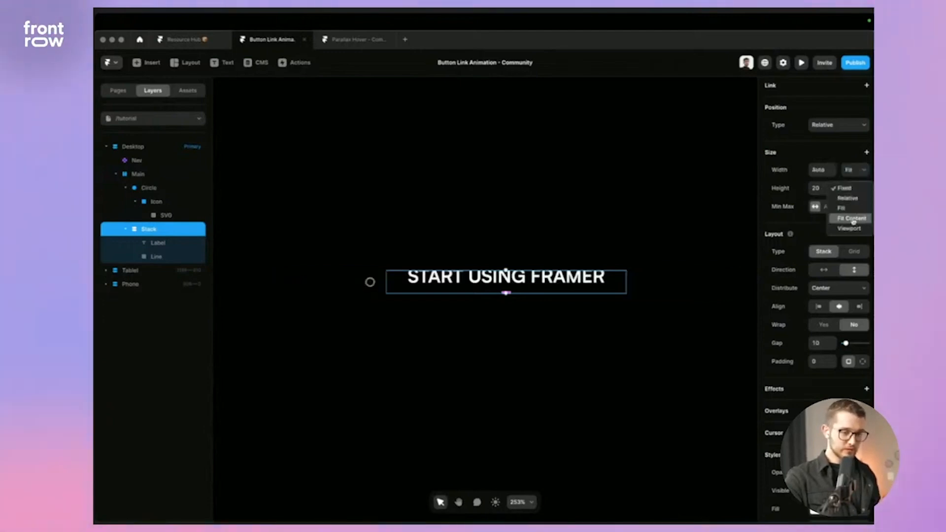
click(850, 218)
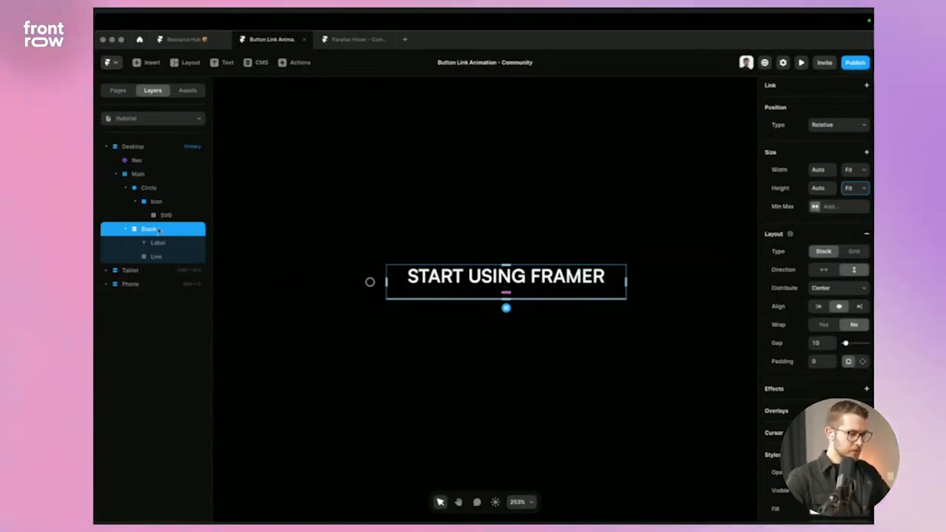
- Rename the new stack to 'Label + Line'
double_click(148, 229)
text(Label + Plu)
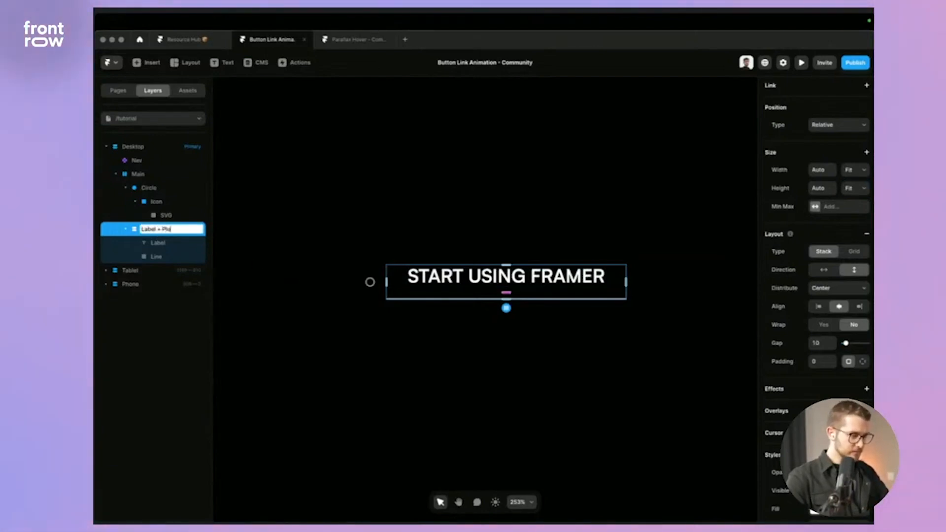
text(Line)
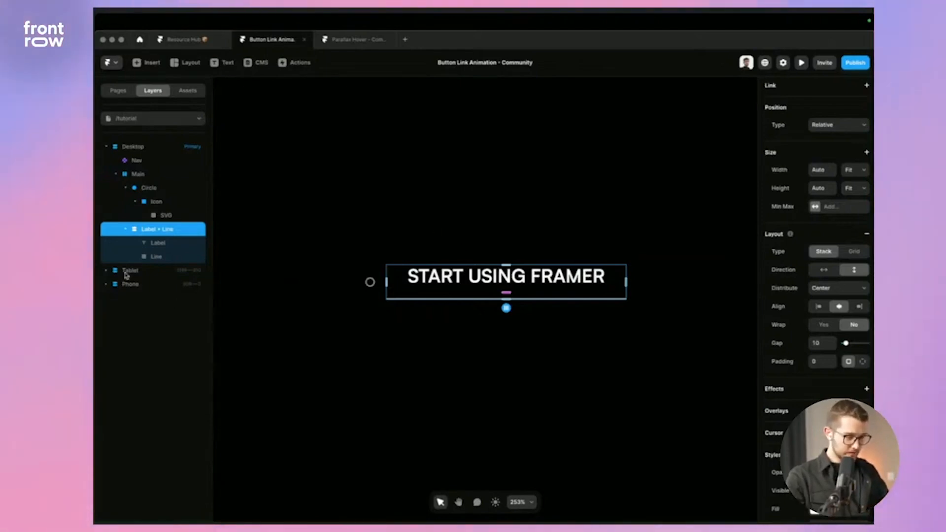
- Inspect the label, line and group layers, then select the Label + Line stack
click(155, 256)
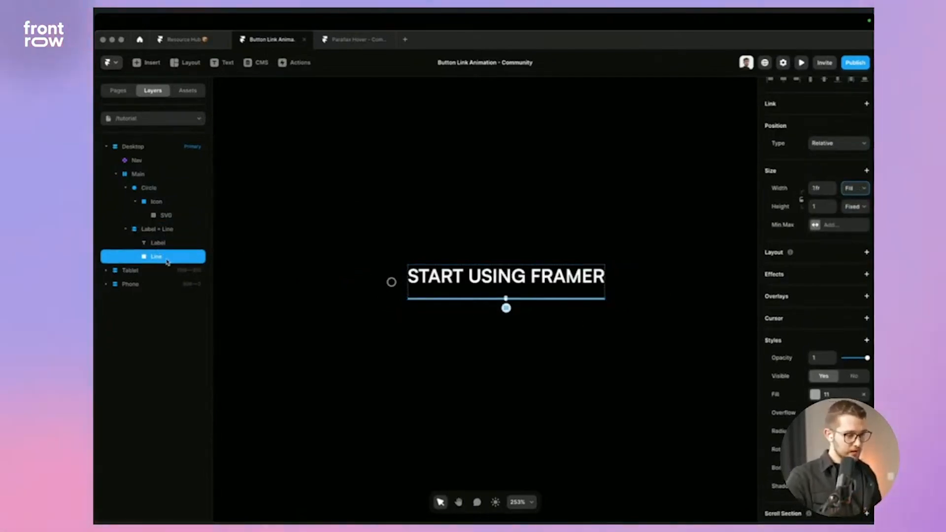
click(158, 242)
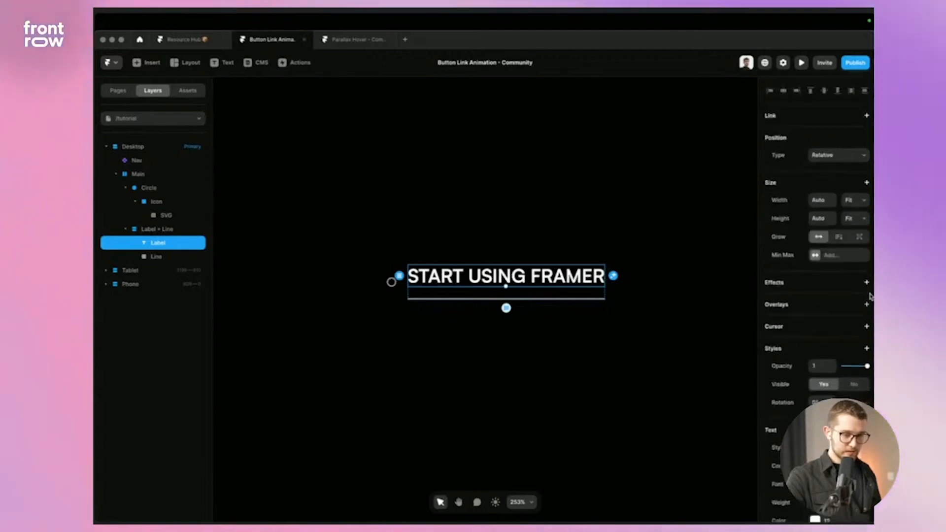
click(157, 228)
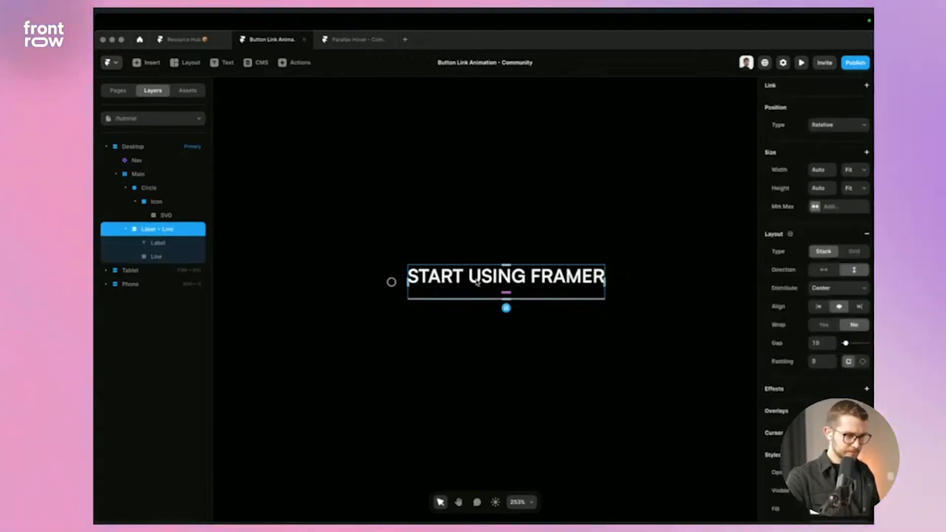
click(158, 243)
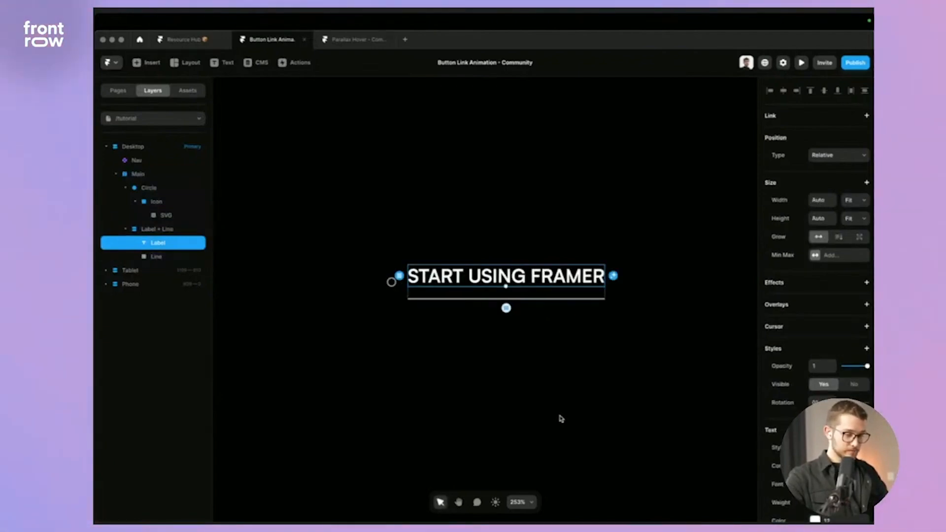
click(138, 174)
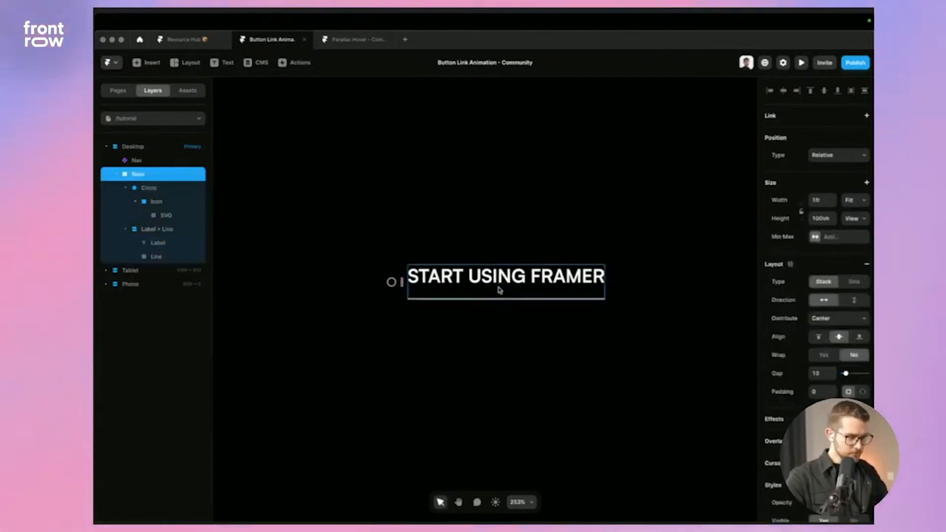
click(156, 229)
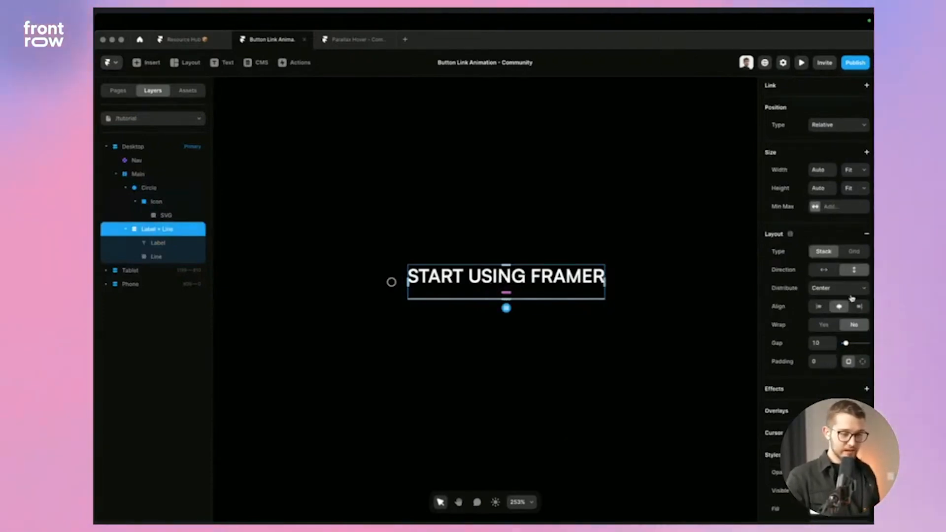
- Set the stack's Gap to 0 and start a live preview of the page
click(821, 343)
text(8)
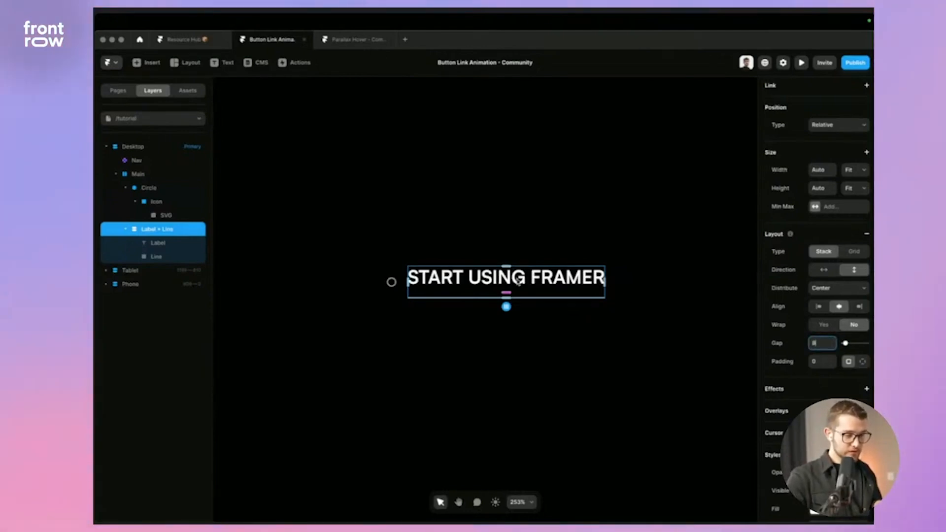
click(138, 174)
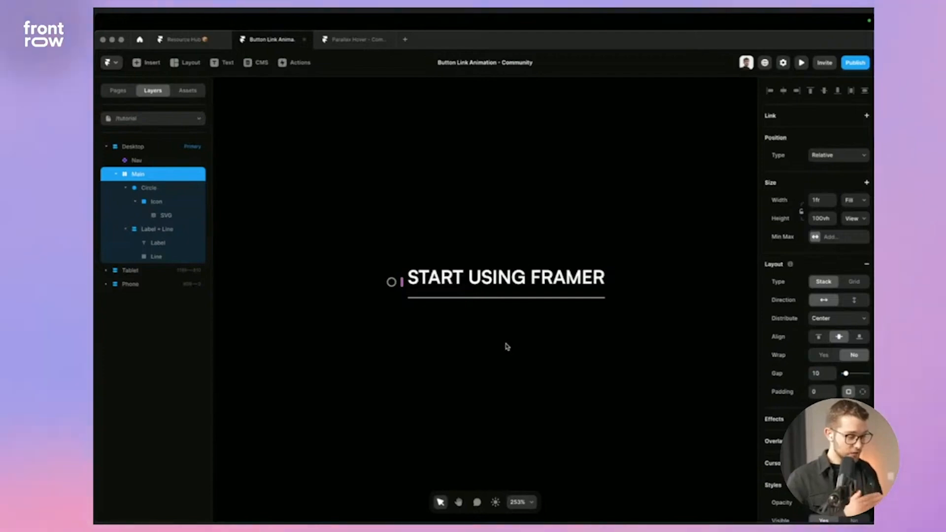
click(156, 229)
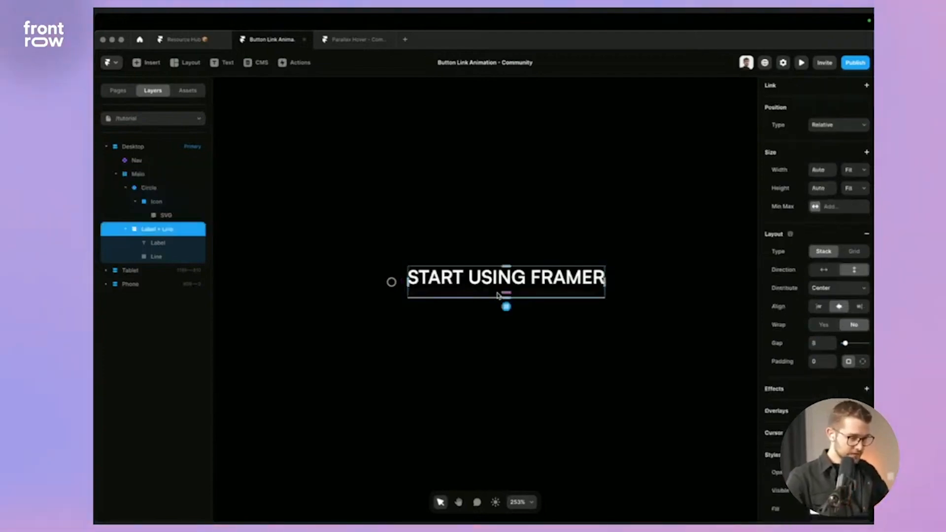
click(800, 62)
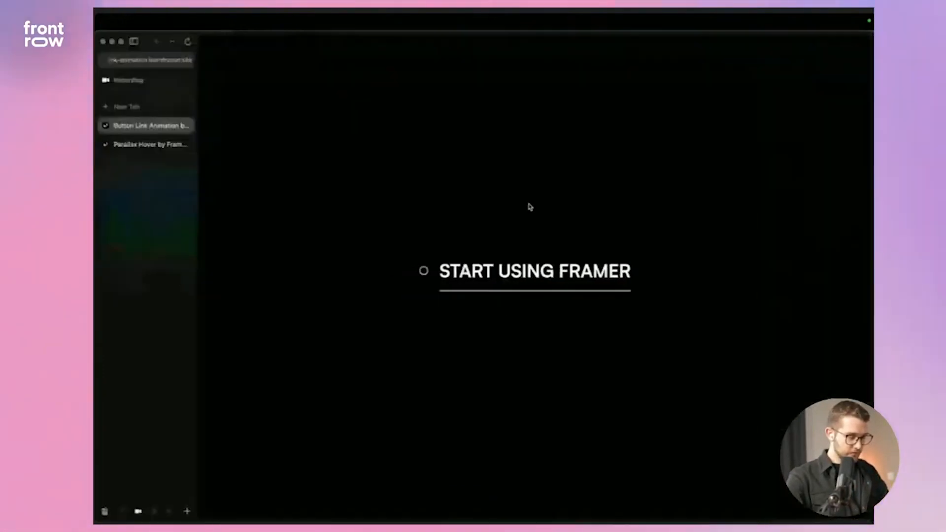
mouse_move(424, 270)
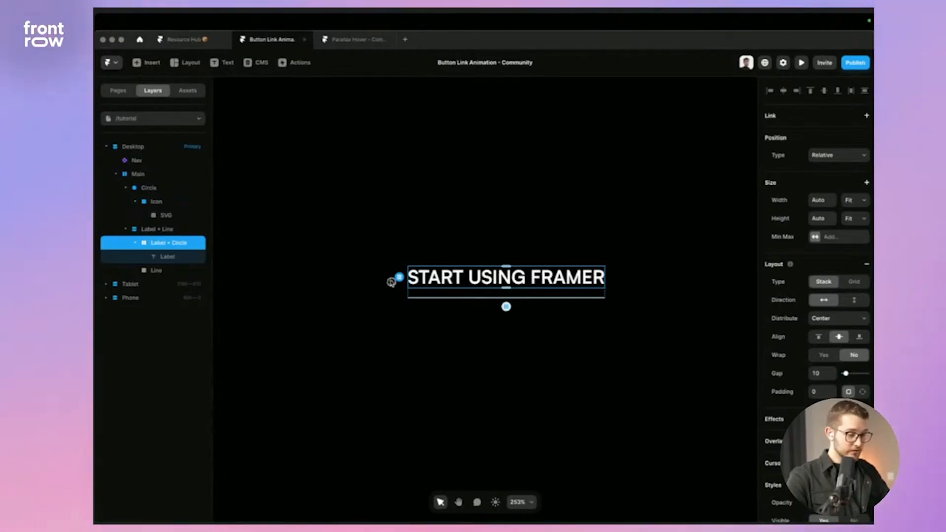
- Move the Circle layer into Label + Circle before Label and adjust the stack's gap
click(149, 187)
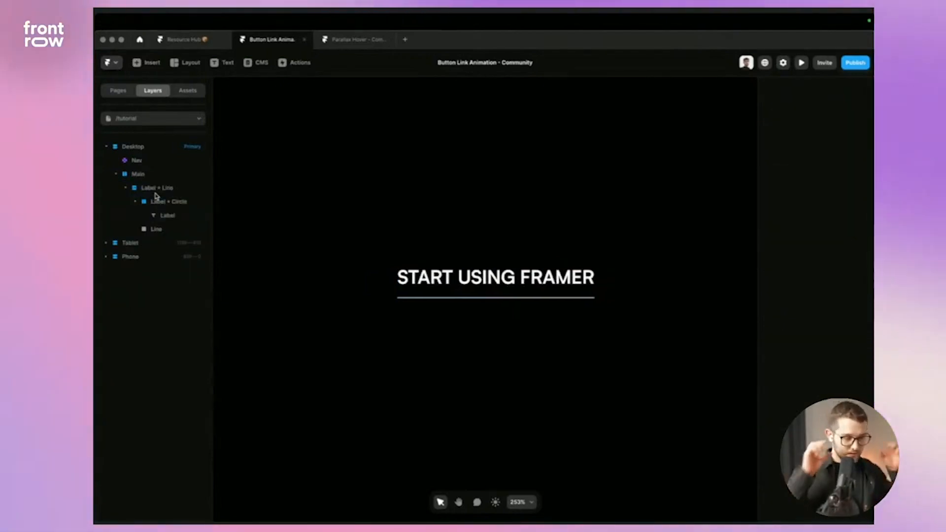
click(495, 278)
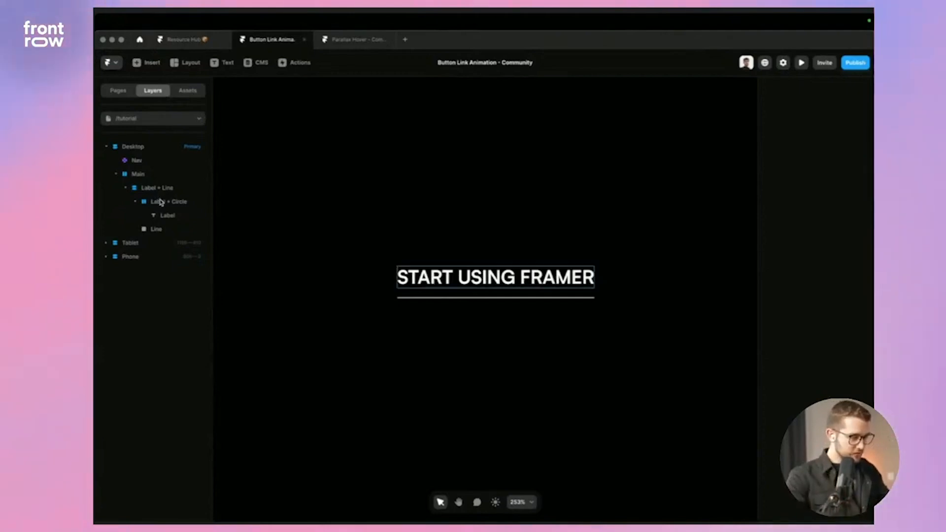
click(168, 229)
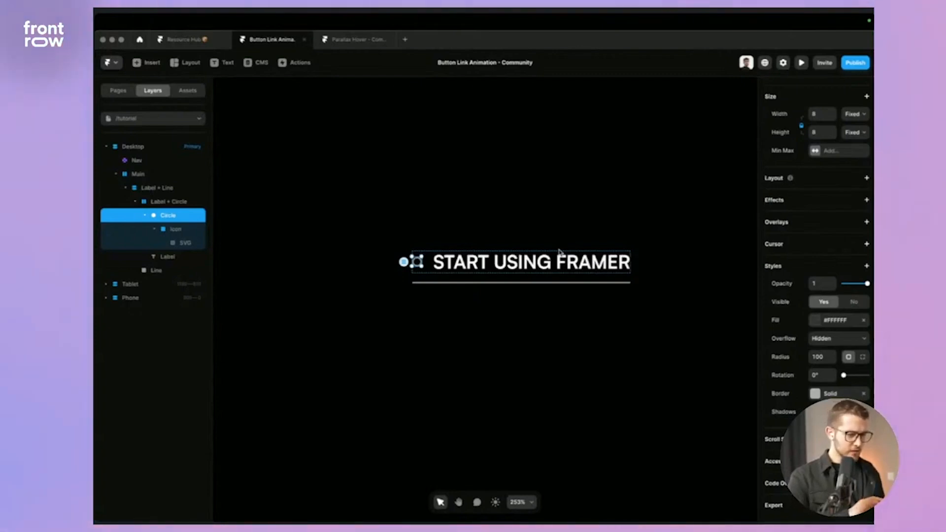
click(169, 201)
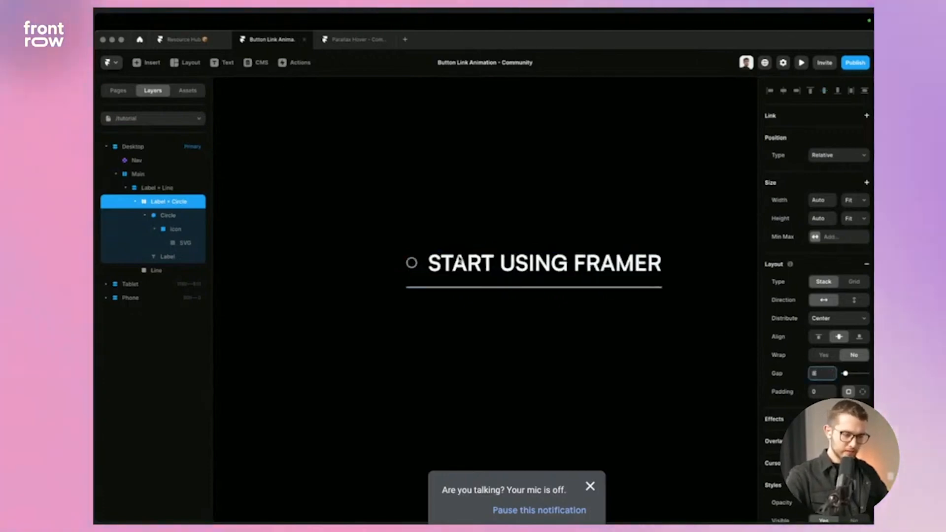
click(543, 263)
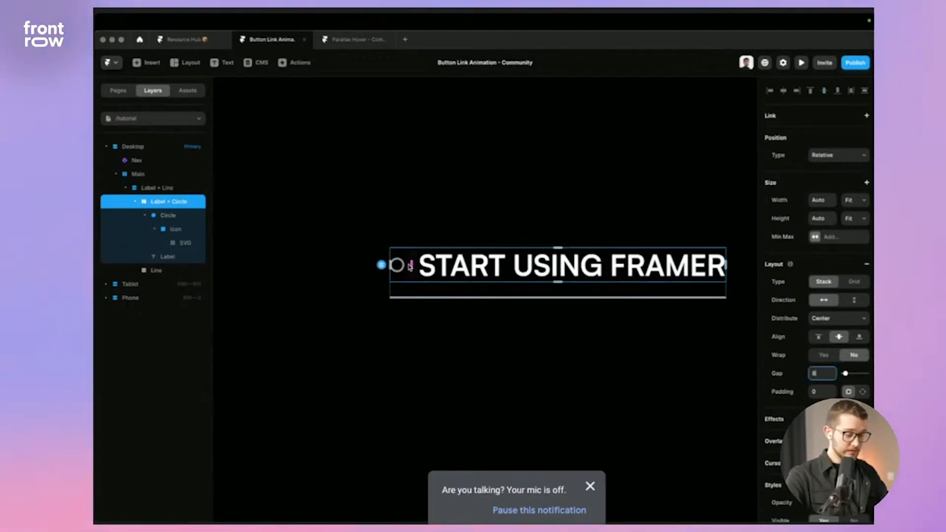
- Wrap Line in a 'Line Wrapper' stack with 16 px left padding so it starts under the label
click(156, 270)
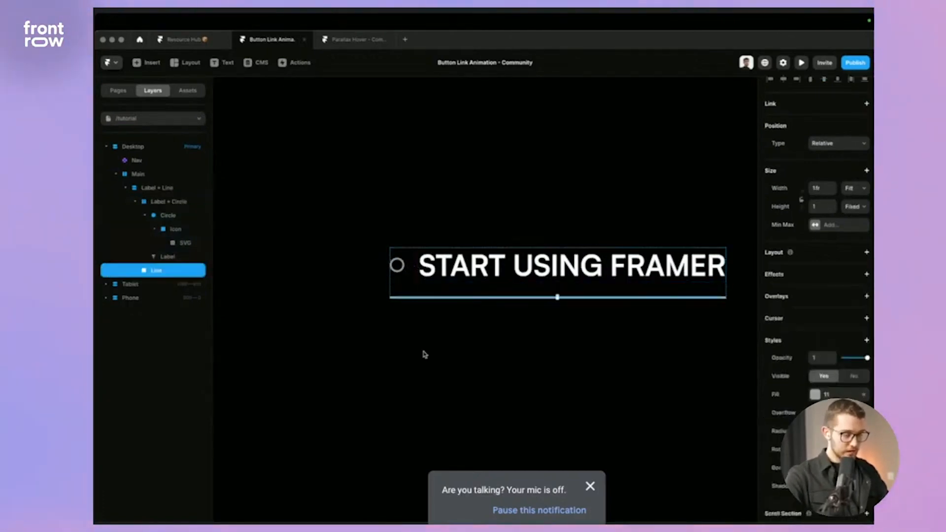
click(801, 62)
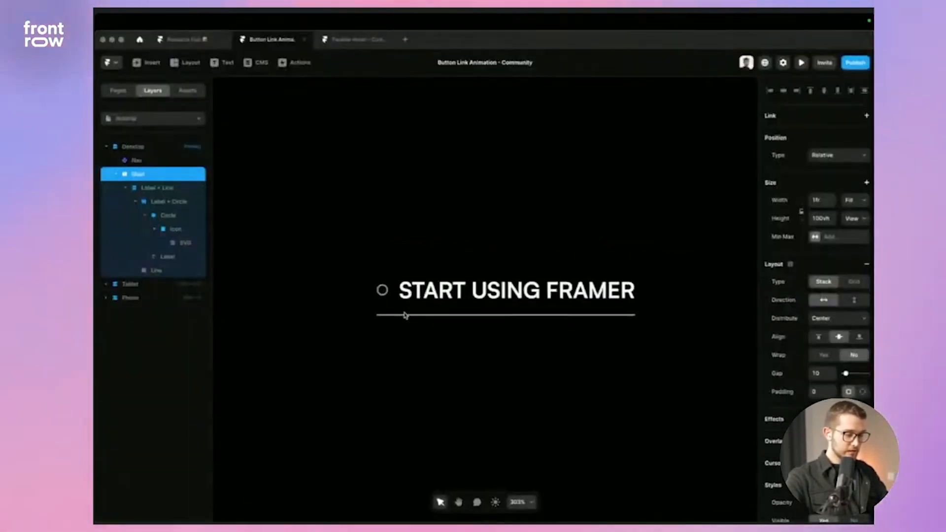
click(156, 270)
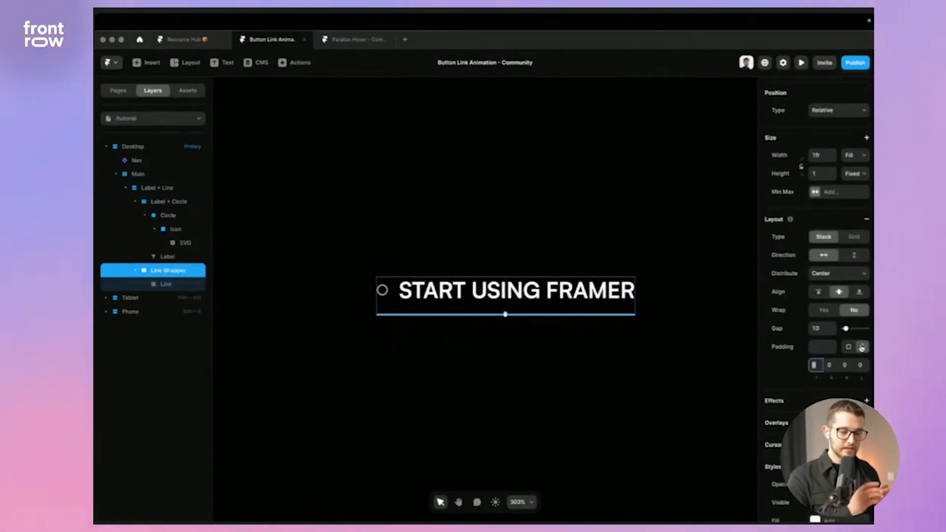
click(861, 346)
text(16)
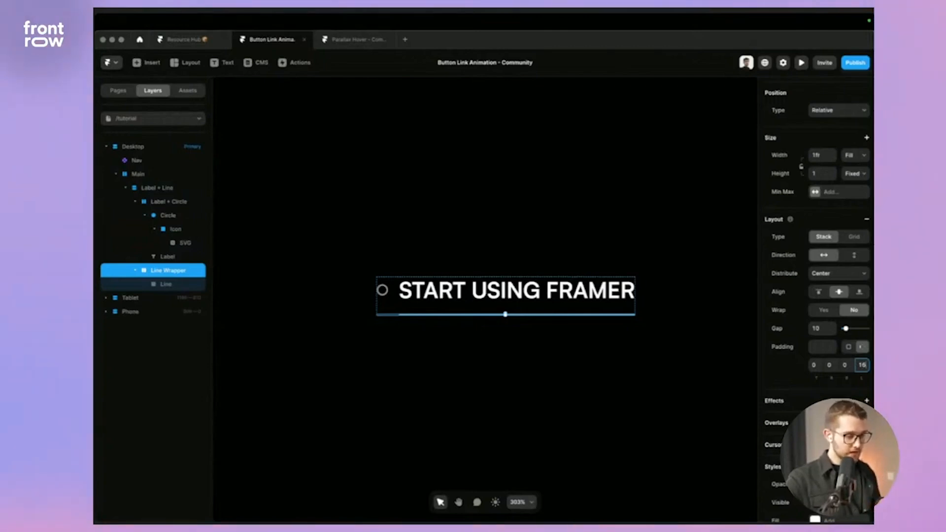
mouse_move(562, 362)
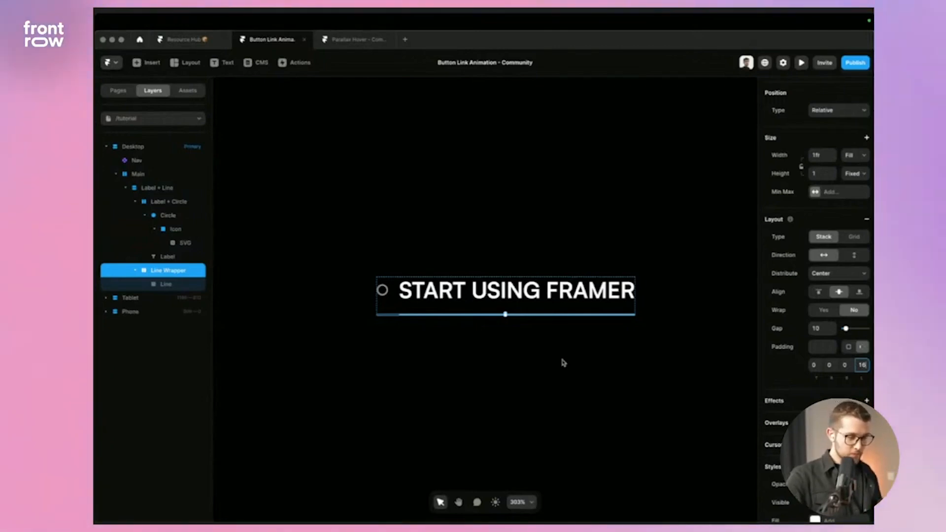
click(138, 173)
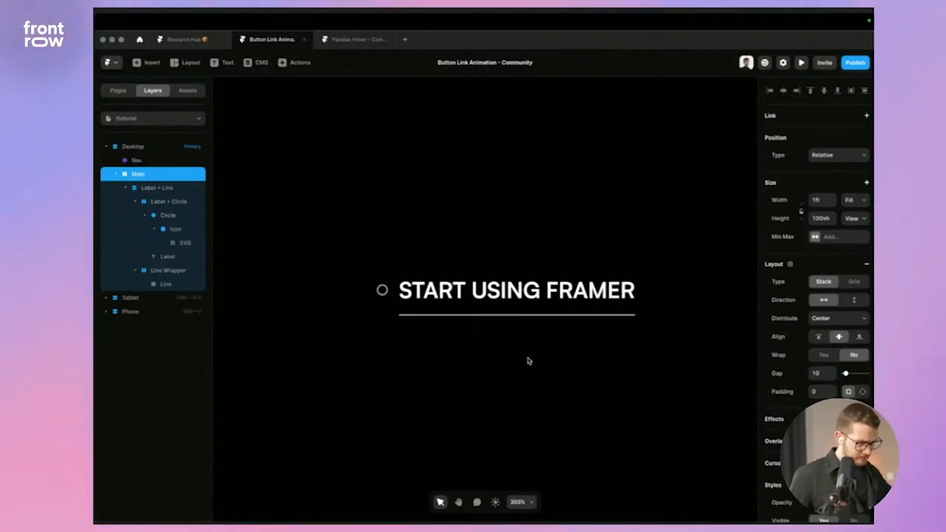
- Create a component named 'Link Button' from the Label + Line group
click(157, 188)
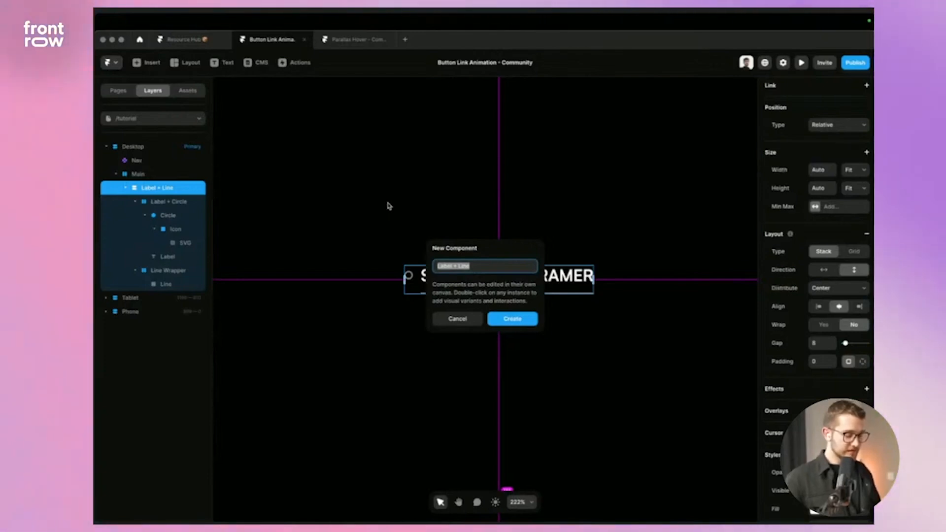
text(Link b)
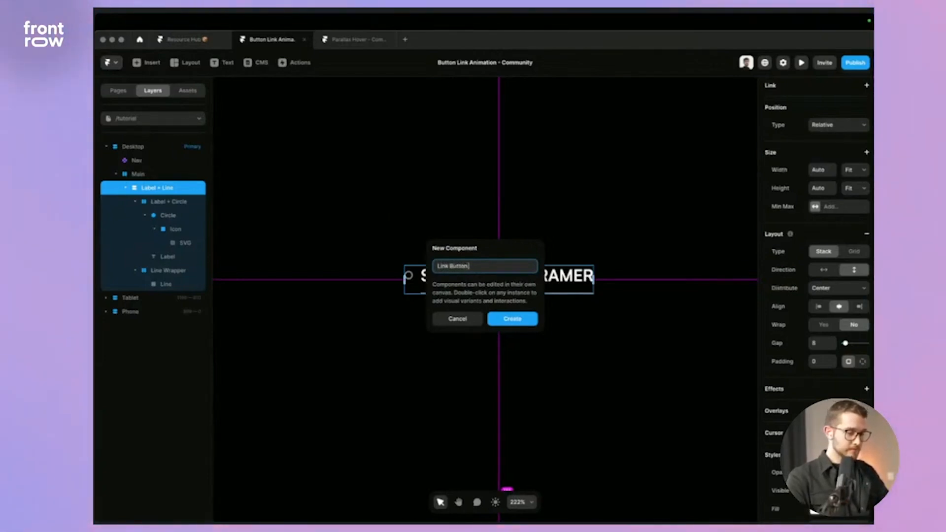
click(512, 319)
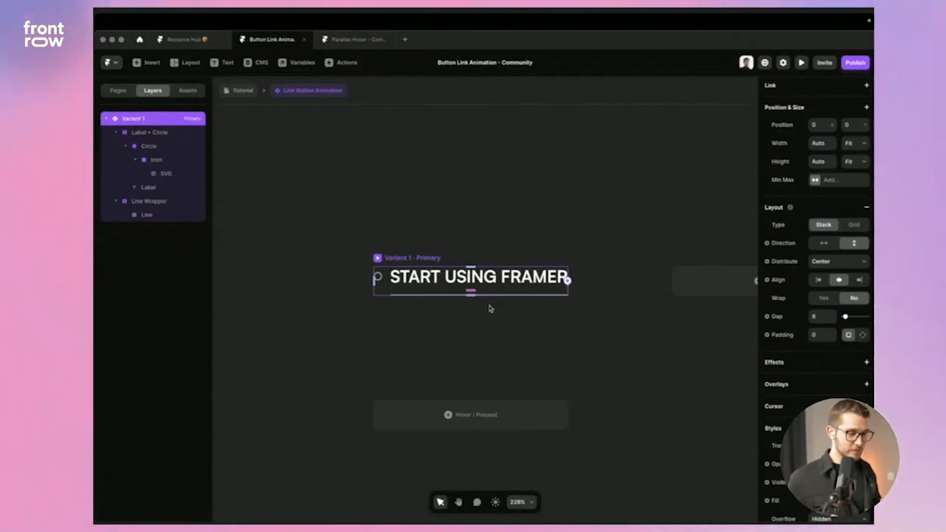
mouse_move(458, 250)
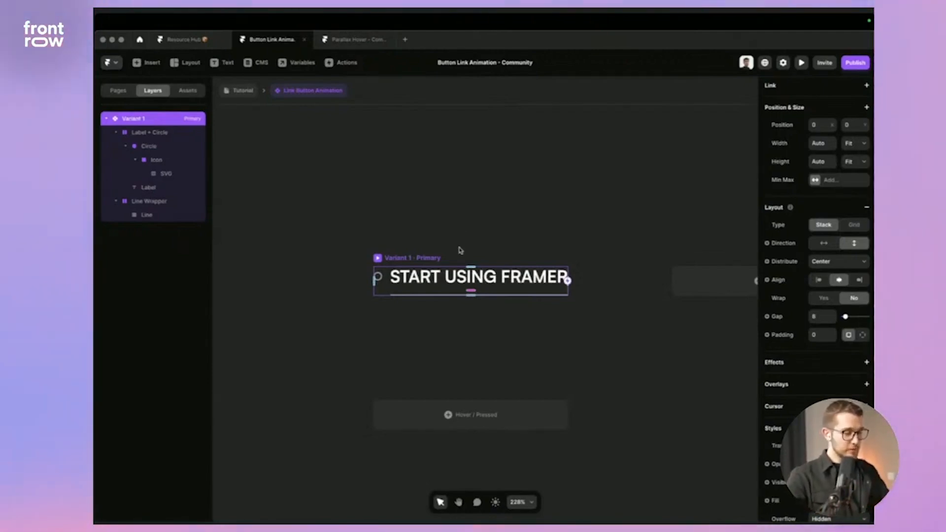
mouse_move(398, 259)
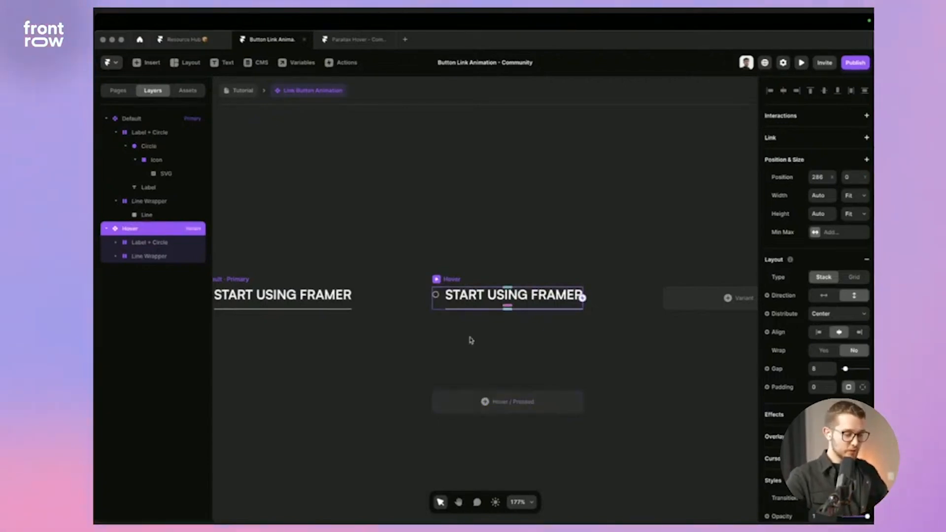
- Rename Variant 1 to Default and add a second variant named Hover
click(802, 62)
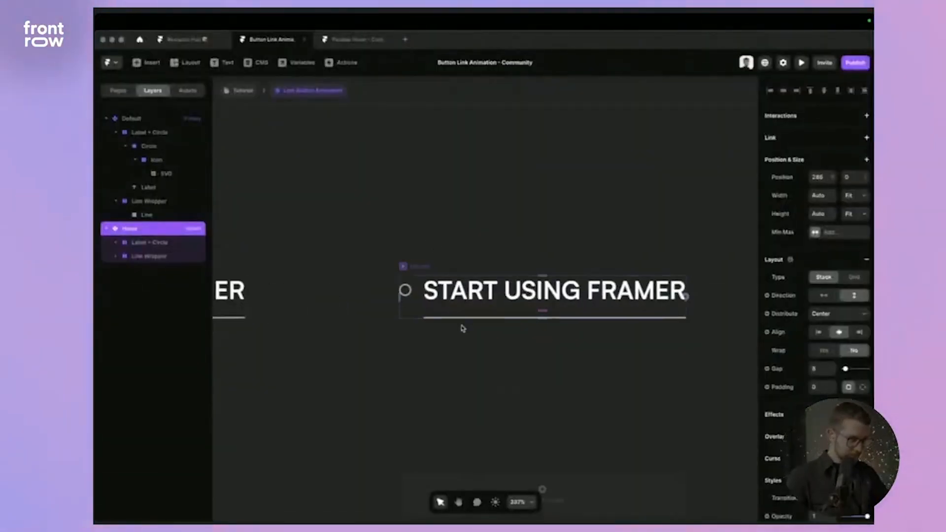
click(149, 256)
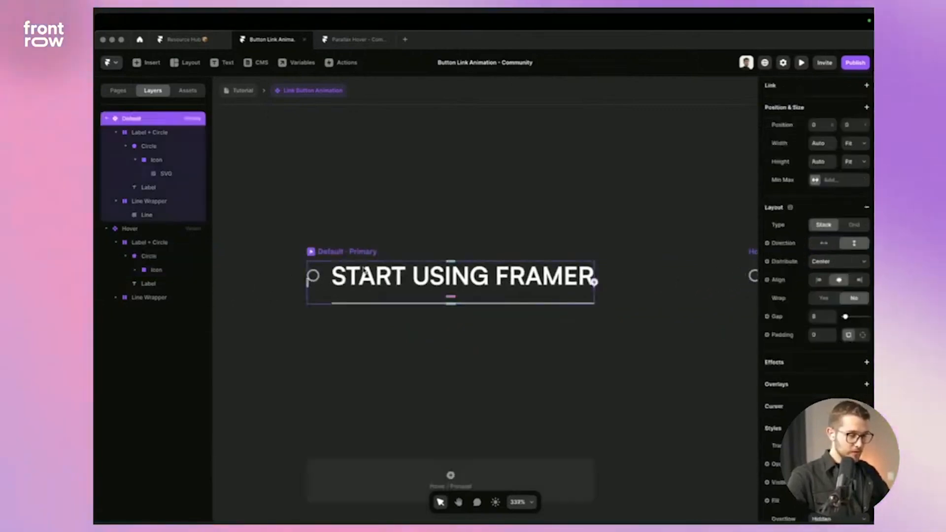
- Give the Default variant's Label + Circle row a fixed 19 px height
click(150, 132)
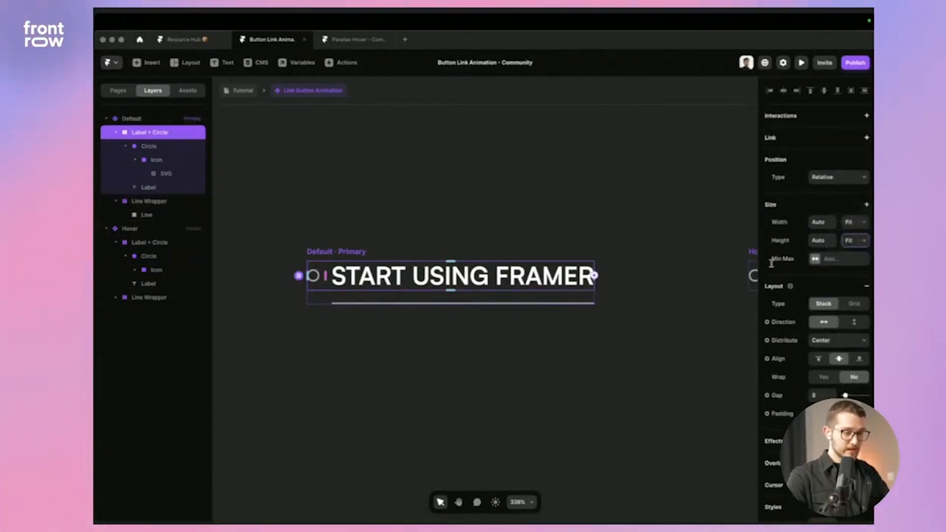
click(854, 241)
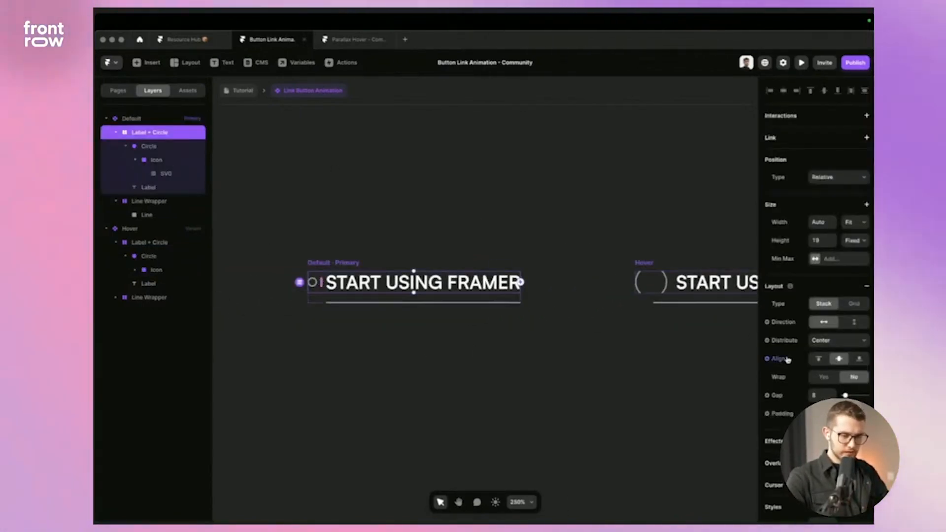
scroll(down, 3)
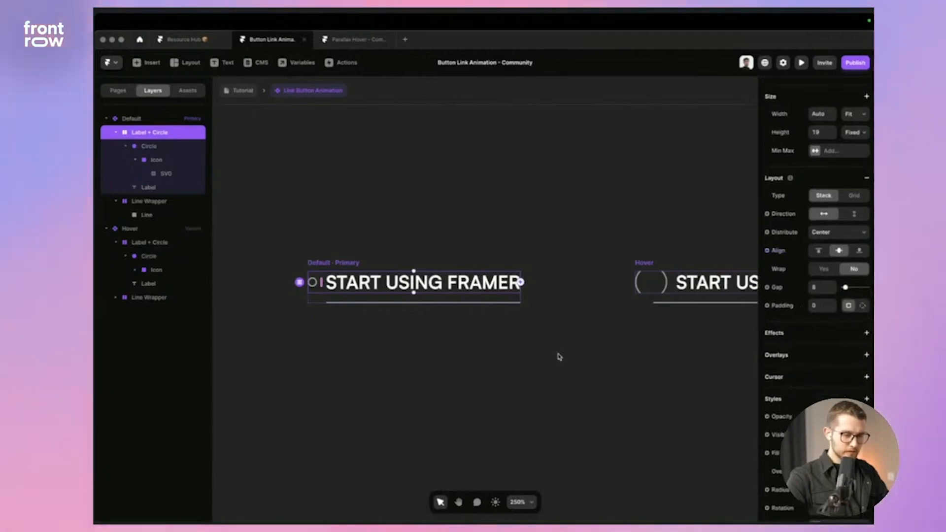
- Change the Default variant's Overflow from Hidden to Visible
click(131, 118)
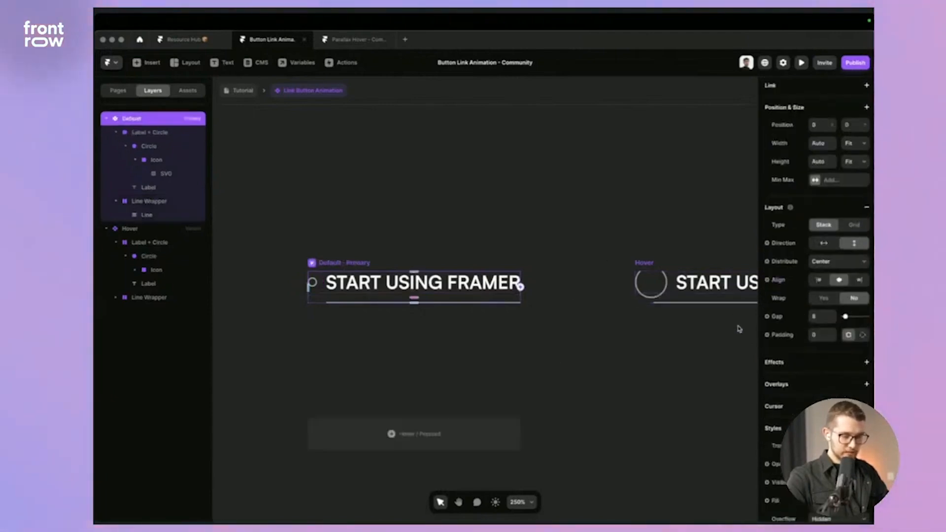
scroll(down, 3)
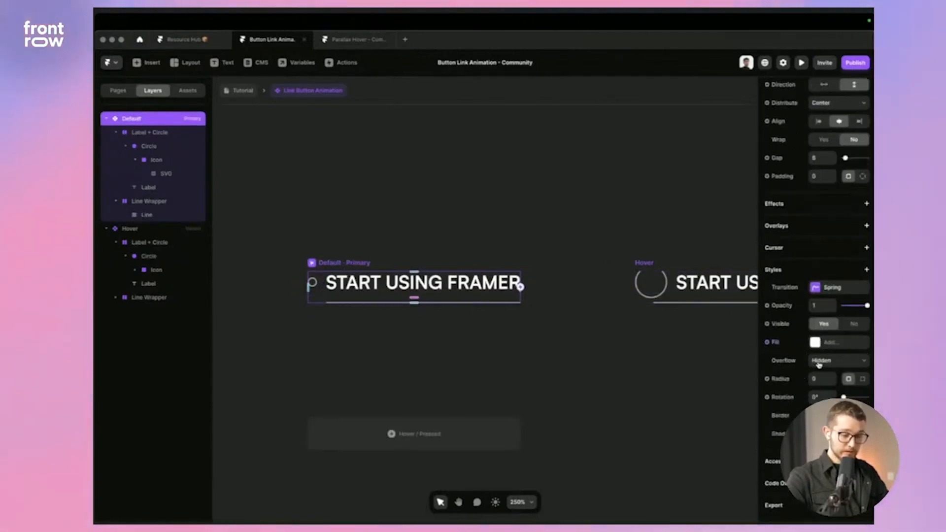
click(838, 361)
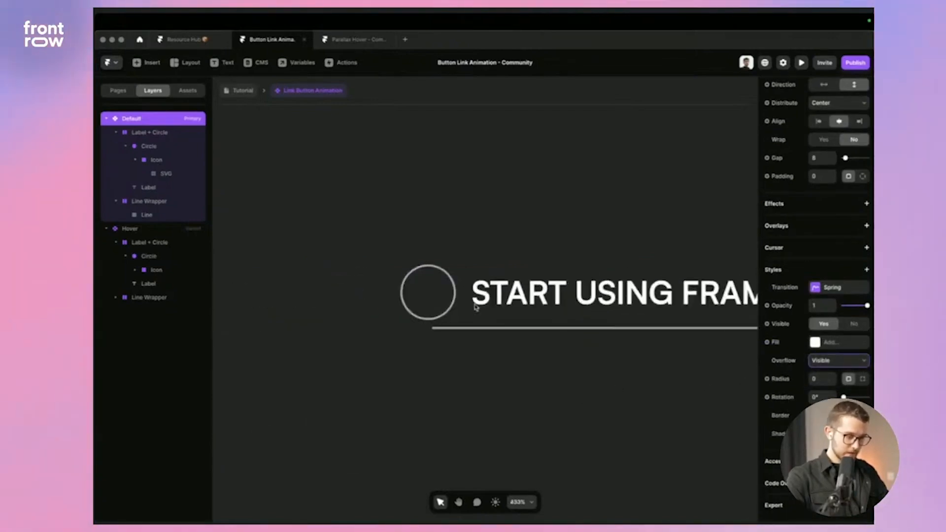
- Fill the Hover variant's Circle solid #FFFFFF at 100% behind the arrow icon
click(150, 242)
text(12)
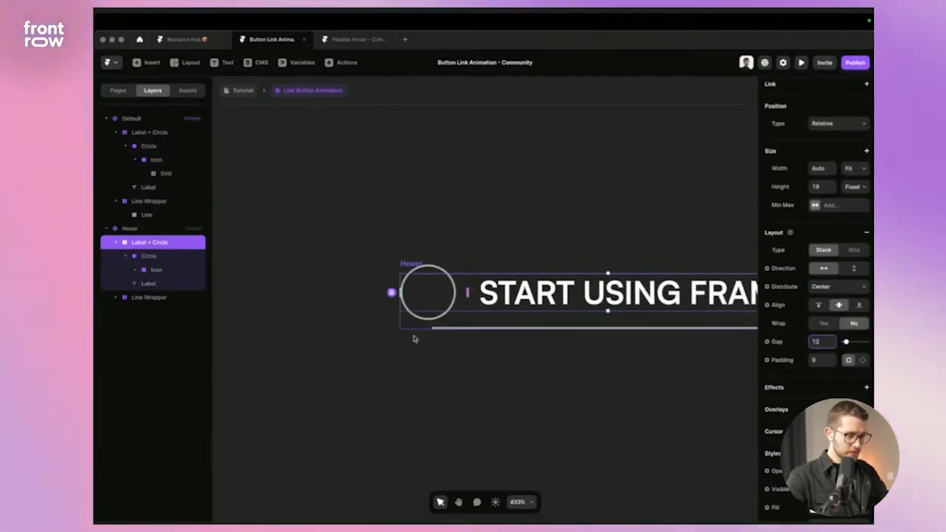
click(149, 255)
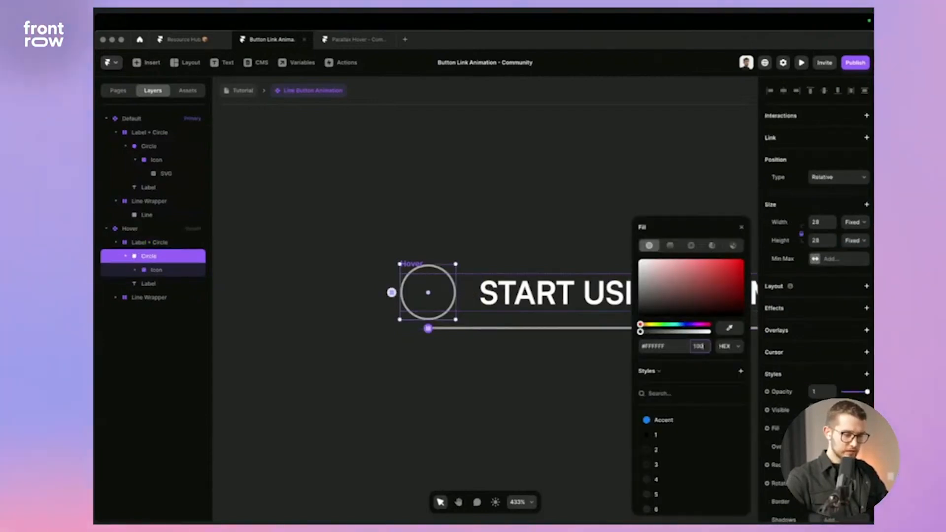
click(741, 226)
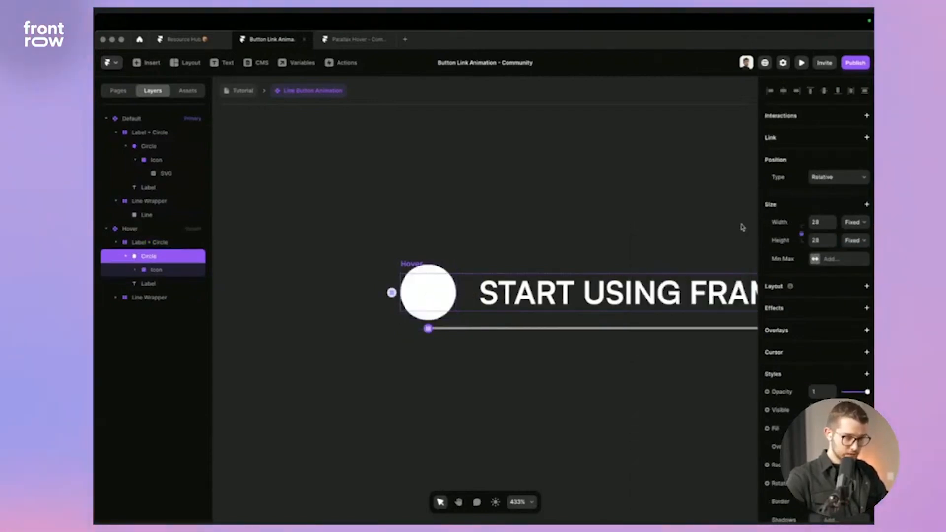
click(166, 284)
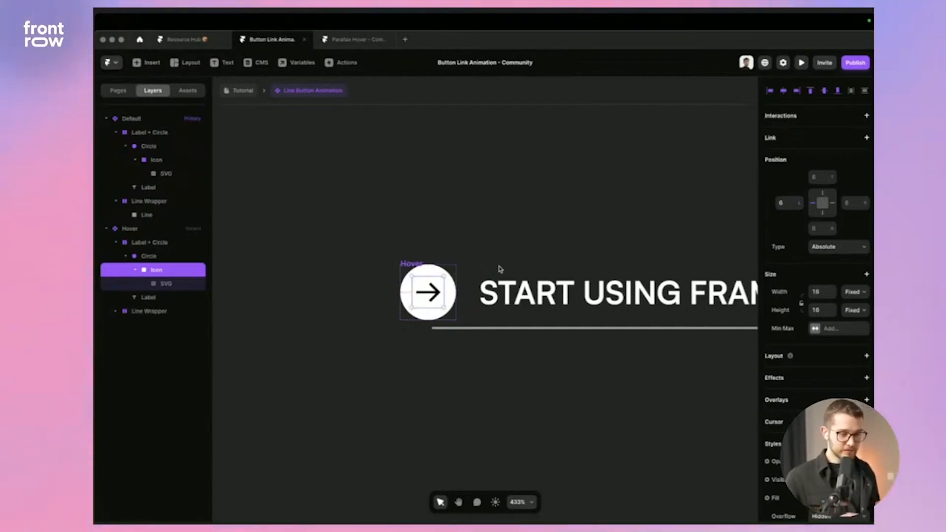
mouse_move(839, 218)
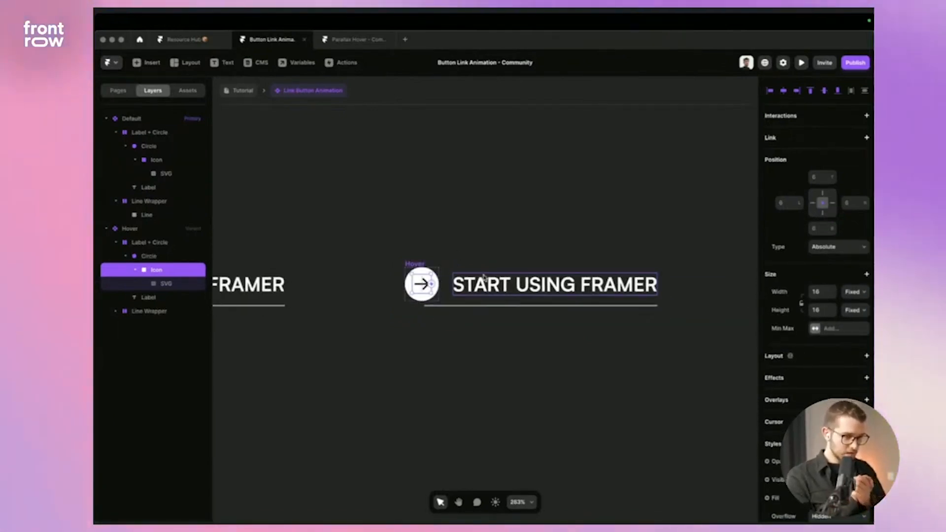
click(146, 324)
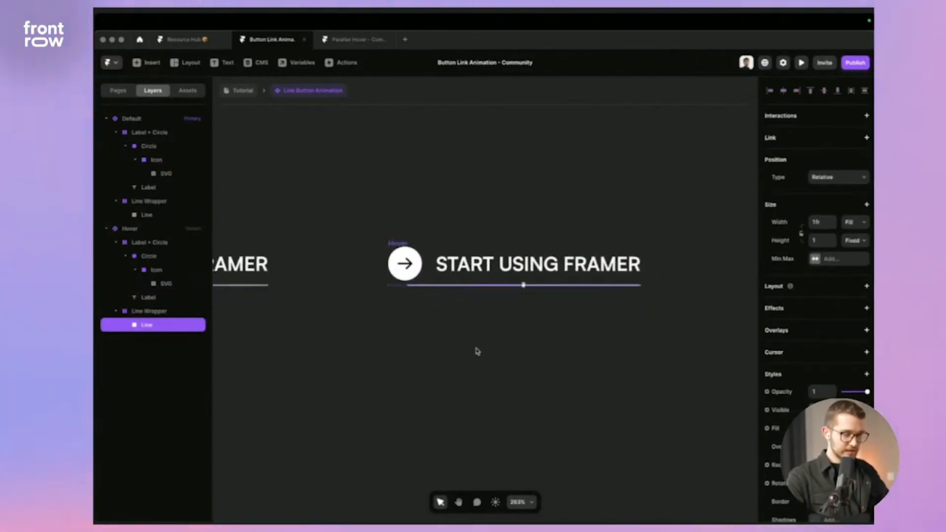
- Set the Line Wrapper's Distribute to End so the underline sits at its right end
click(854, 222)
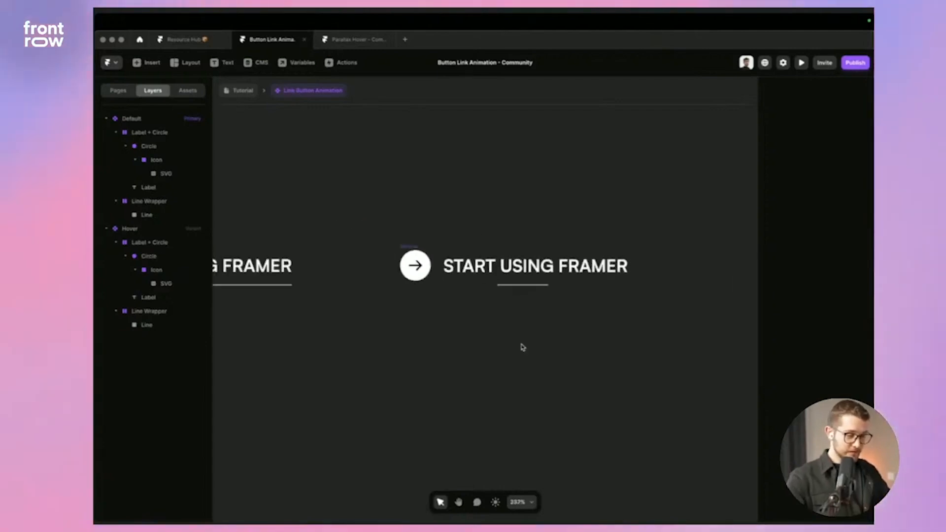
click(800, 62)
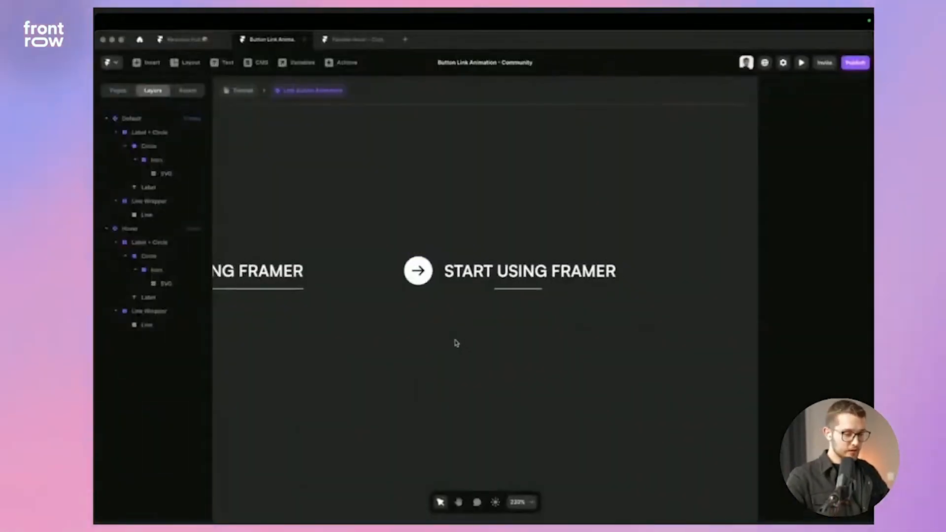
click(147, 215)
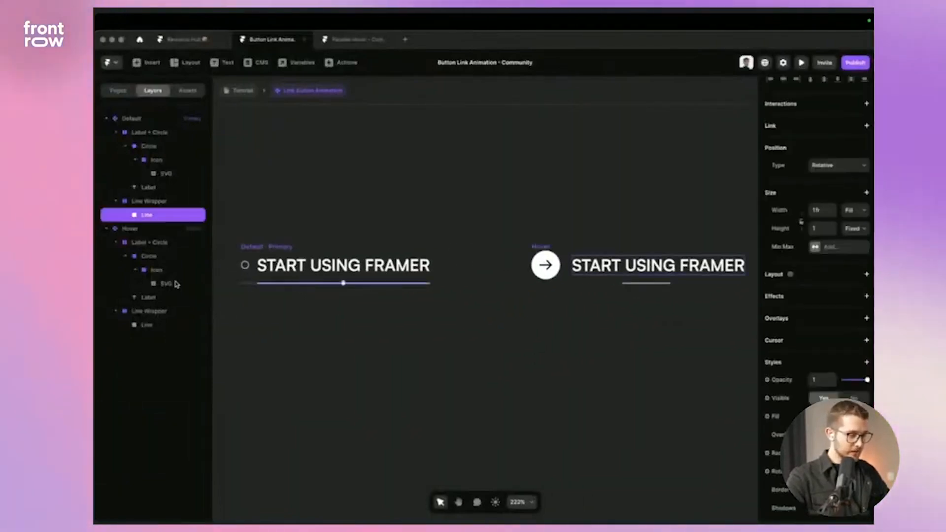
click(149, 202)
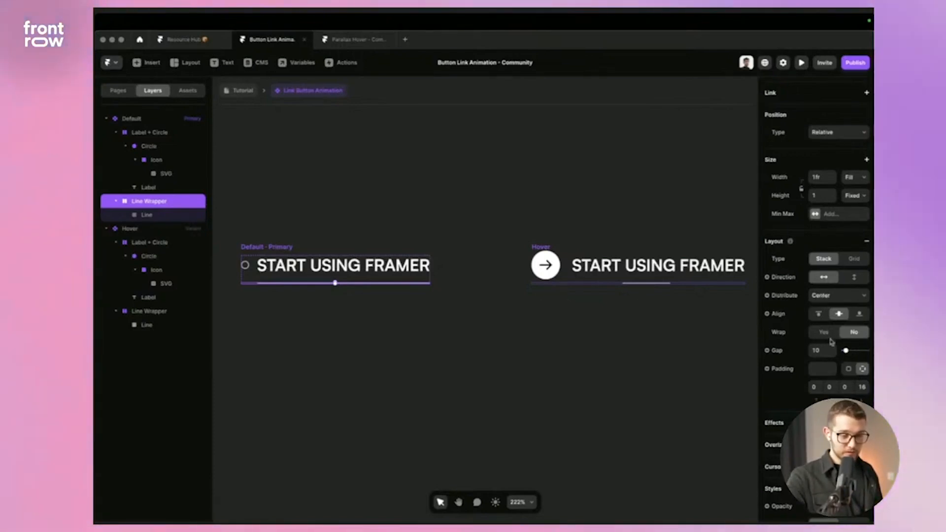
click(837, 294)
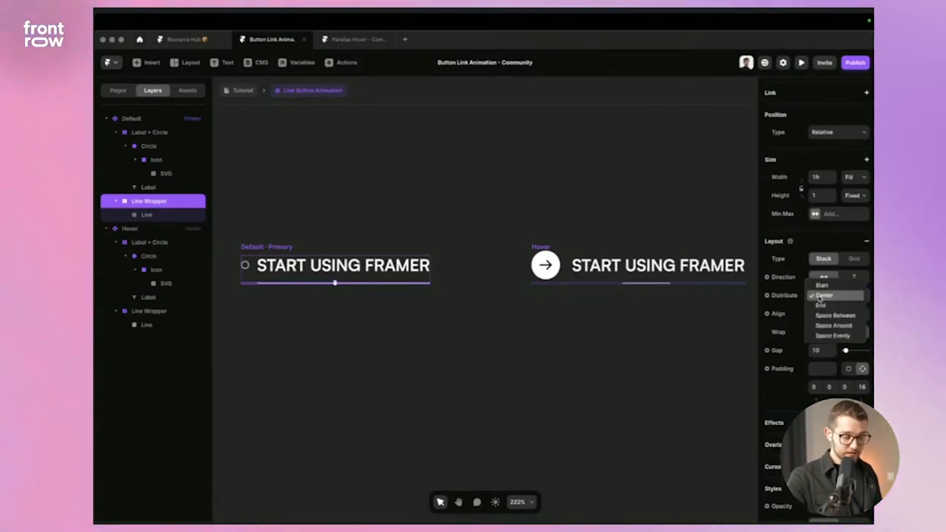
click(824, 295)
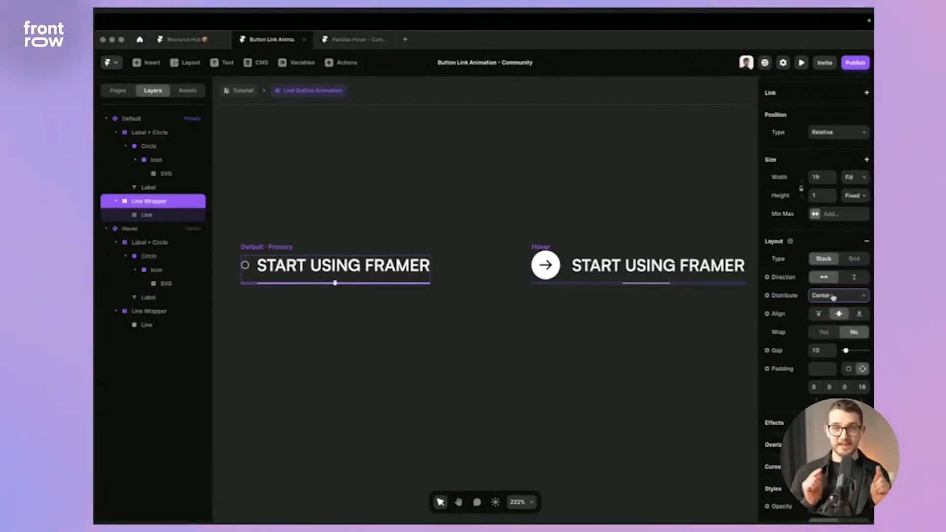
click(838, 295)
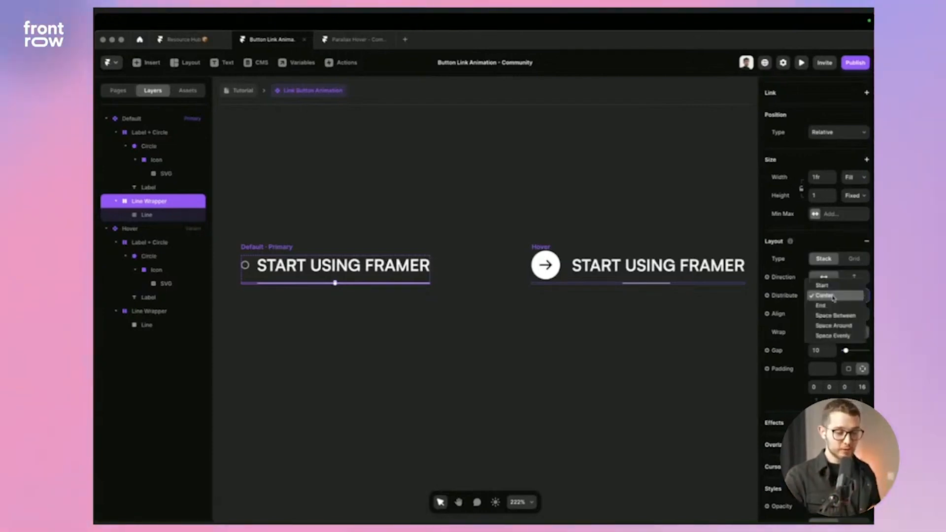
mouse_move(832, 306)
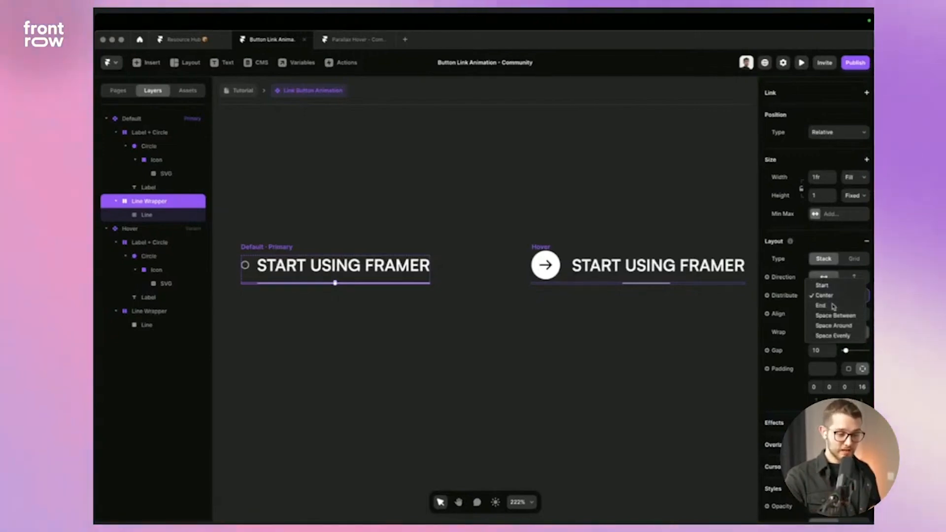
click(820, 305)
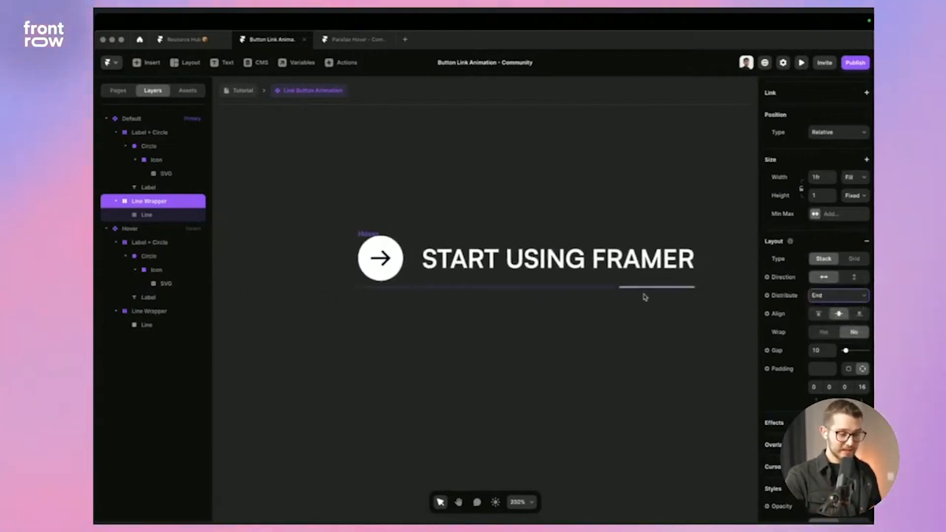
- In Hover, shrink Line to width 1, position it Absolute with right offset 0
click(130, 228)
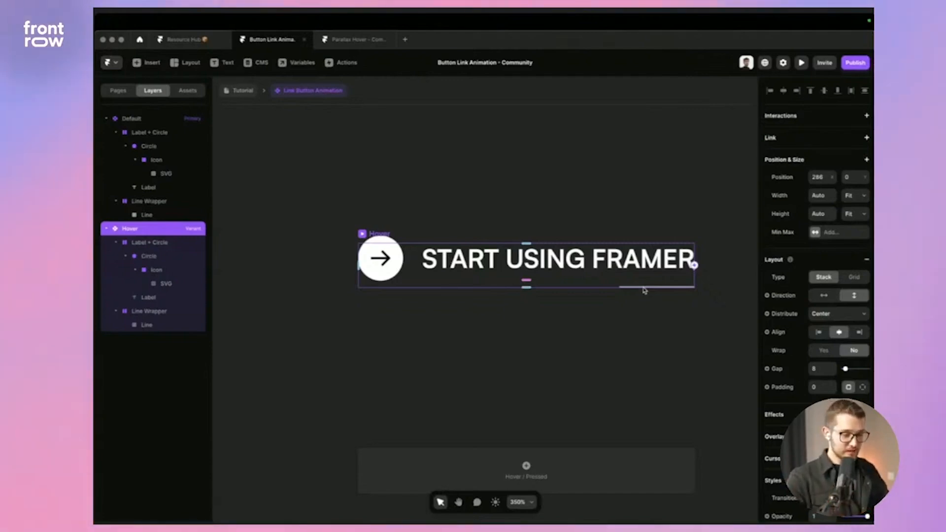
click(146, 324)
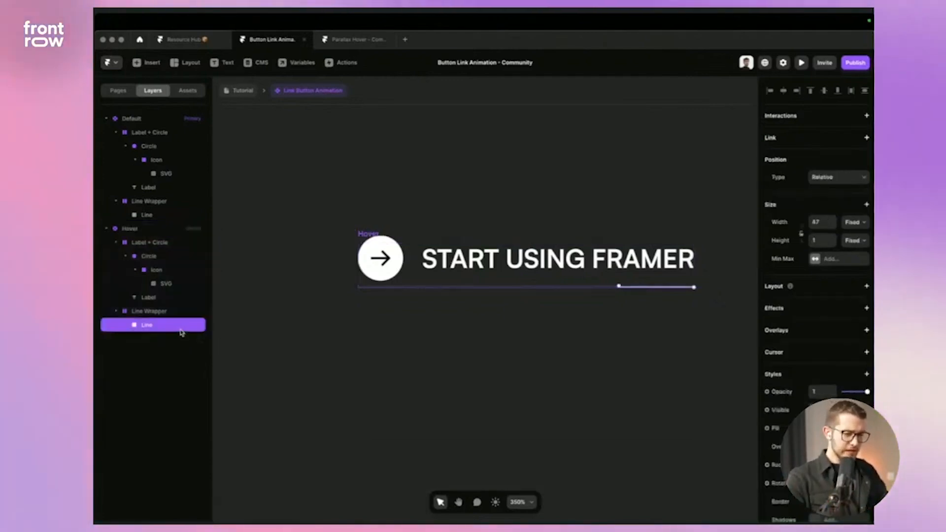
click(820, 222)
text(1)
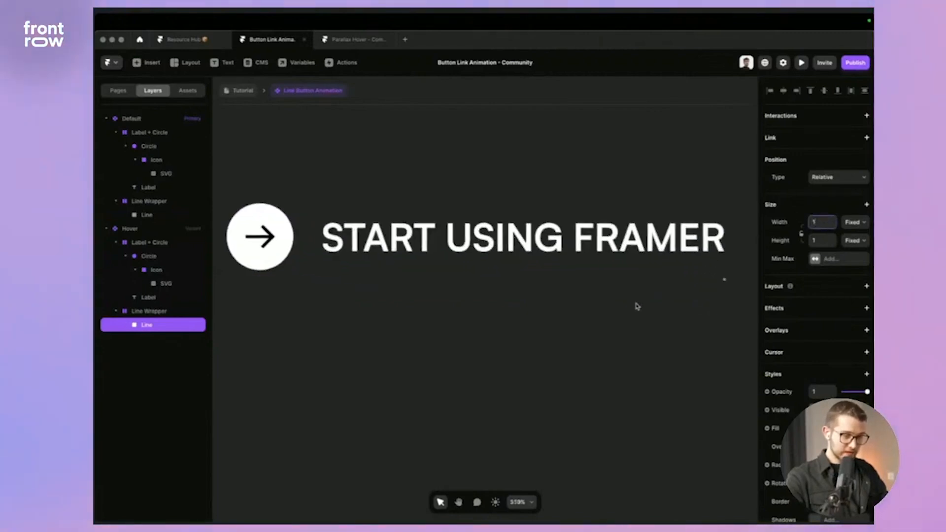
click(838, 176)
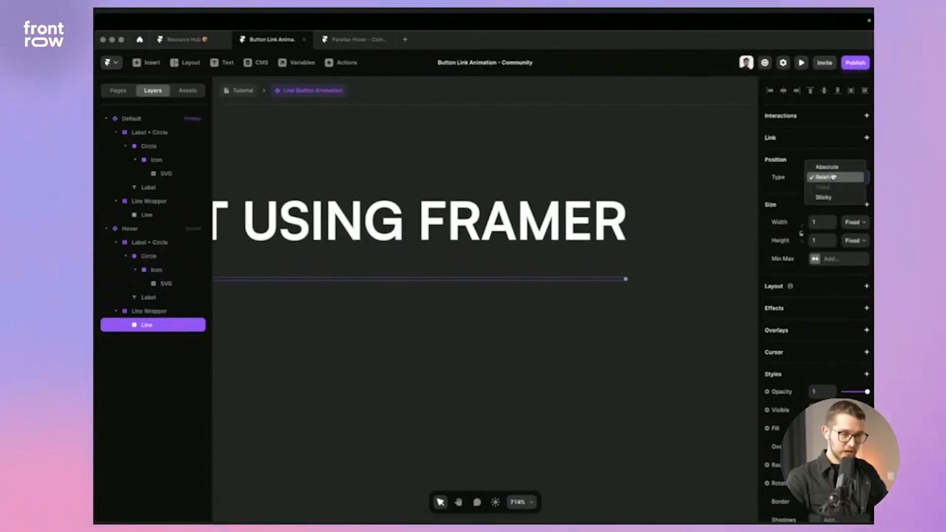
click(826, 166)
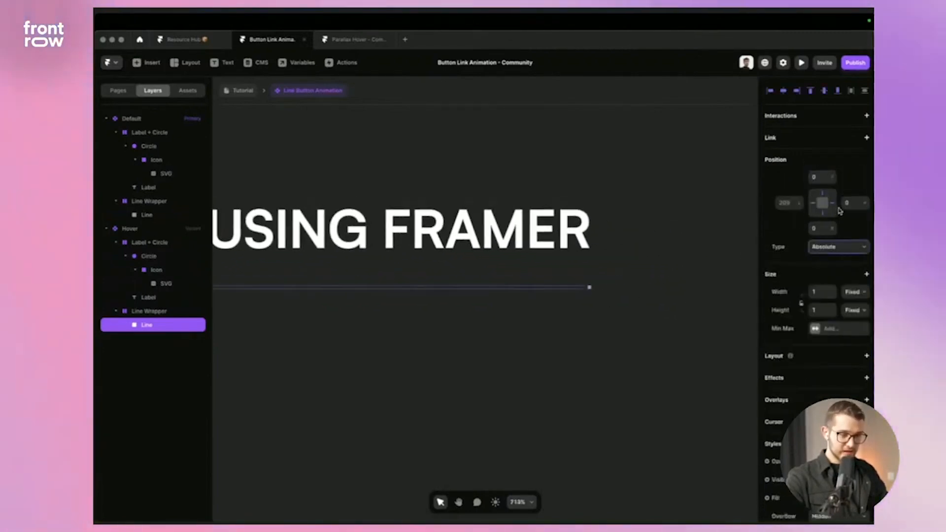
click(855, 203)
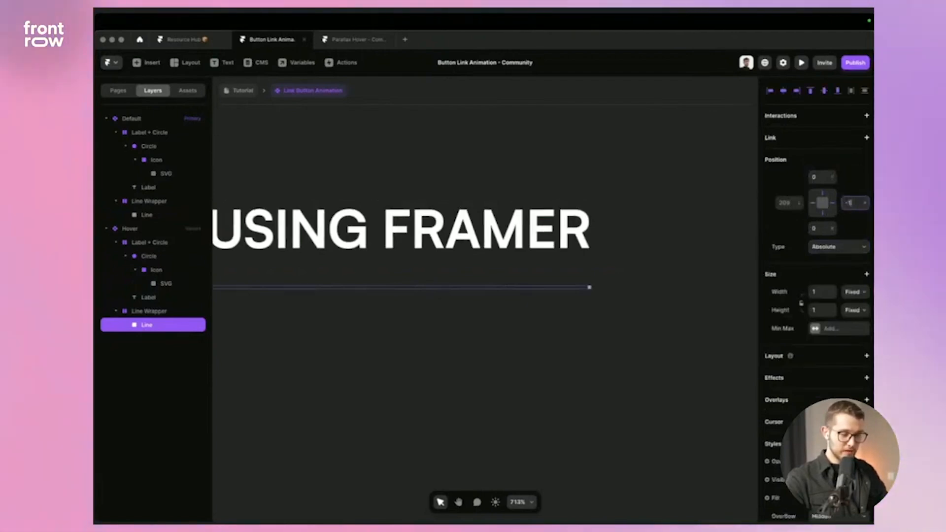
click(592, 313)
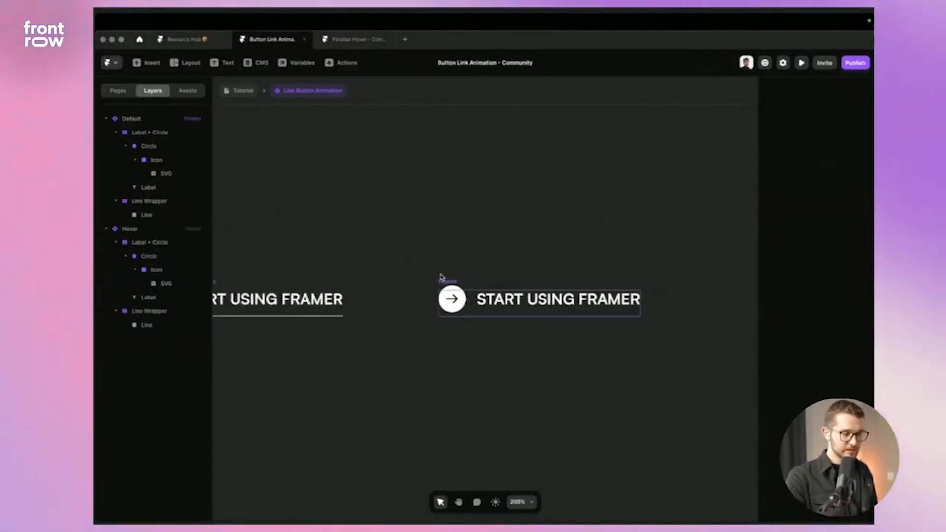
click(129, 228)
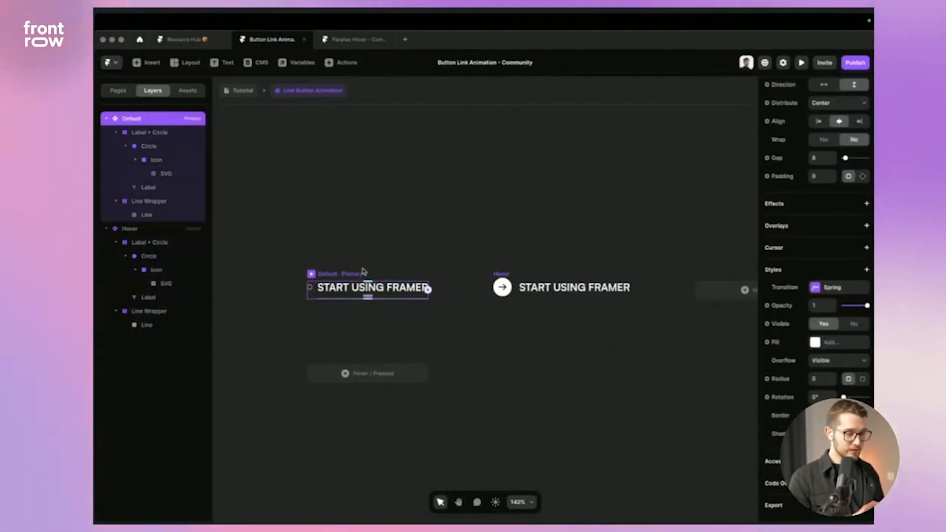
mouse_move(512, 145)
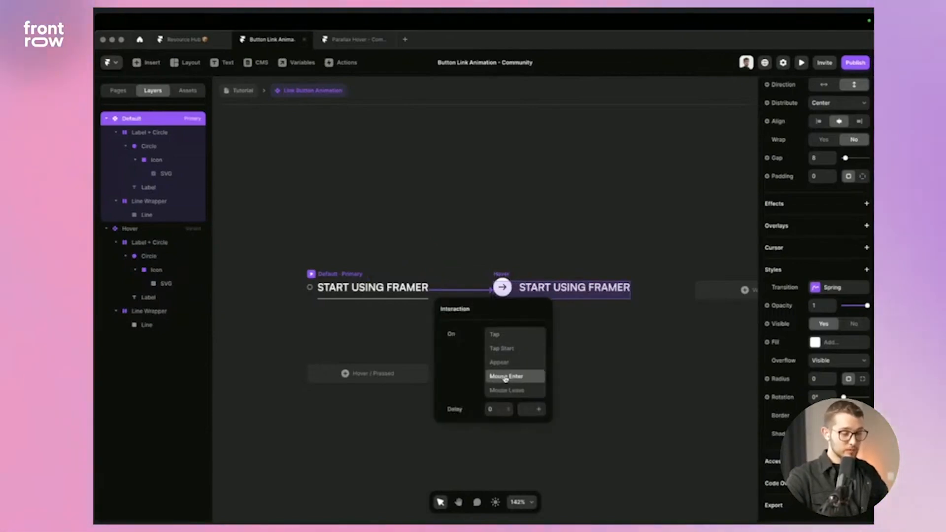
mouse_move(499, 236)
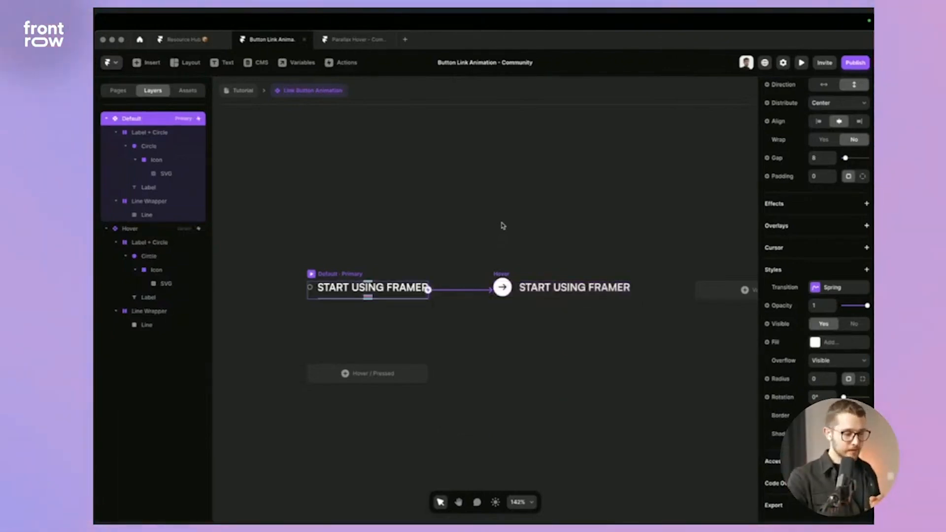
- Review the Mouse Enter interaction and start adding a Mouse Leave interaction on Hover
click(560, 287)
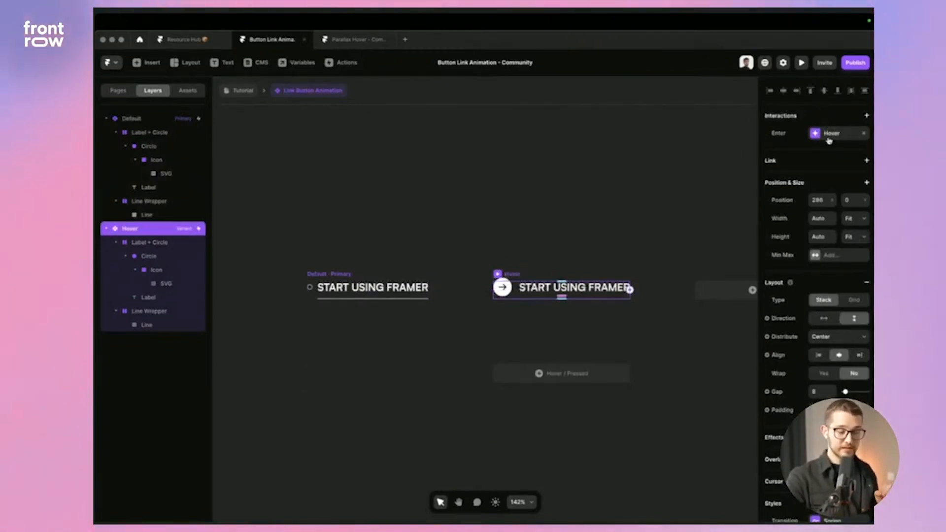
click(832, 133)
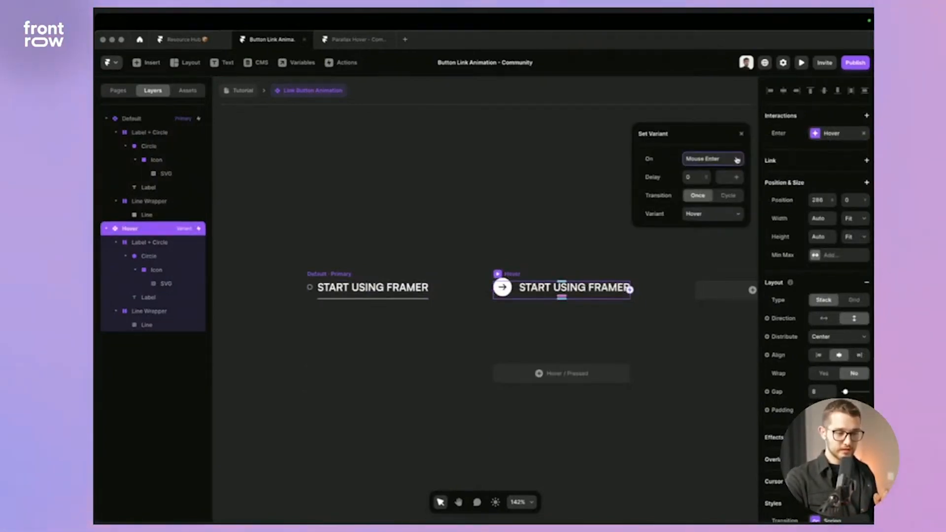
mouse_move(682, 222)
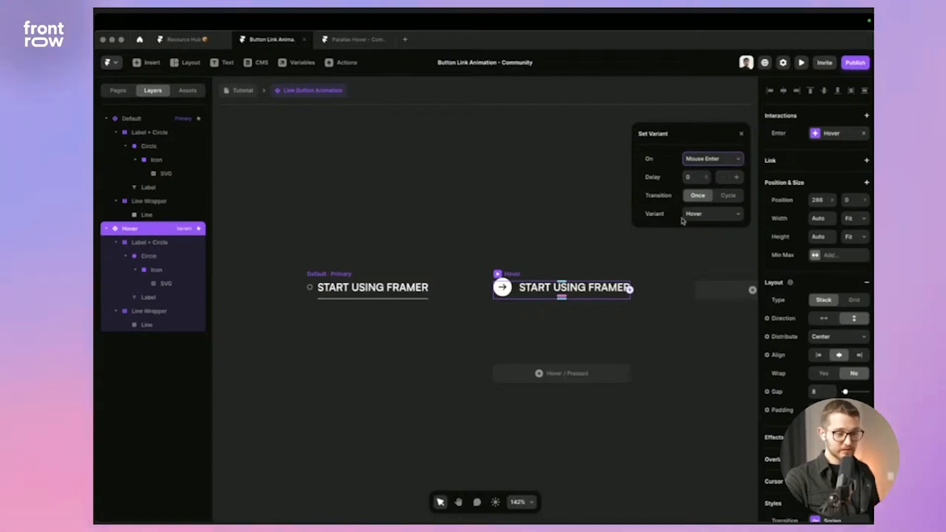
mouse_move(711, 207)
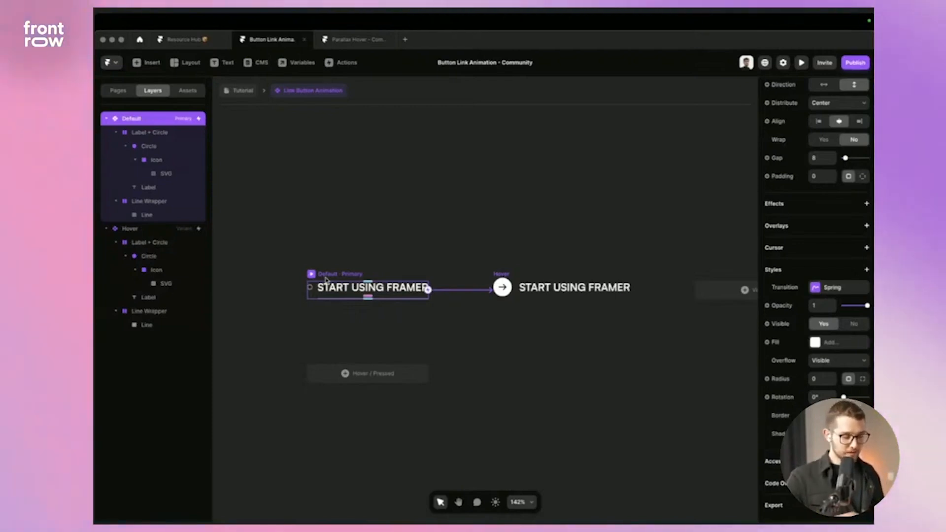
click(560, 287)
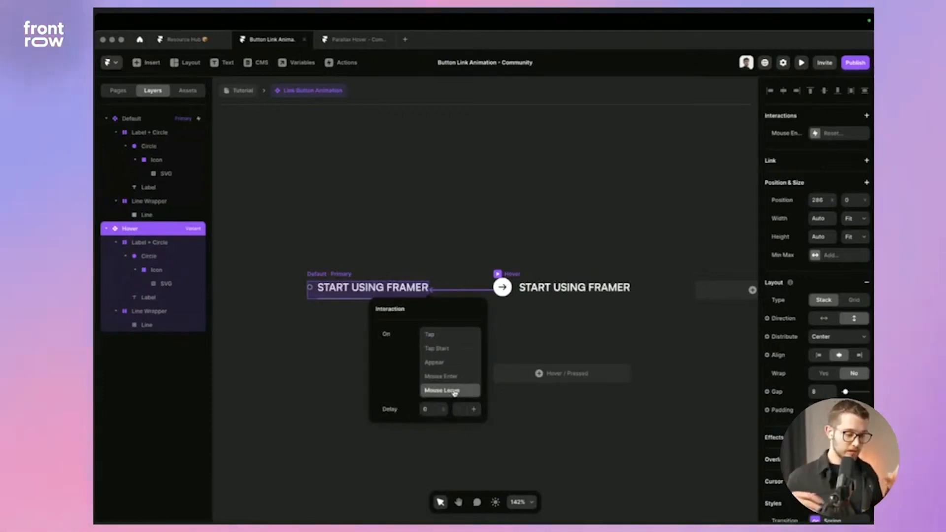
mouse_move(499, 224)
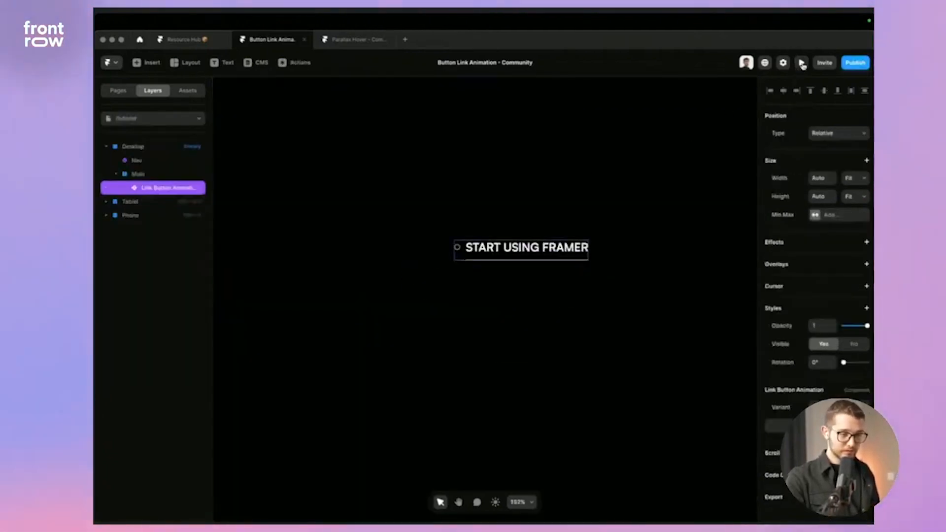
- Preview the page to verify the hover reveals the arrow circle, then return to editing
click(802, 62)
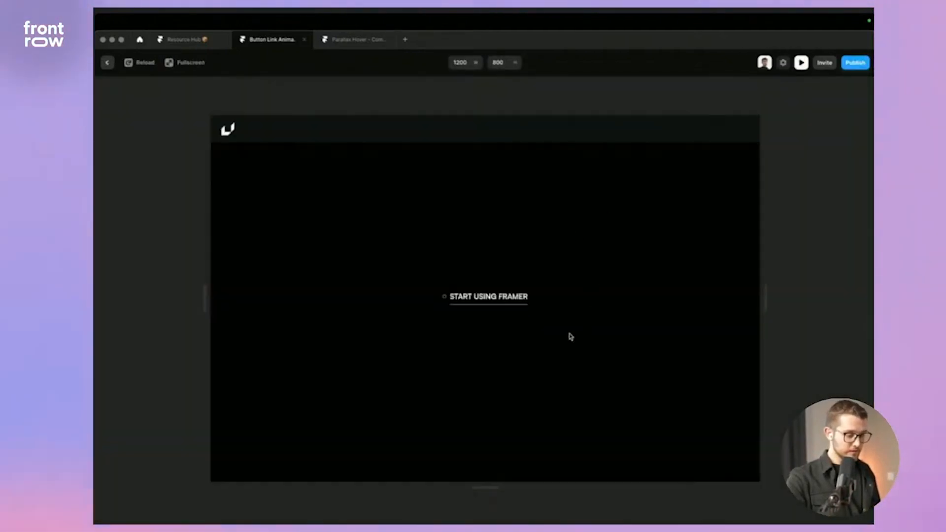
mouse_move(503, 320)
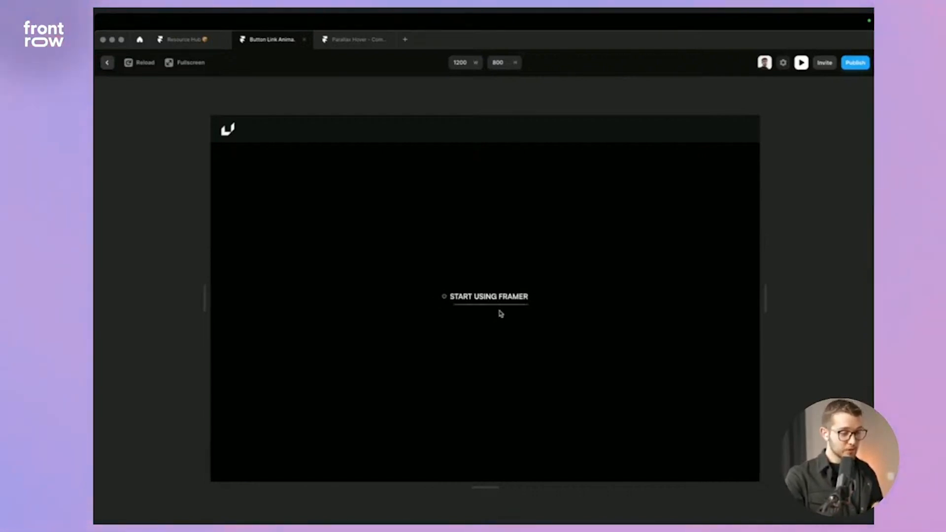
mouse_move(489, 296)
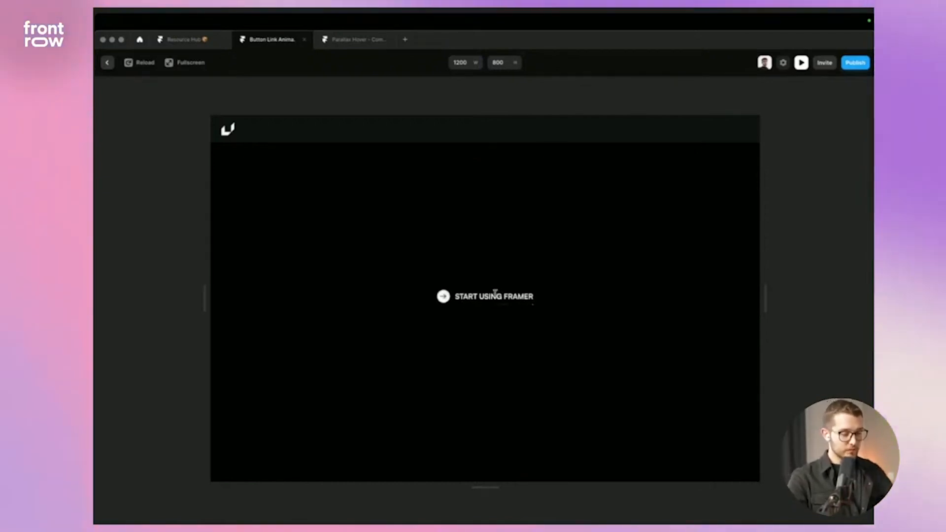
click(106, 62)
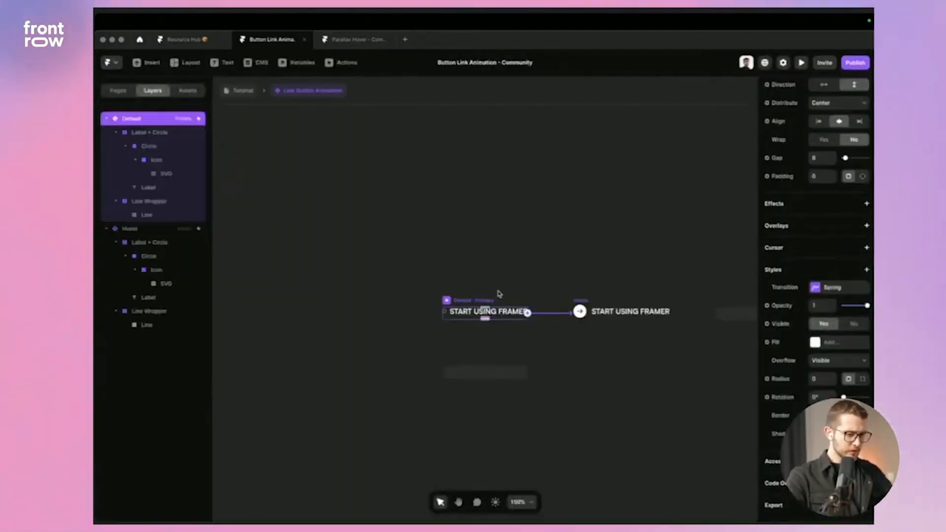
- Review the Default variant's label and Cursor setting, then return to the page
click(149, 188)
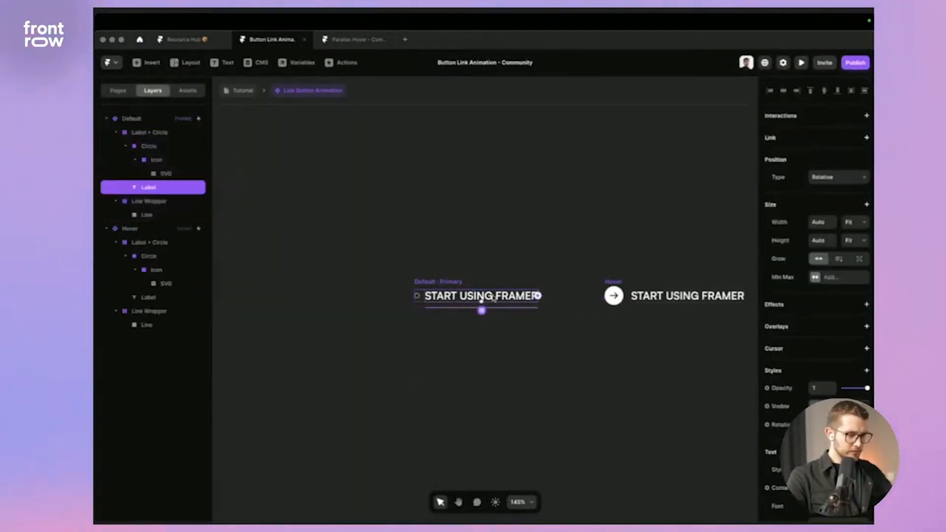
scroll(down, 3)
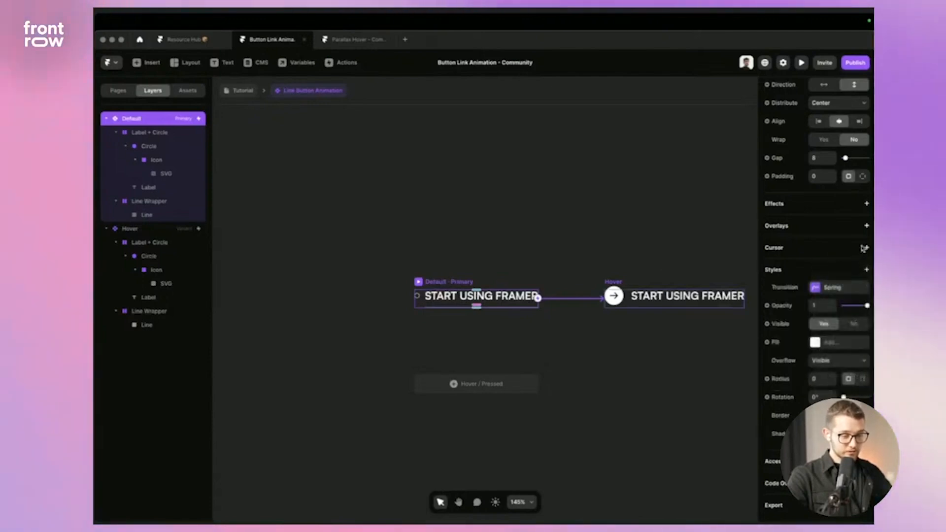
click(867, 248)
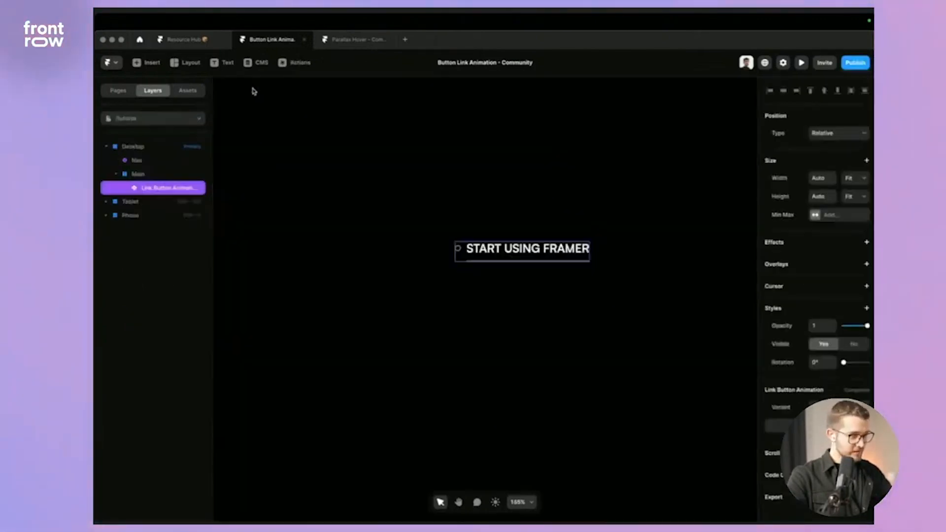
- Set the component's Link To to a new Link variable
click(801, 62)
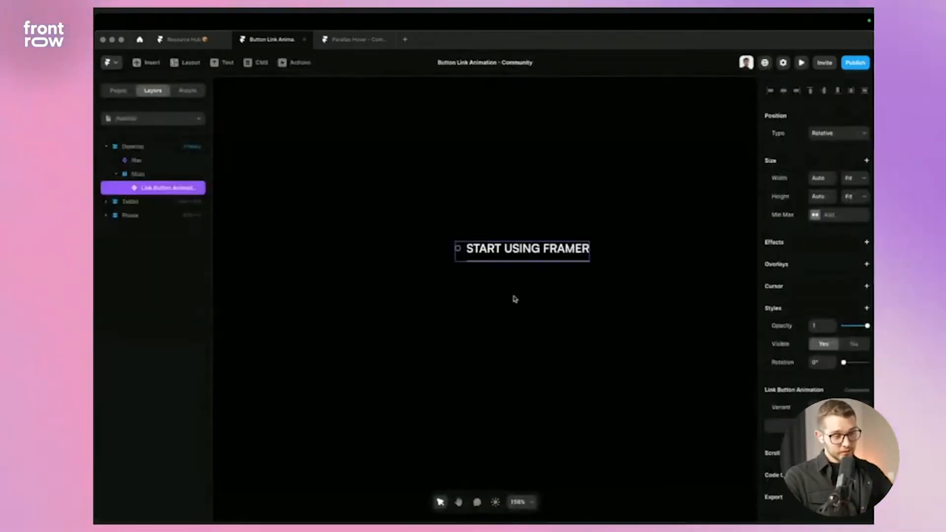
scroll(down, 3)
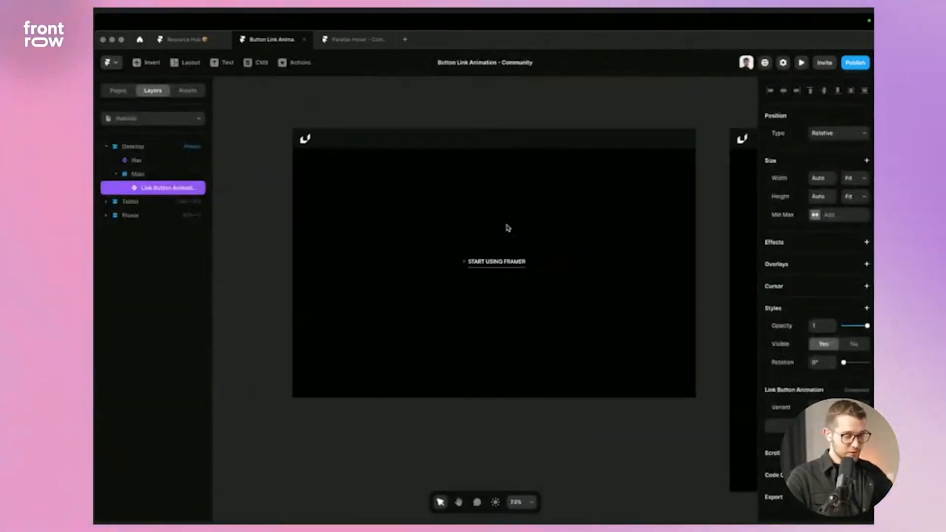
click(494, 264)
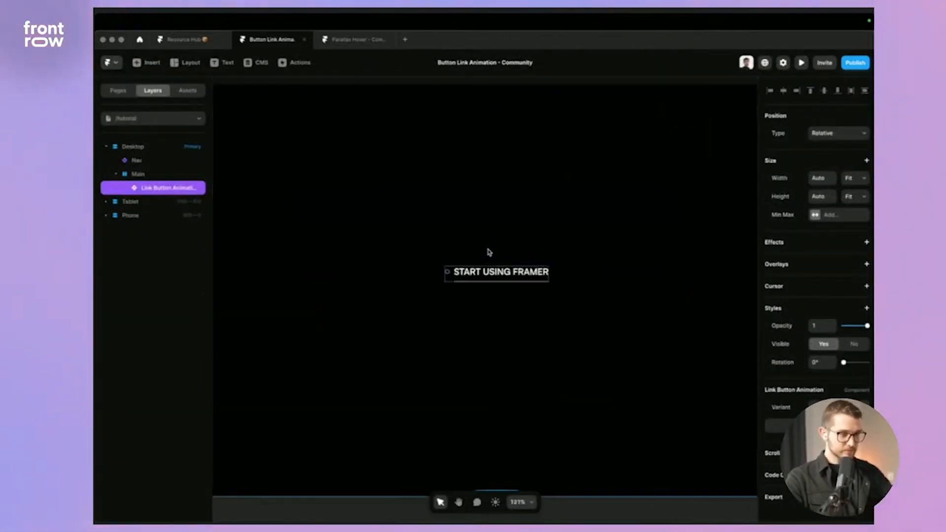
mouse_move(488, 274)
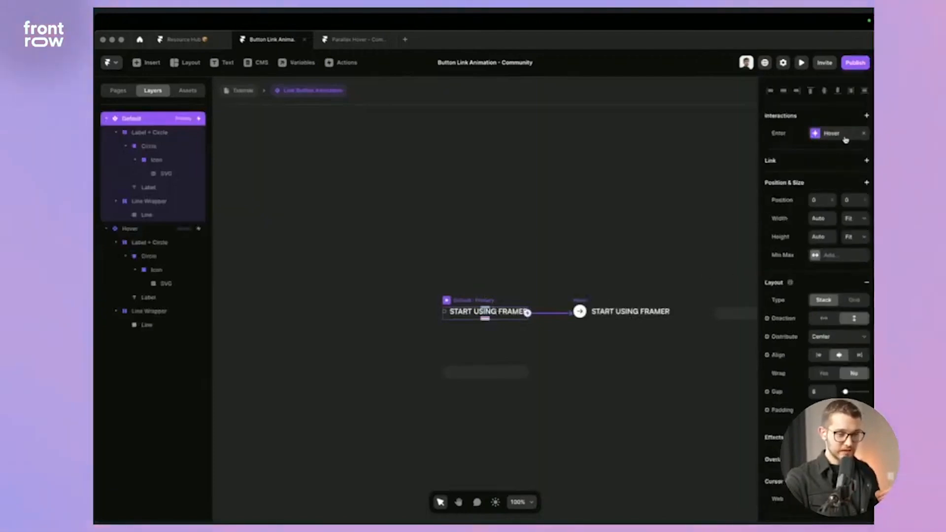
click(867, 161)
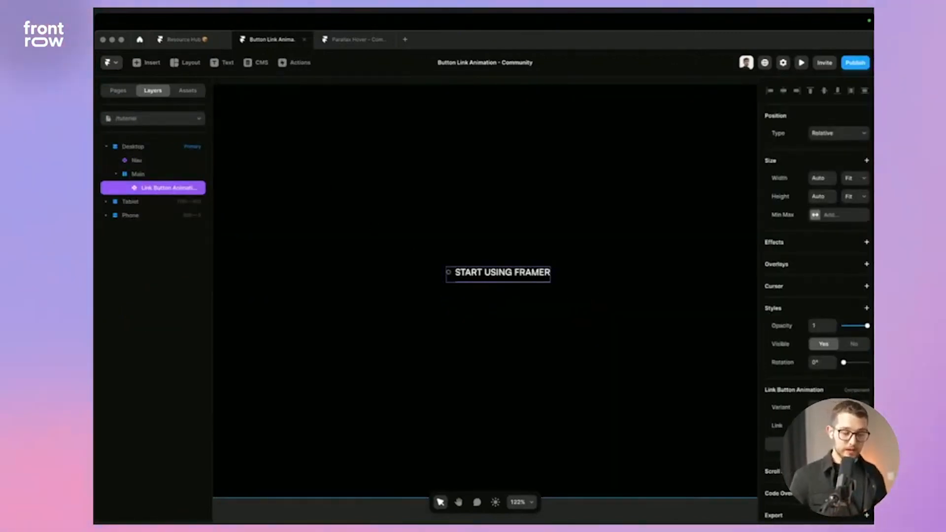
- Duplicate the instance on the page and reopen the component for editing
click(770, 426)
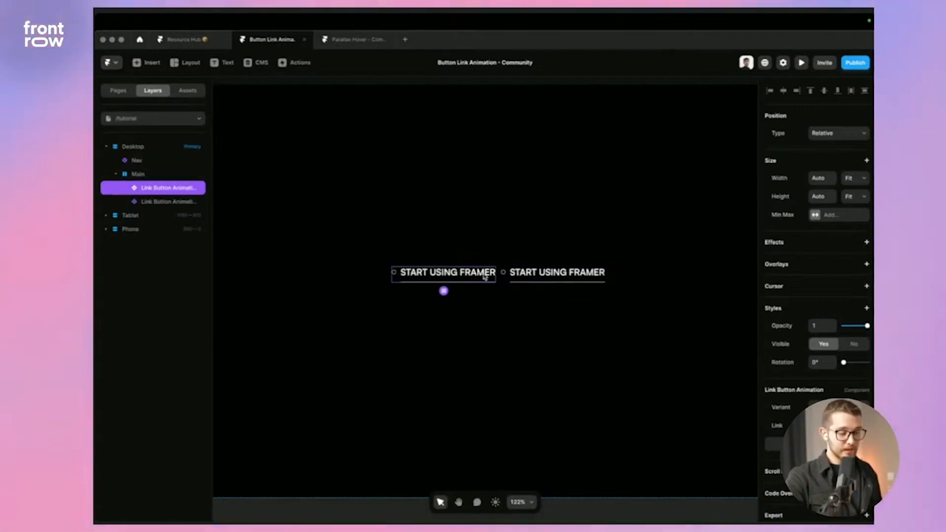
double_click(444, 272)
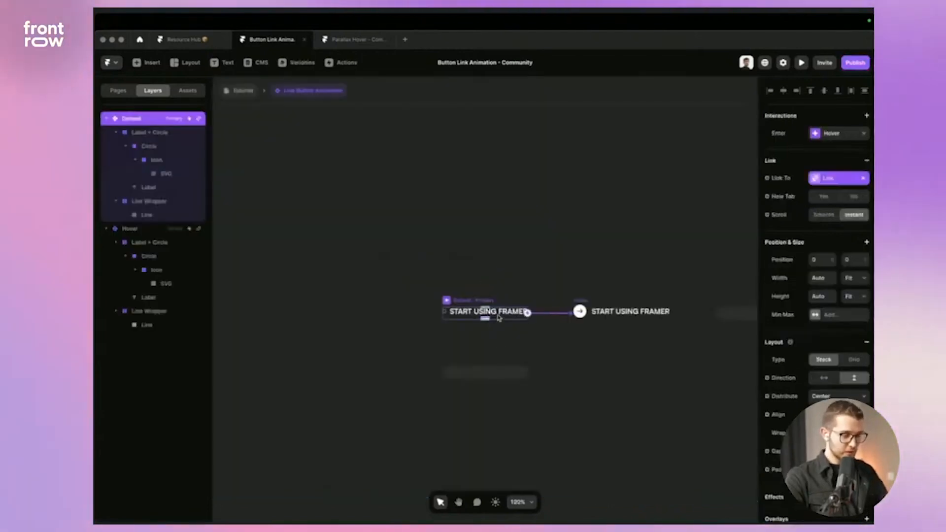
- Bind the label text content to a new component variable named Label
click(149, 187)
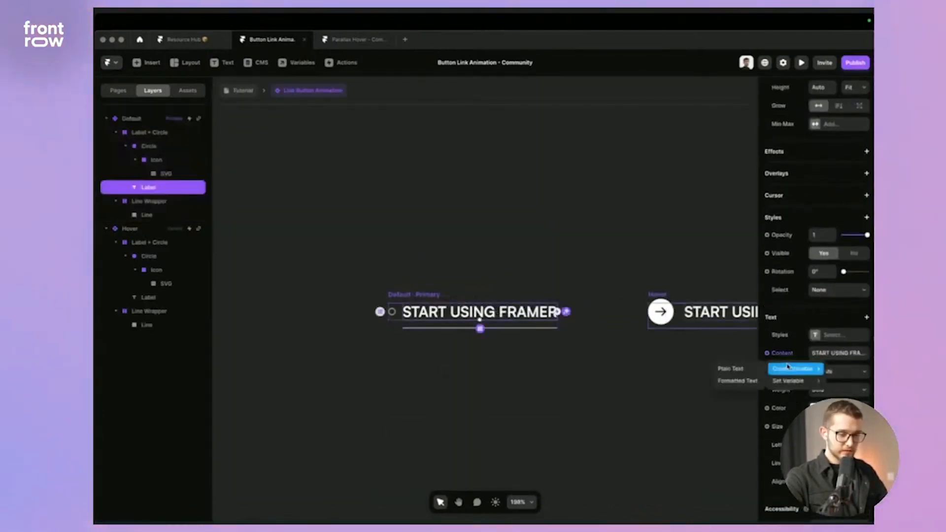
click(460, 230)
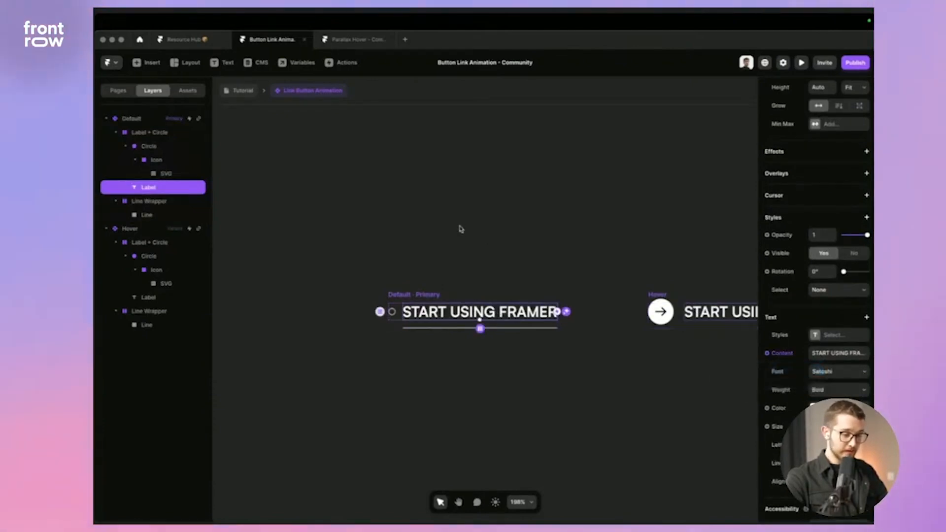
click(301, 62)
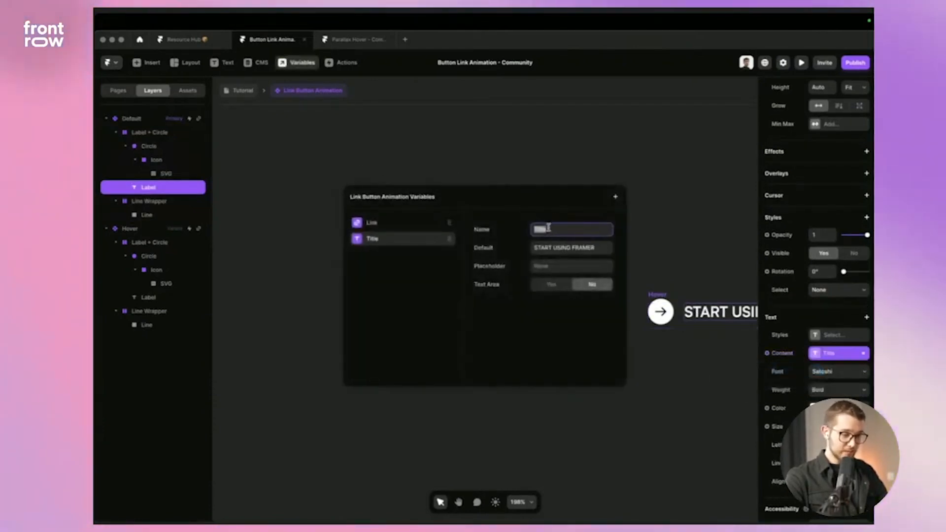
text(Label)
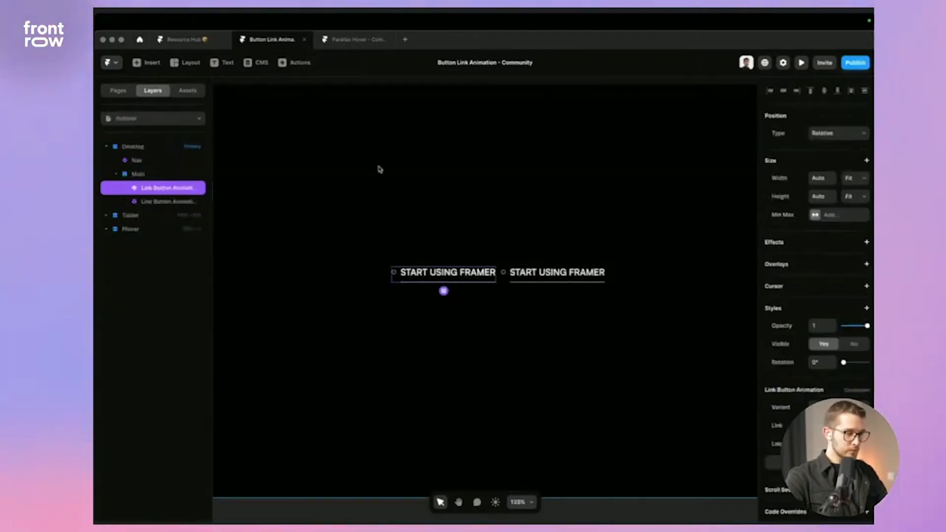
- Set the second instance's Label to WRITE ANYTHING HERE and preview both buttons
click(169, 201)
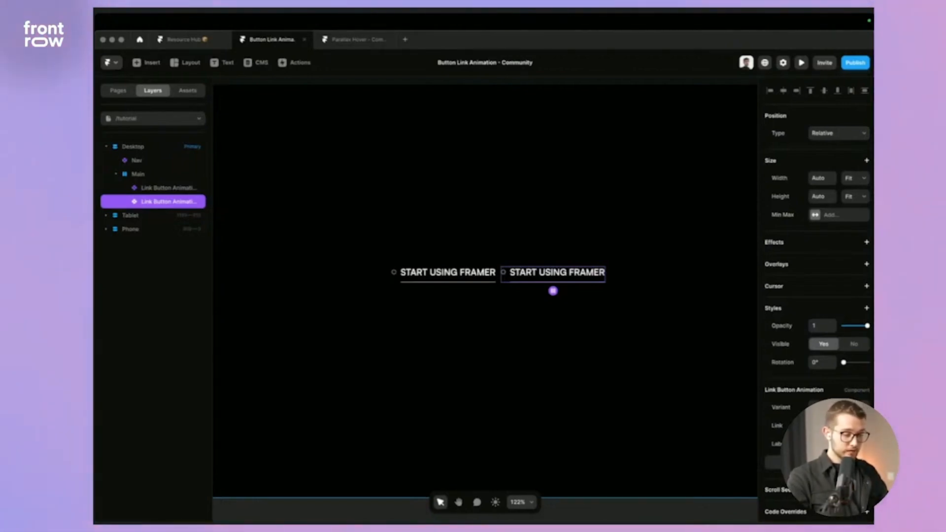
click(138, 173)
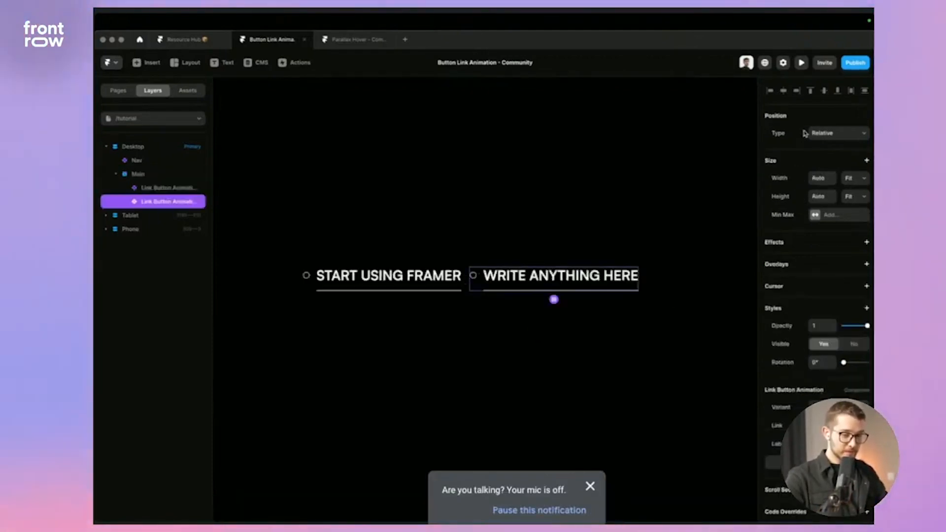
click(801, 62)
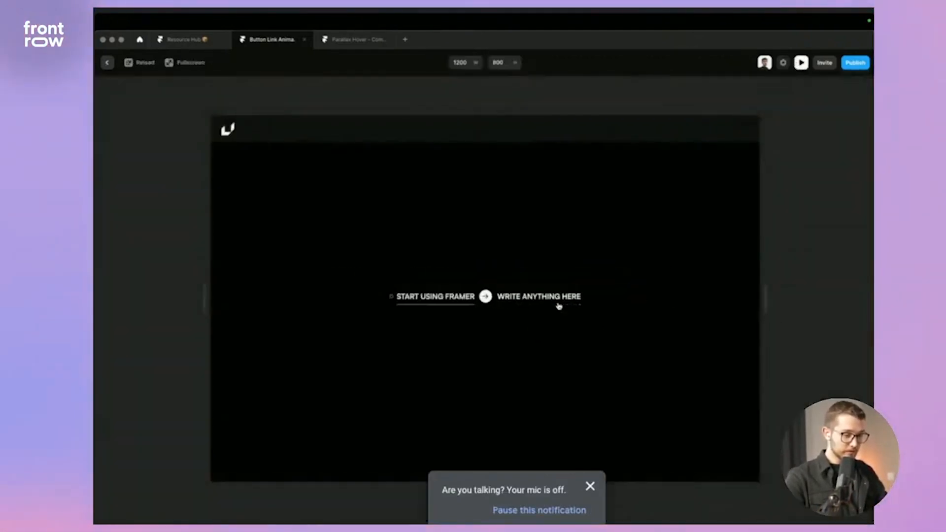
- Interact with the previewed button, then close the preview back to the canvas
click(589, 485)
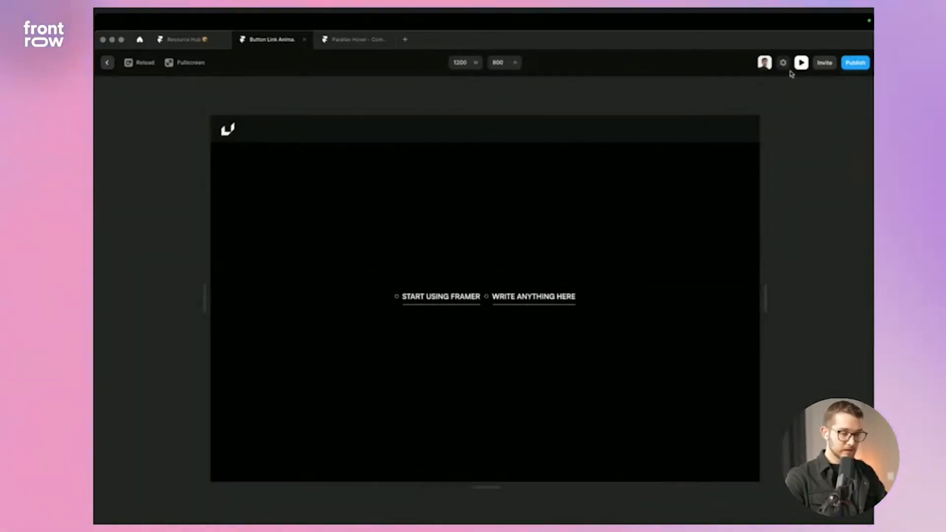
click(108, 63)
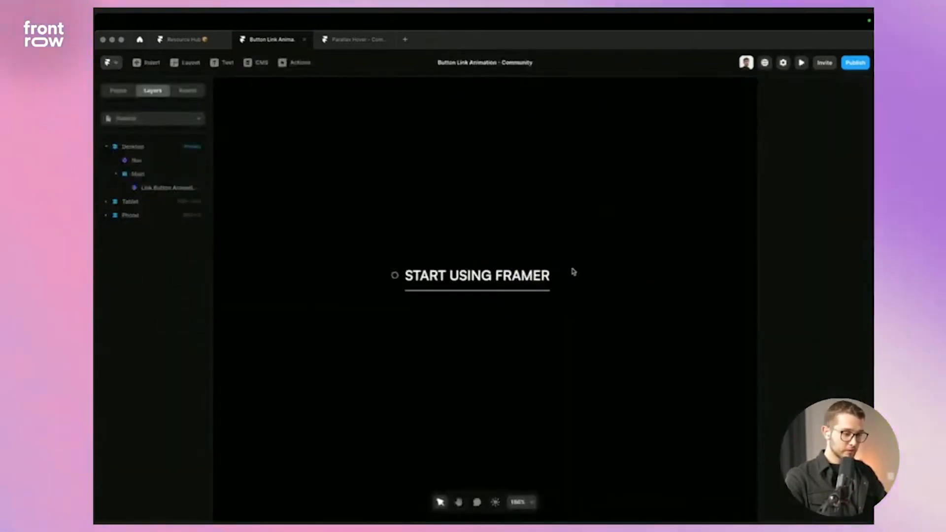